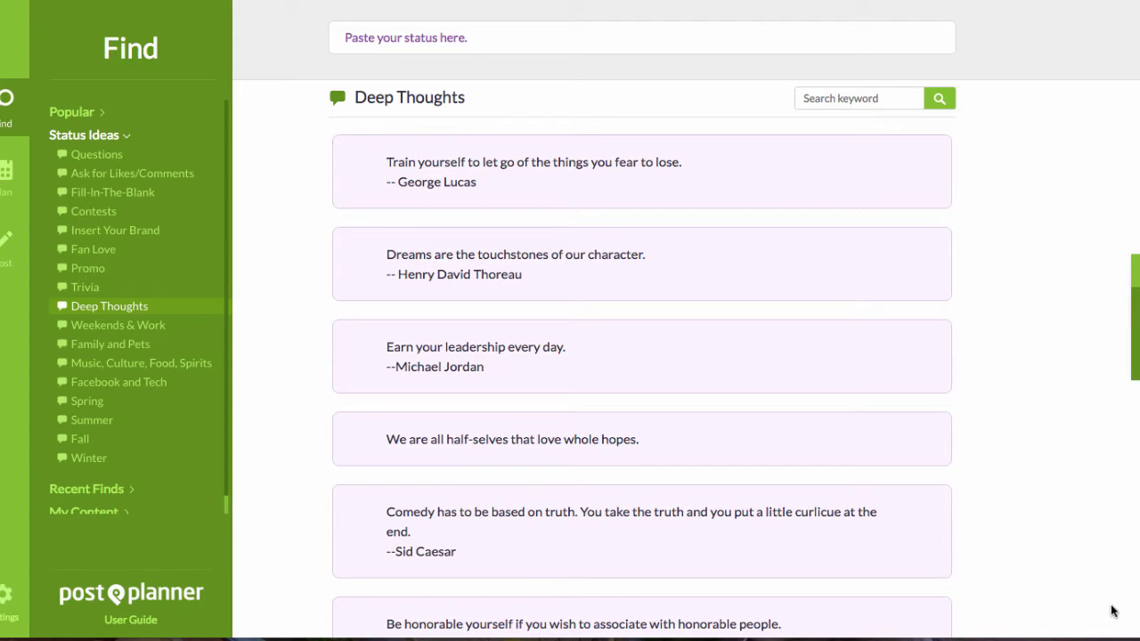
pyautogui.moveTo(40, 107)
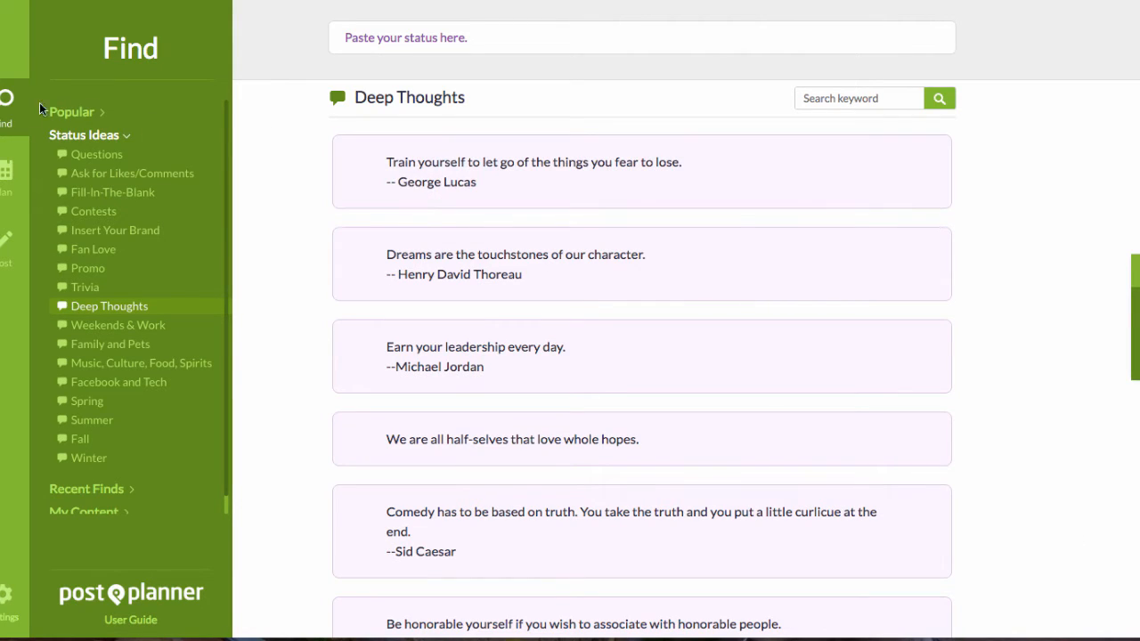
pyautogui.moveTo(46, 135)
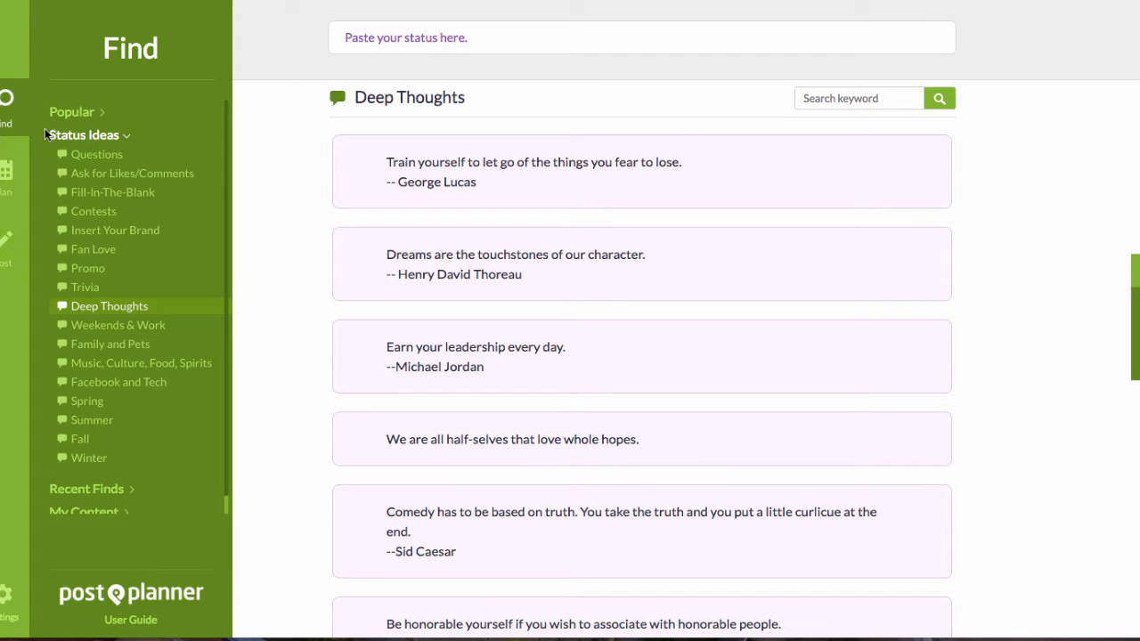
# Share the Zig Ziglar lack-of-direction quote from Deep Thoughts to make an image in Stencil
pyautogui.scroll(-3)
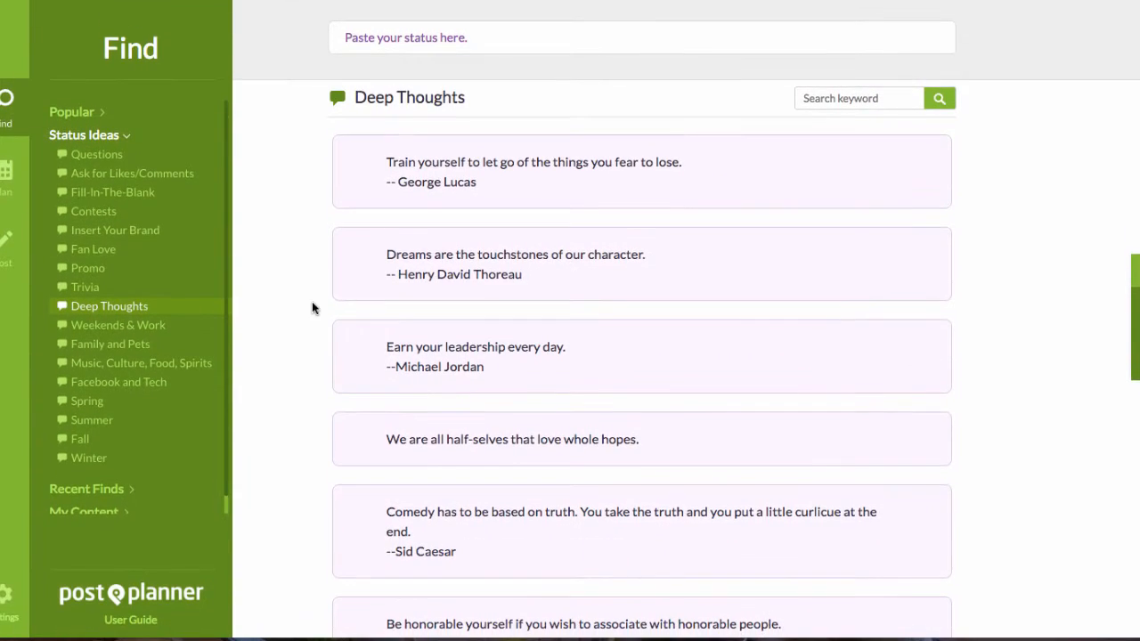
pyautogui.scroll(-3)
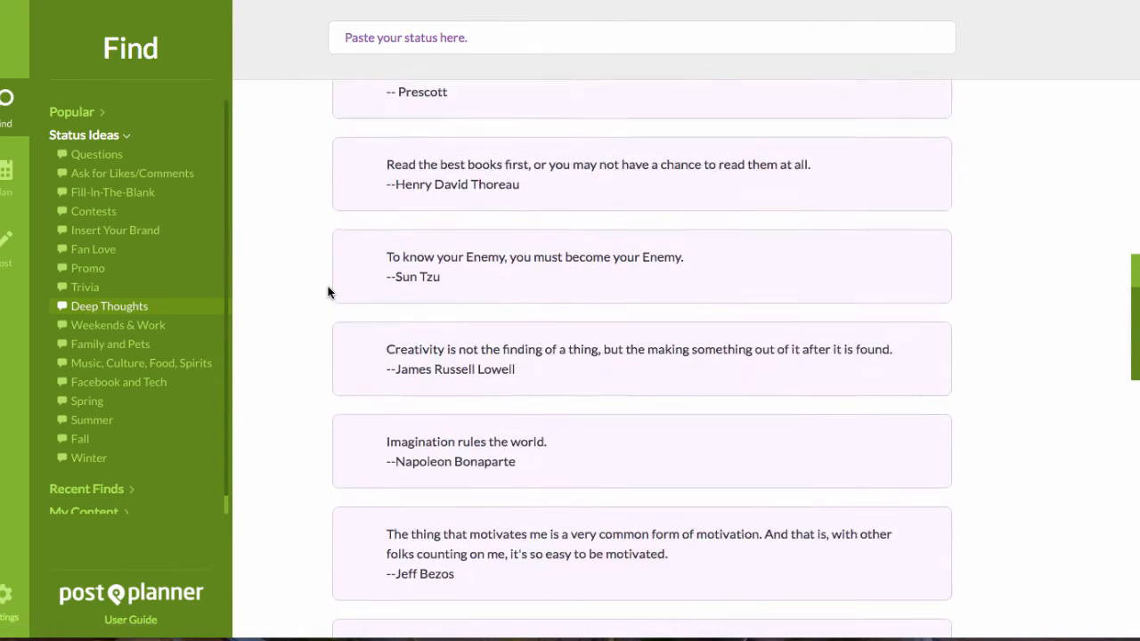
pyautogui.scroll(-3)
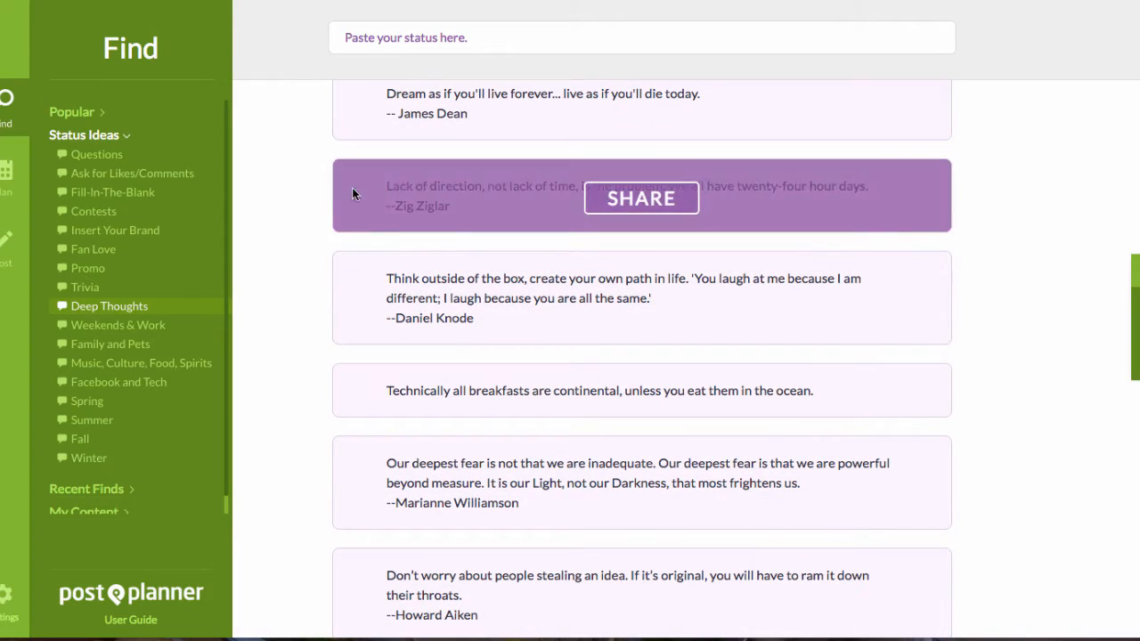
pyautogui.moveTo(282, 205)
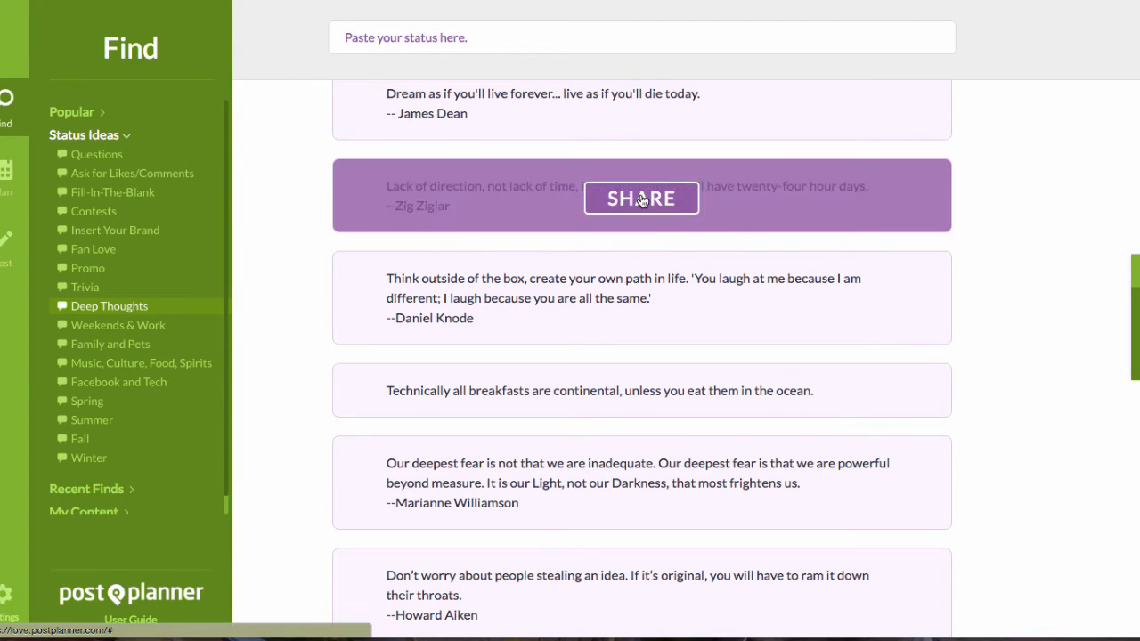
pyautogui.click(641, 198)
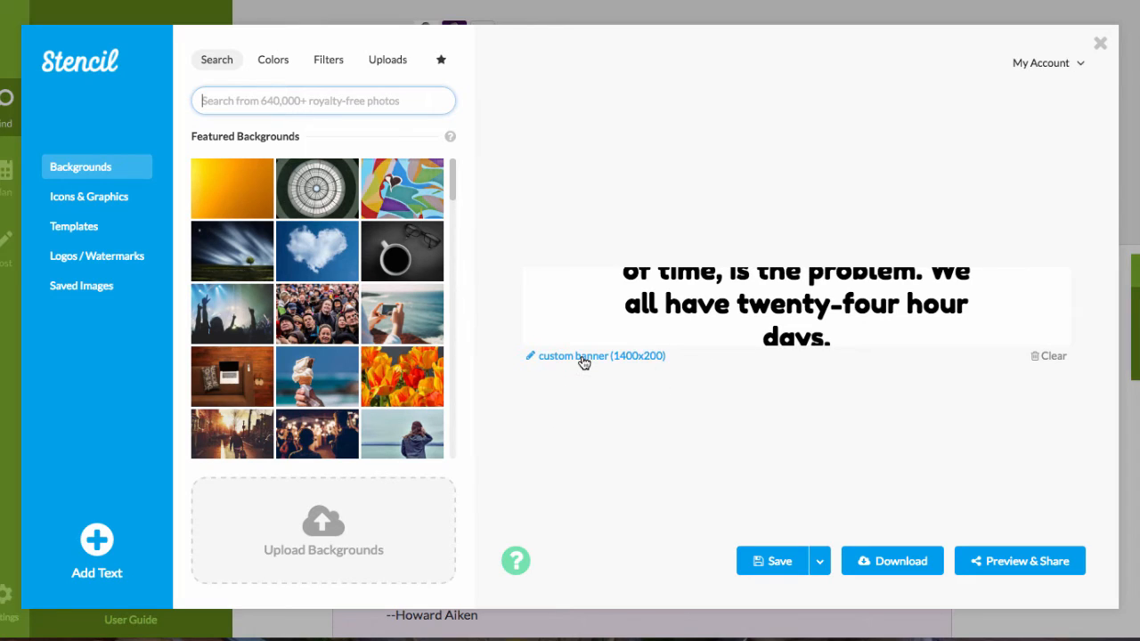
# Bring up the preset canvas sizes from the 'custom banner (1400x200)' link
pyautogui.click(595, 356)
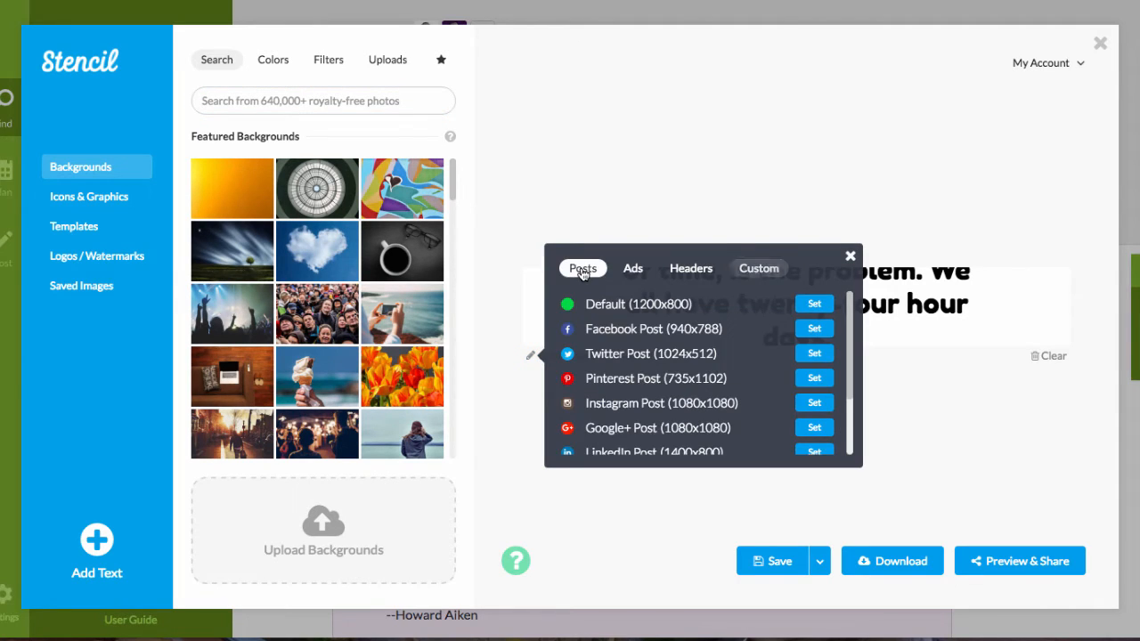
pyautogui.moveTo(604, 335)
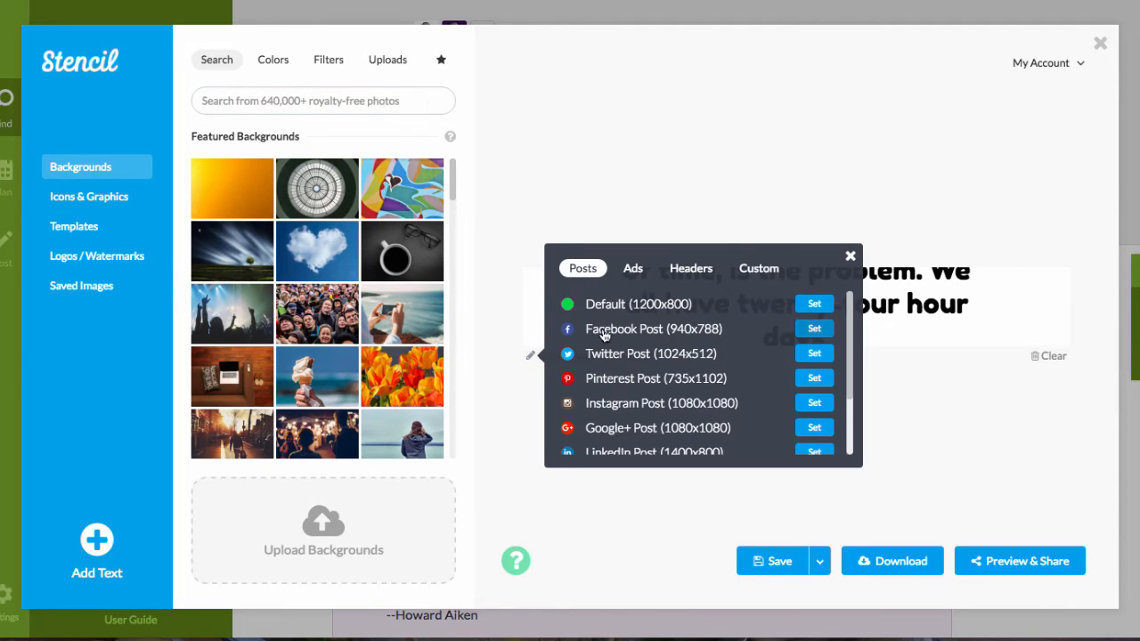
# Resize the canvas to Facebook Post (940x788), then browse the Ads, Headers and Posts presets
pyautogui.click(814, 328)
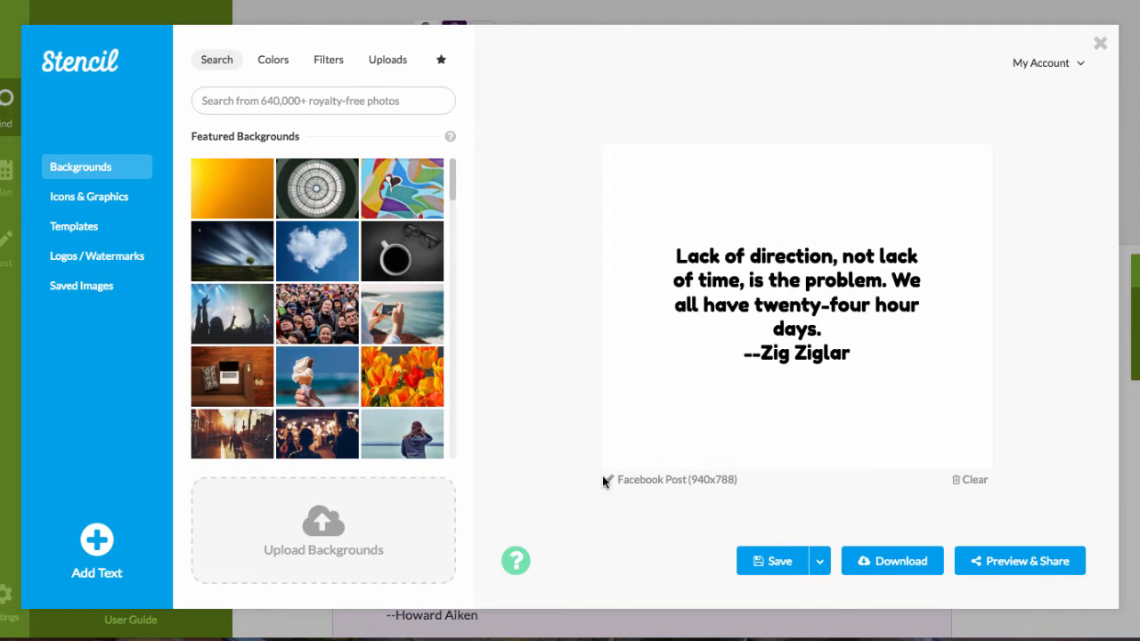
pyautogui.moveTo(908, 374)
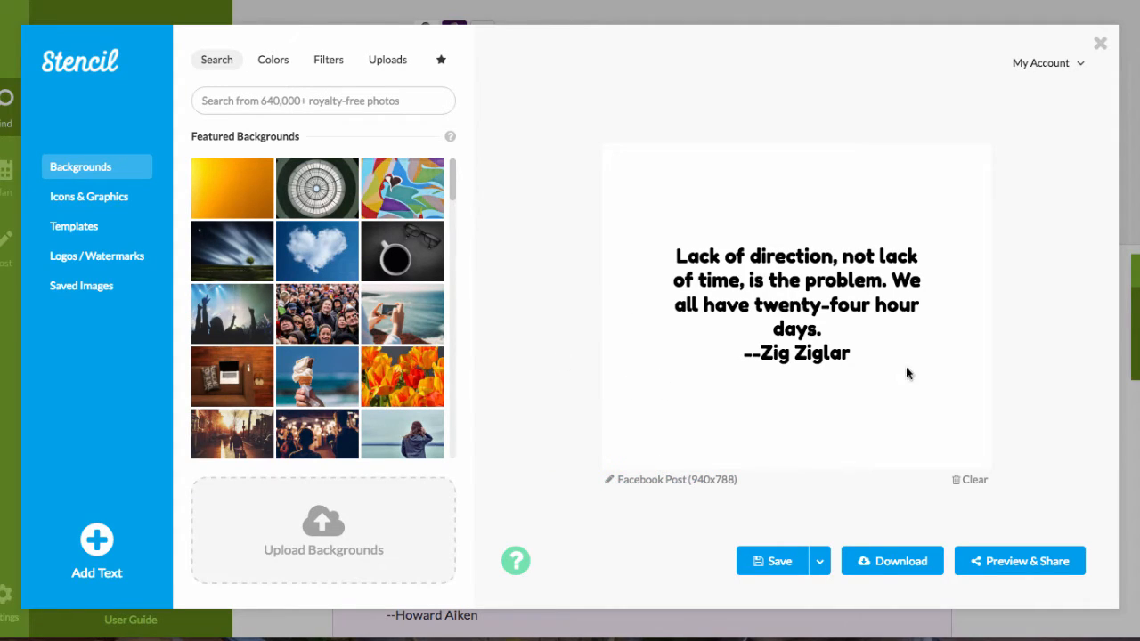
pyautogui.moveTo(643, 500)
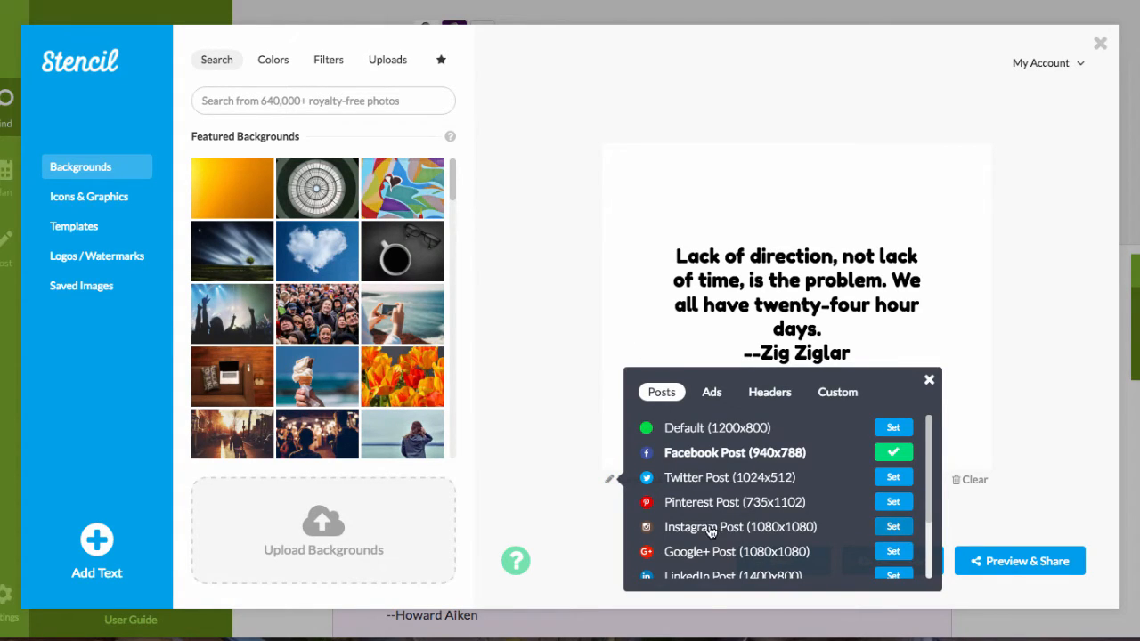
pyautogui.scroll(-3)
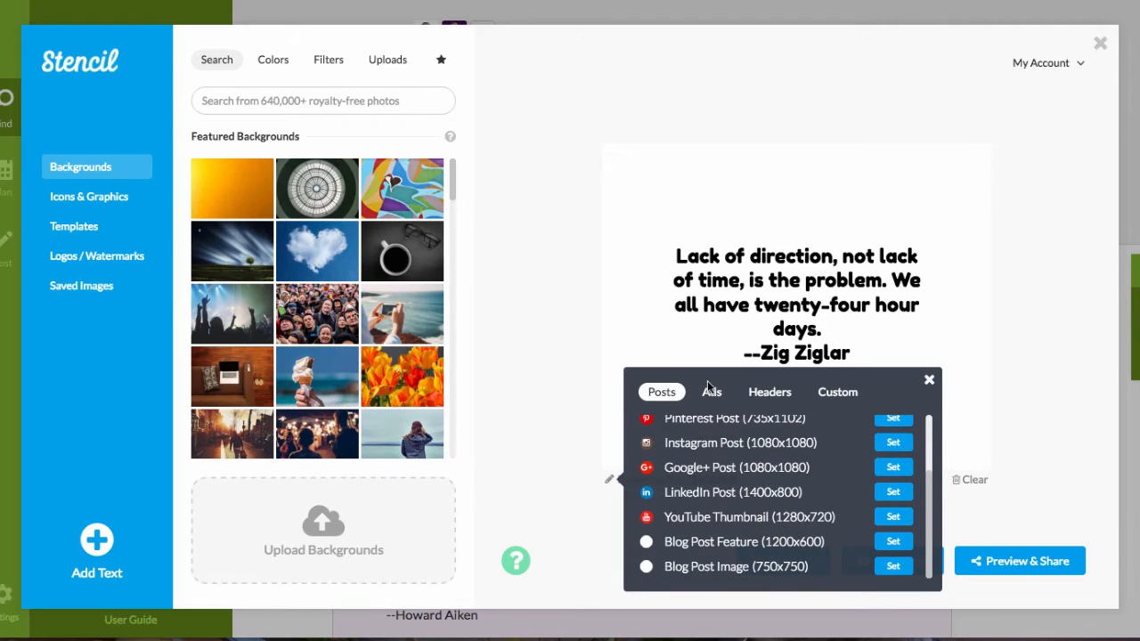
pyautogui.click(711, 392)
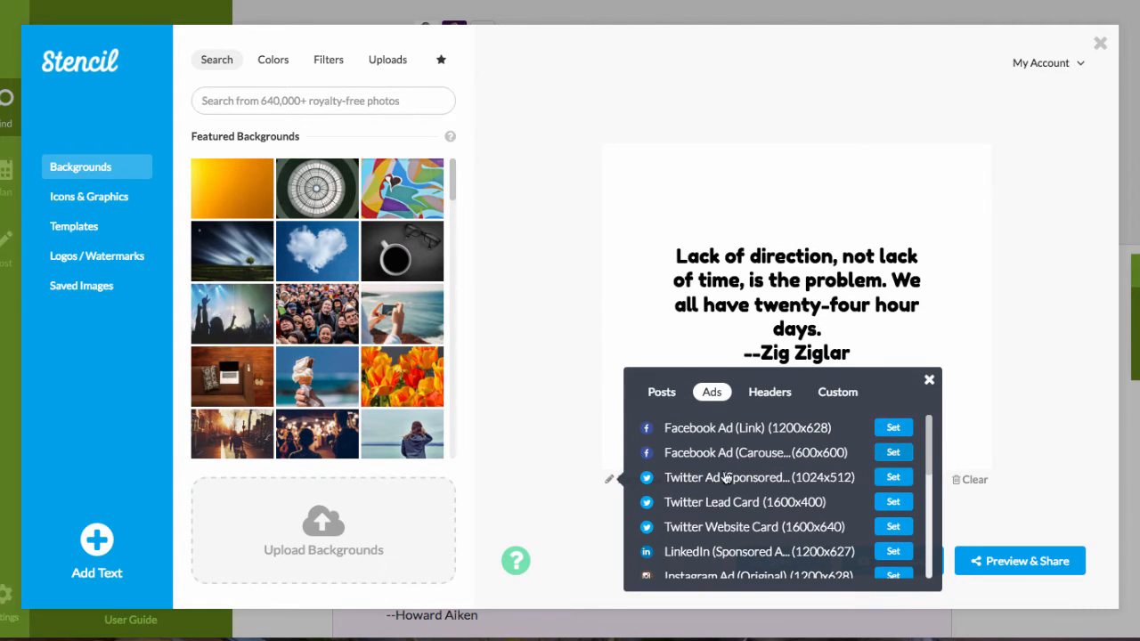
pyautogui.scroll(-3)
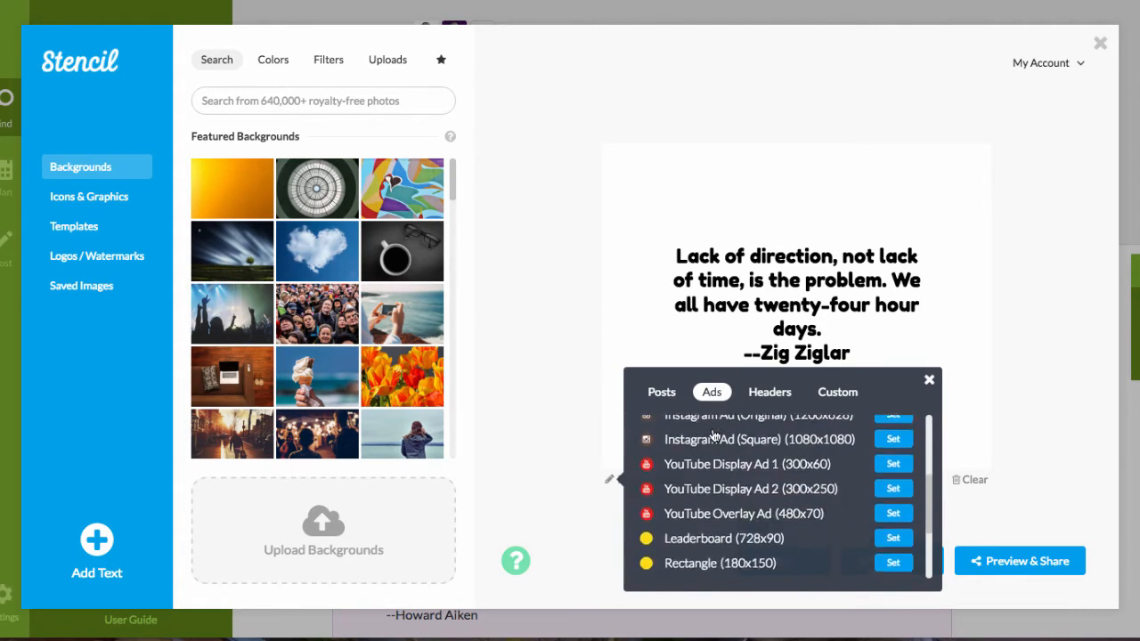
pyautogui.scroll(-3)
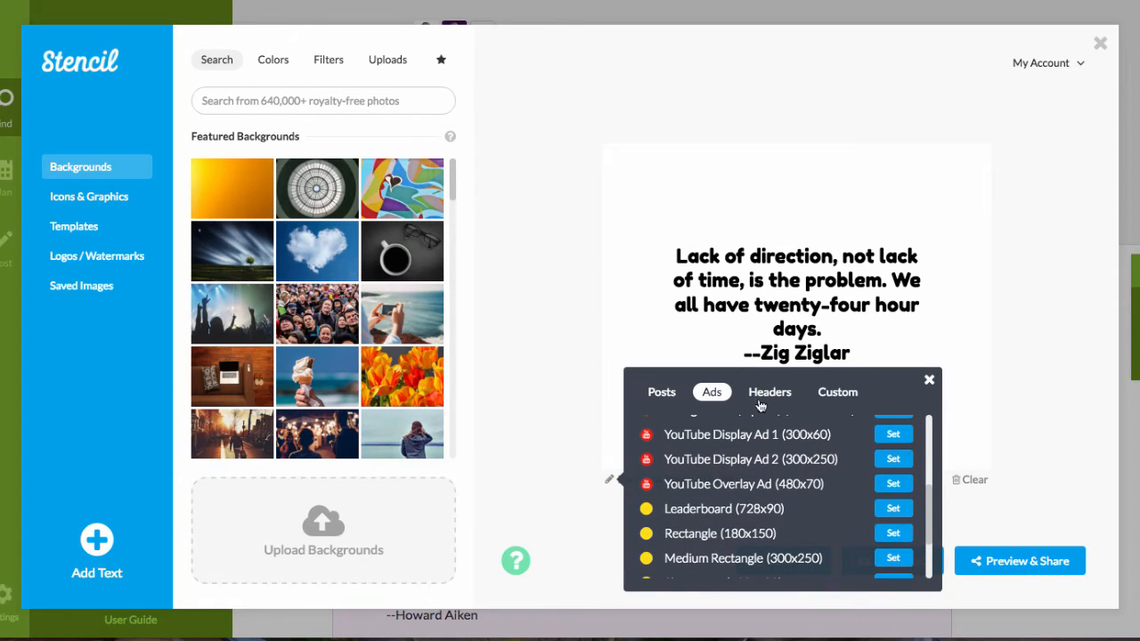
pyautogui.click(770, 392)
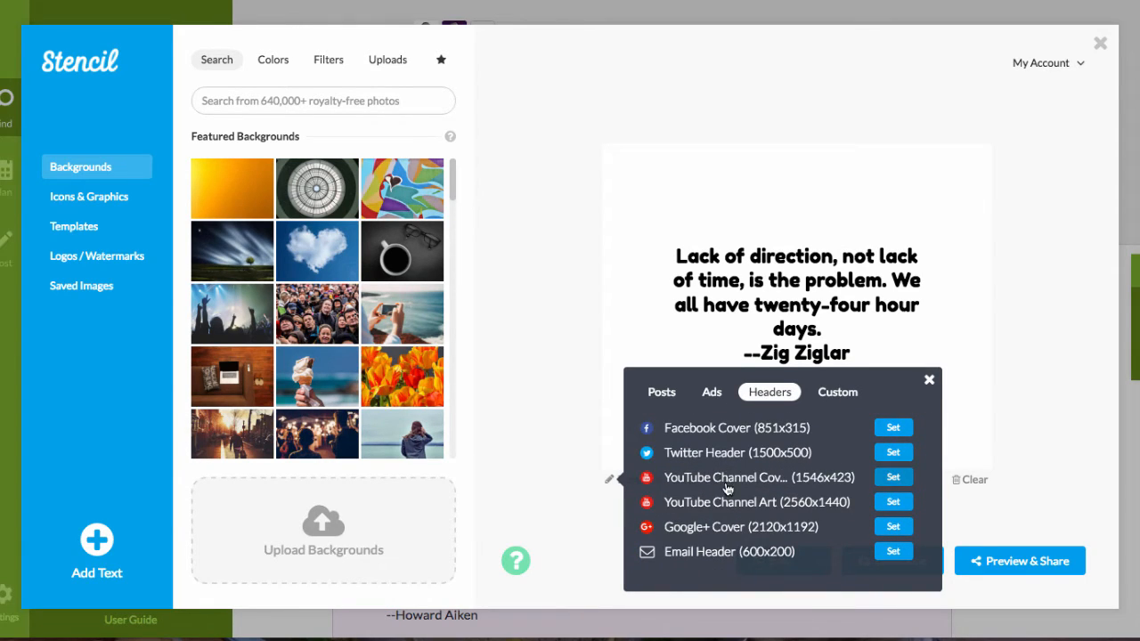
pyautogui.moveTo(679, 438)
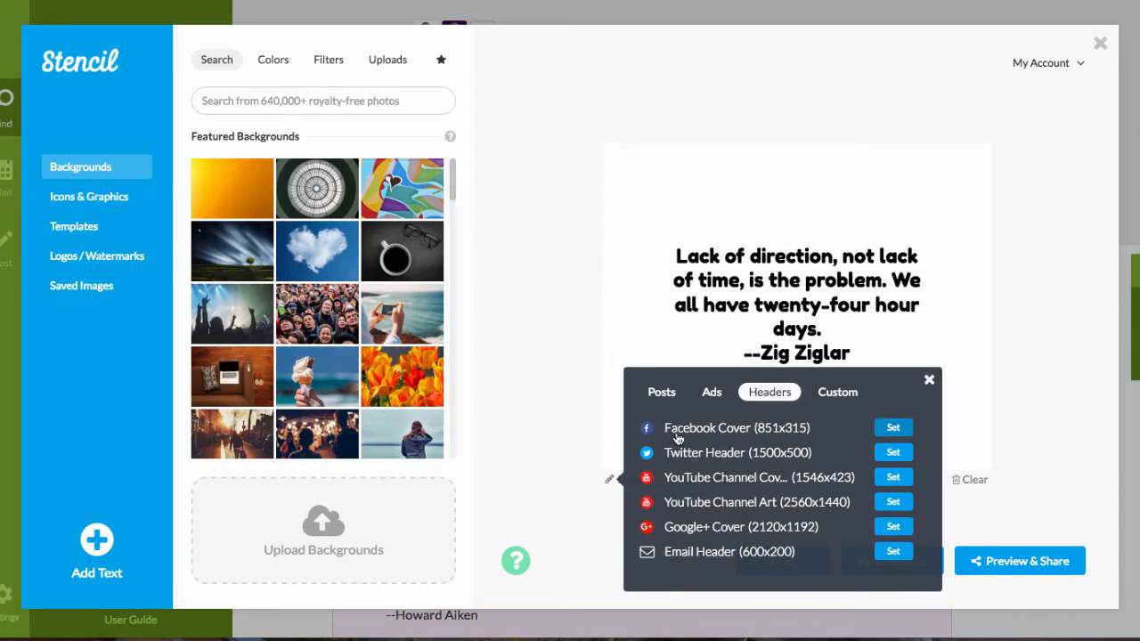
pyautogui.moveTo(734, 435)
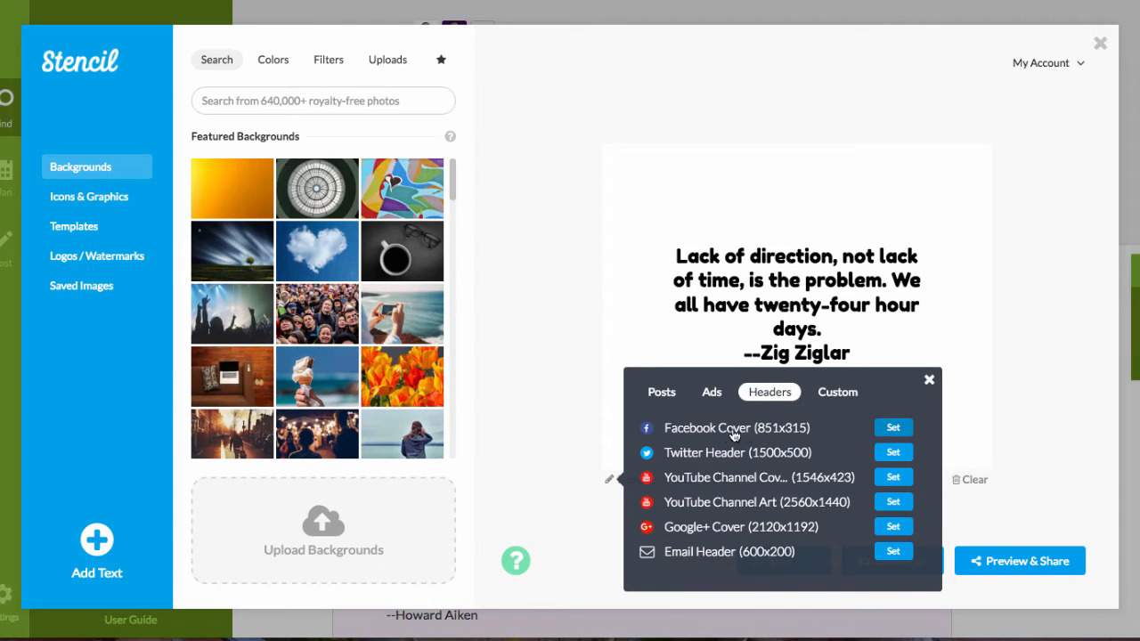
pyautogui.moveTo(675, 484)
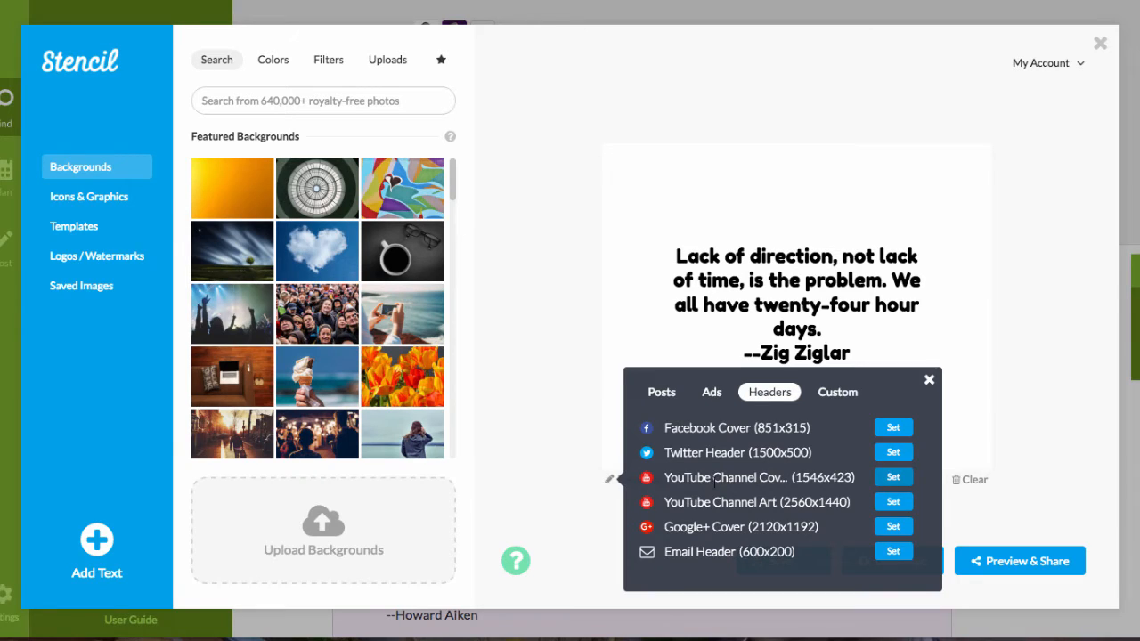
pyautogui.moveTo(702, 556)
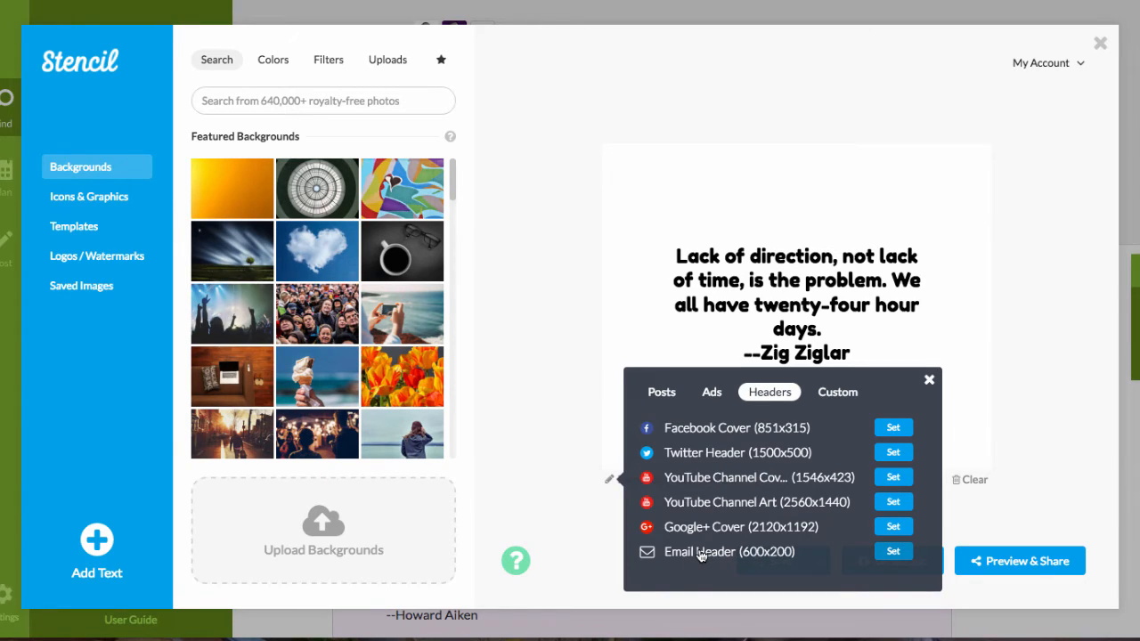
pyautogui.moveTo(792, 452)
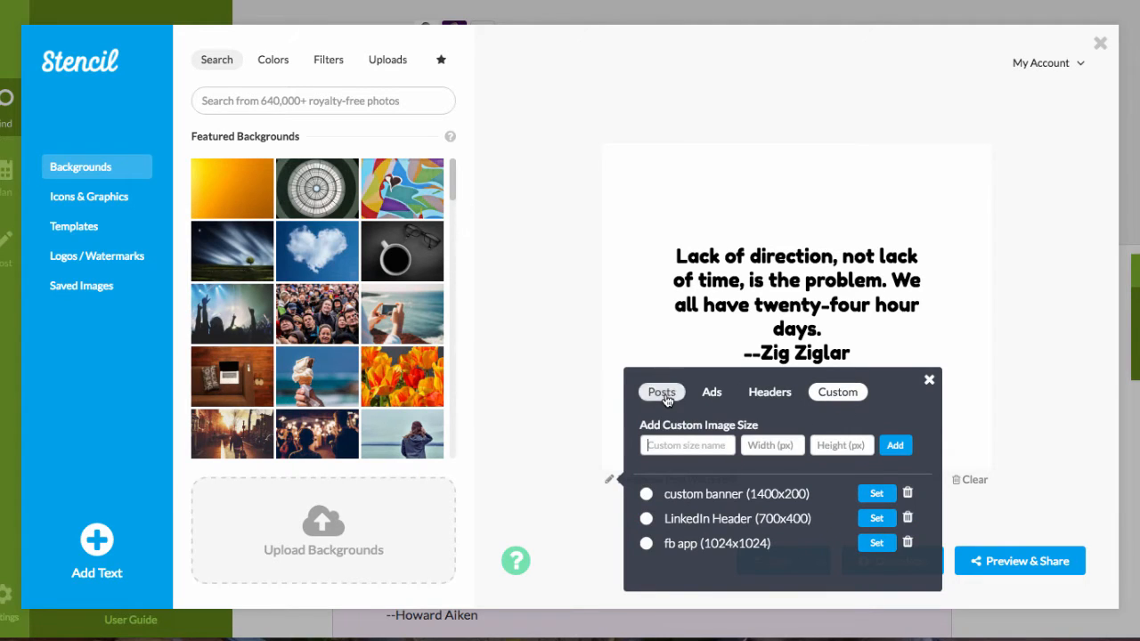
pyautogui.click(662, 392)
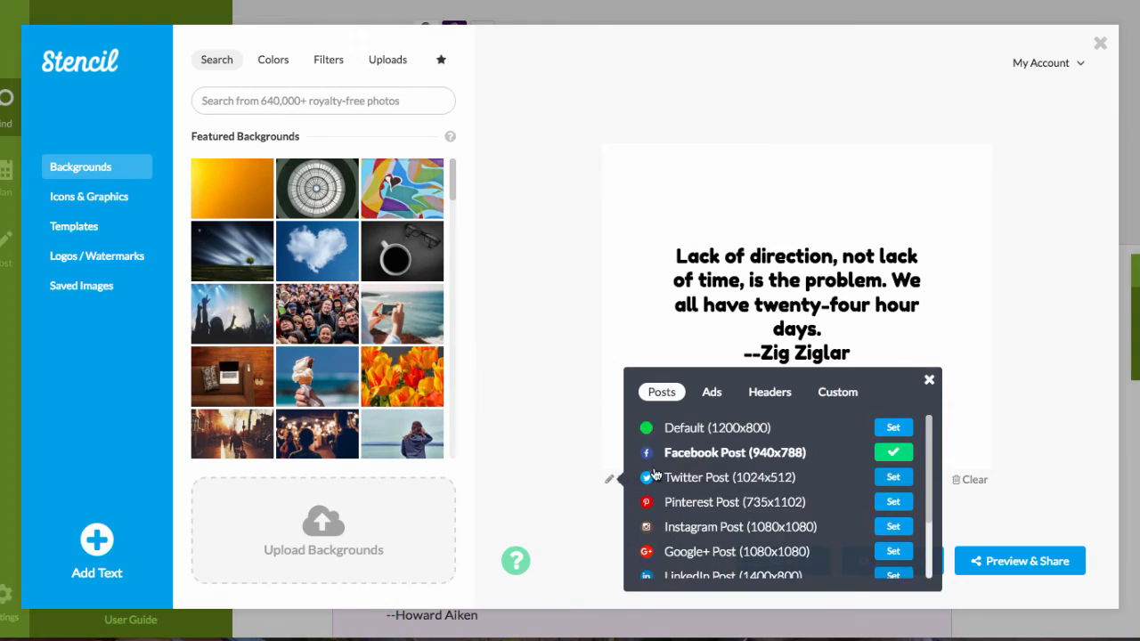
# Keep the Facebook Post canvas and search backgrounds for 'zig', clearing it when nothing is found
pyautogui.click(928, 379)
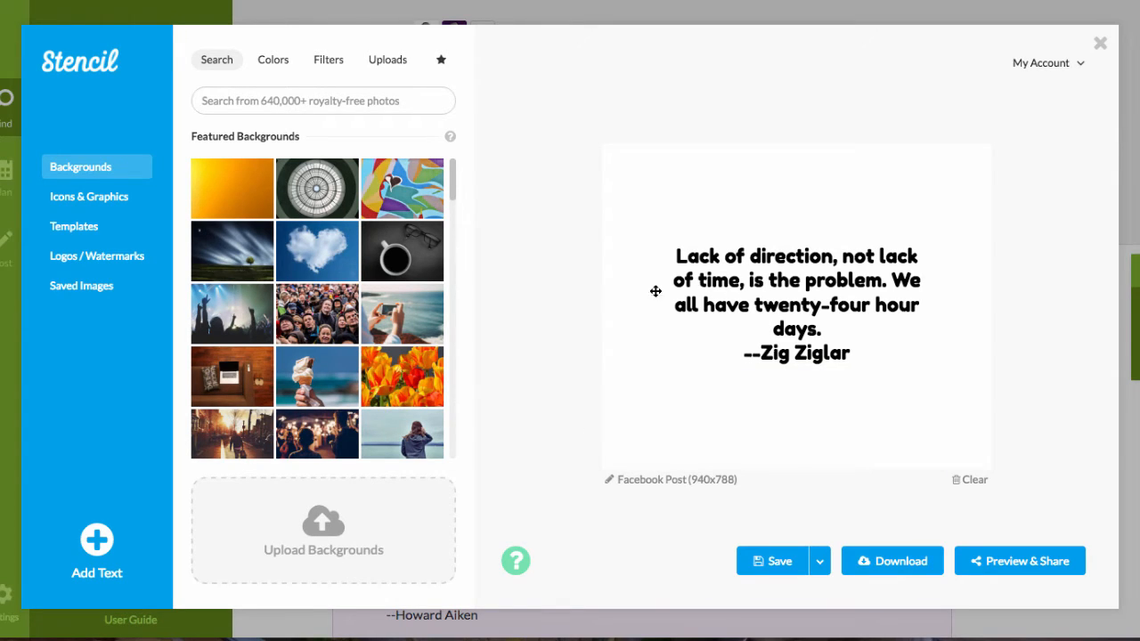
pyautogui.moveTo(787, 328)
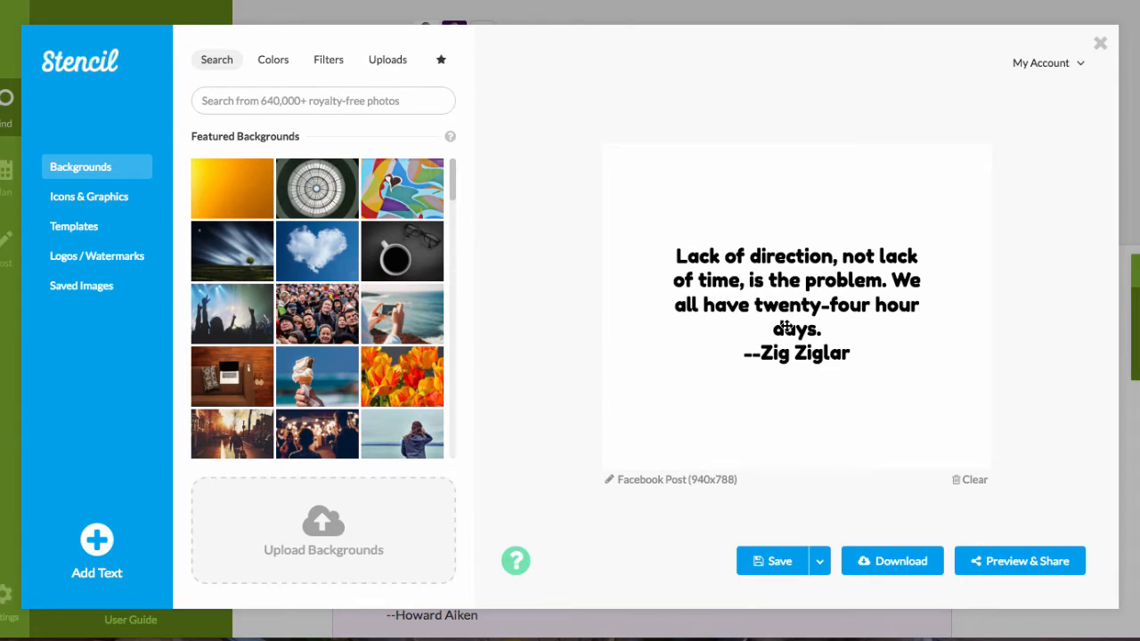
pyautogui.moveTo(807, 345)
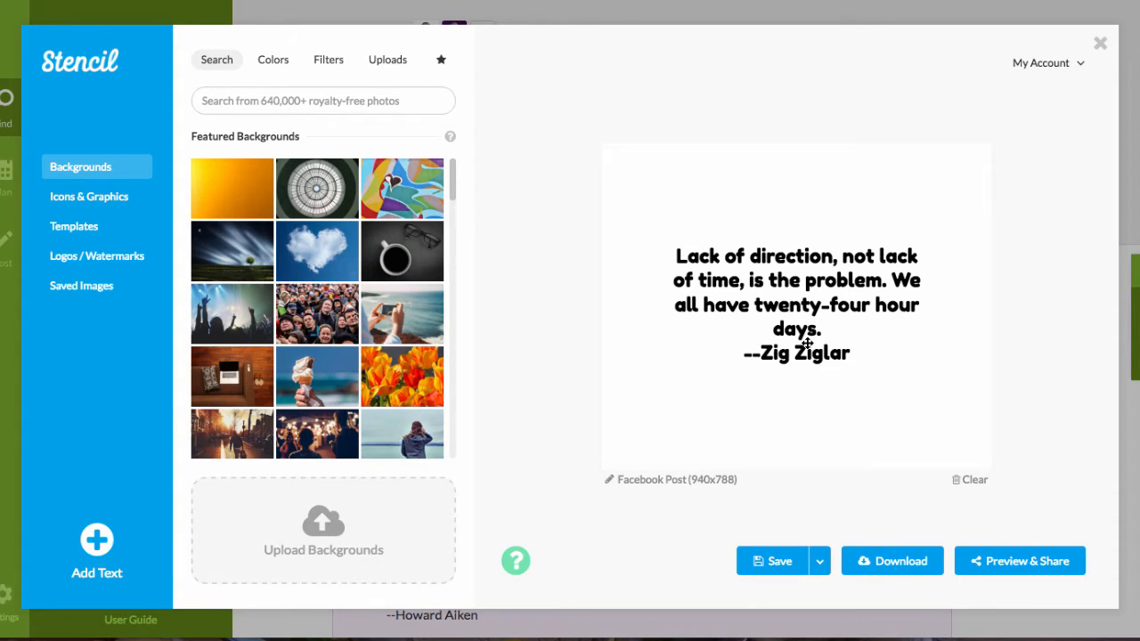
pyautogui.click(798, 305)
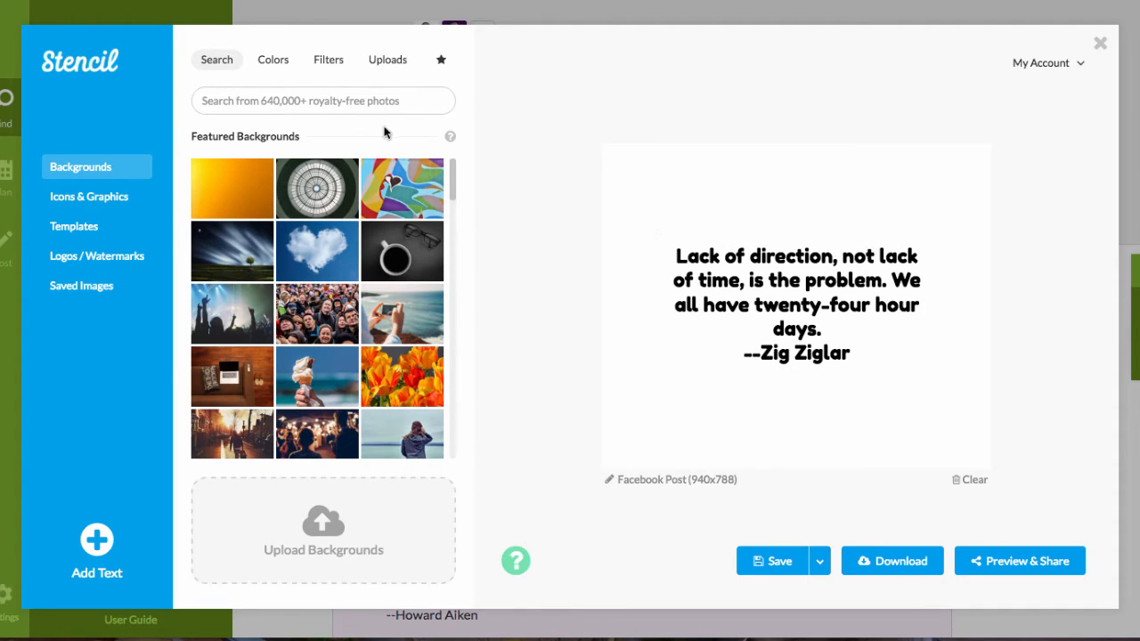
pyautogui.write('zig ziglar')
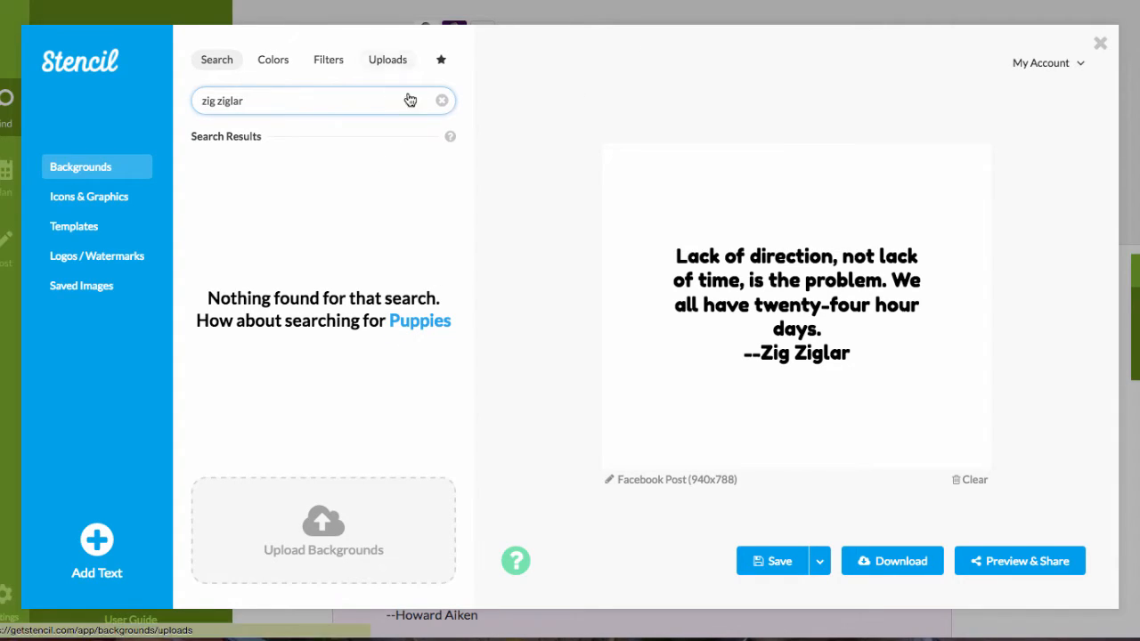
pyautogui.click(441, 100)
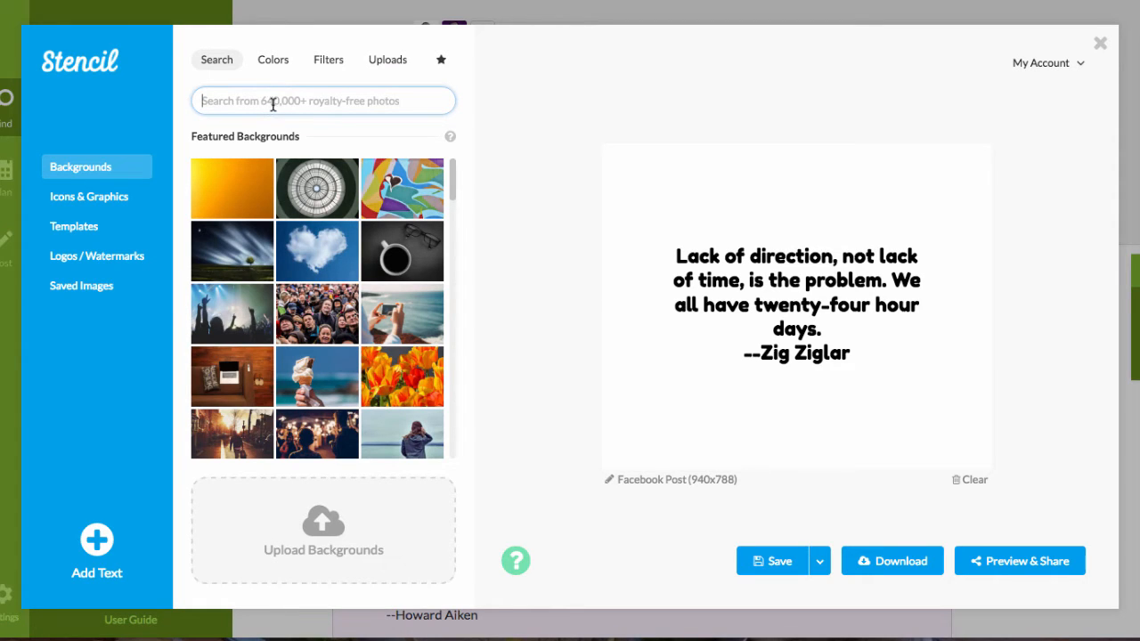
pyautogui.moveTo(264, 103)
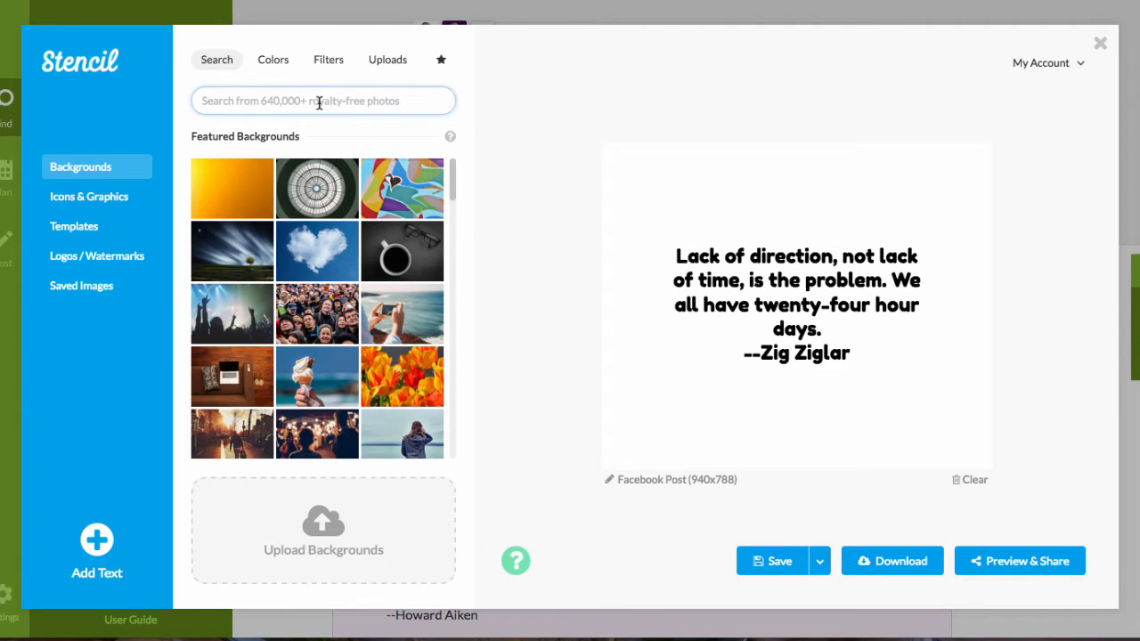
pyautogui.moveTo(689, 287)
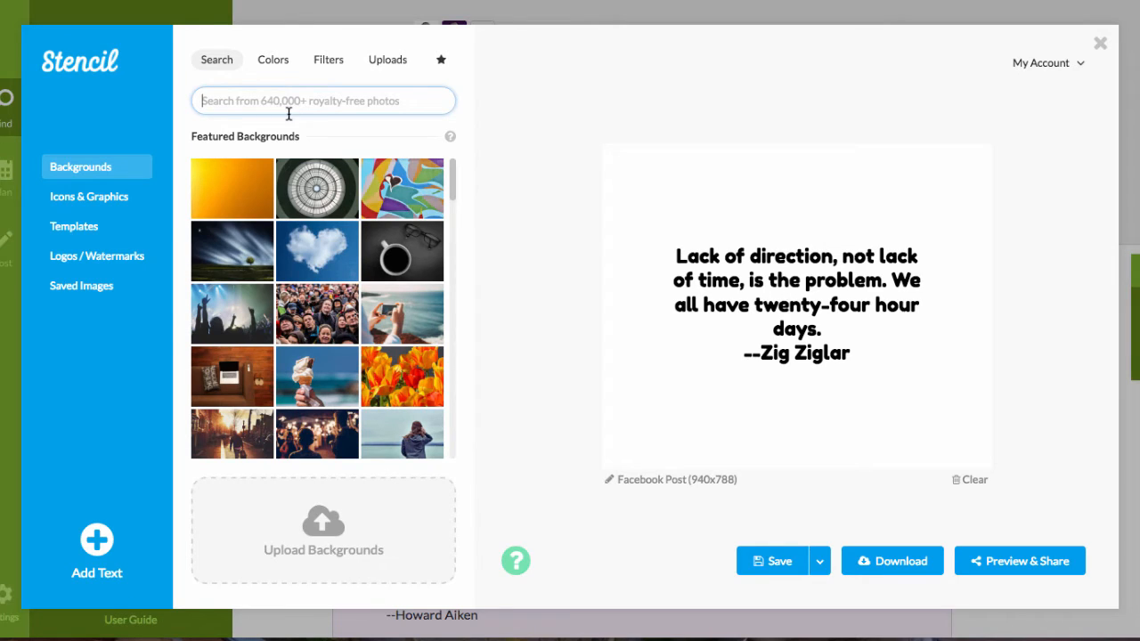
# Search the background library for 'clock' and look through the clock and watch photos
pyautogui.write('clock')
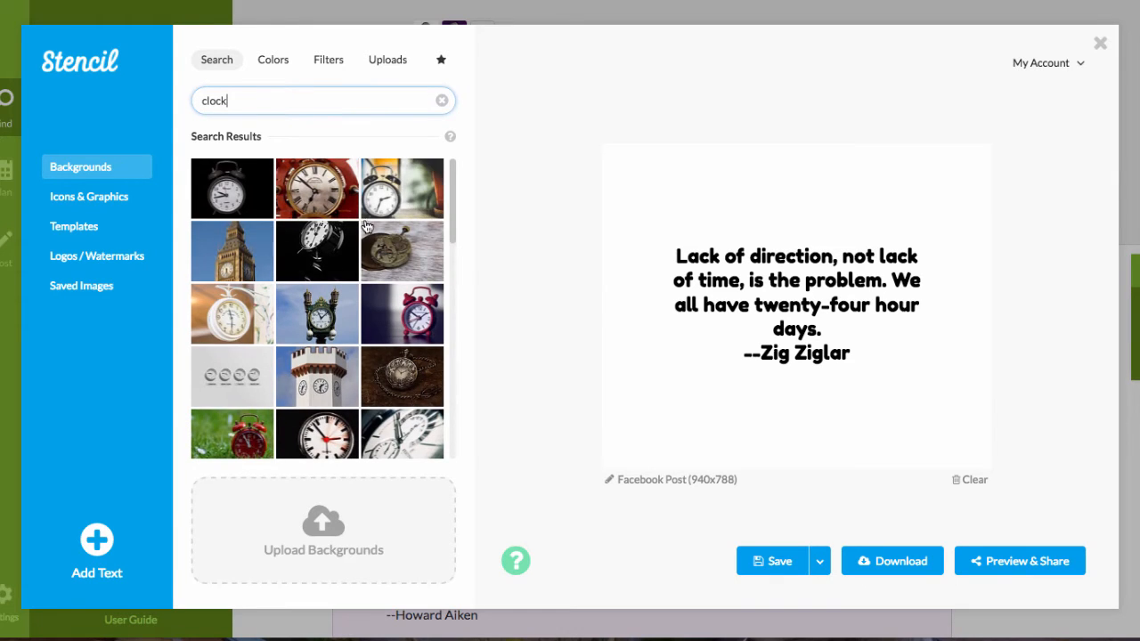
pyautogui.scroll(-3)
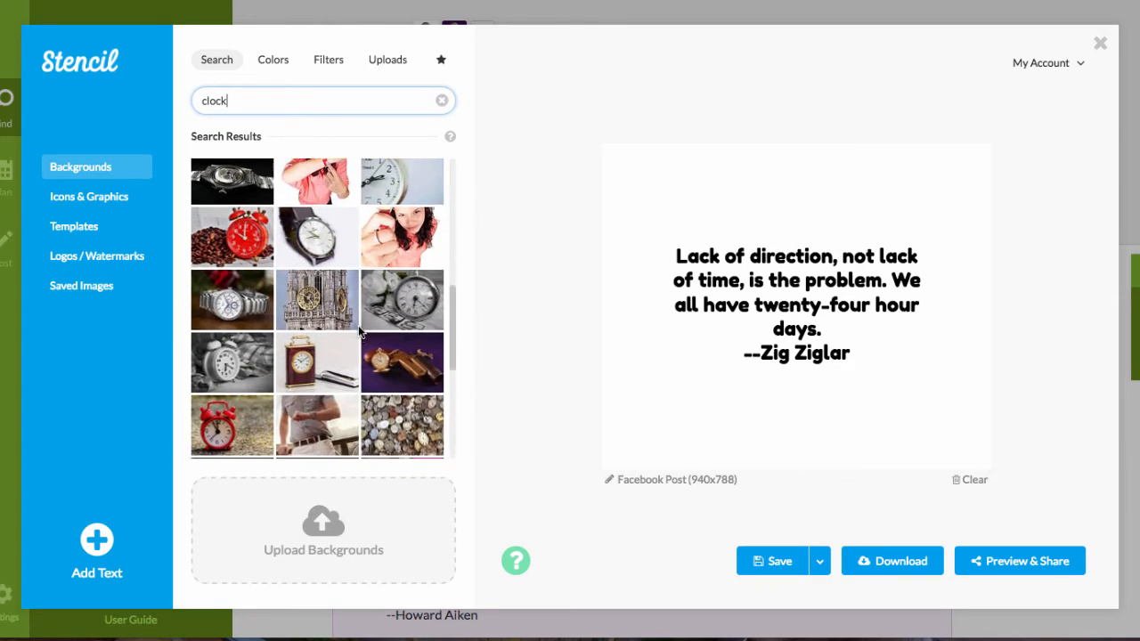
pyautogui.scroll(-3)
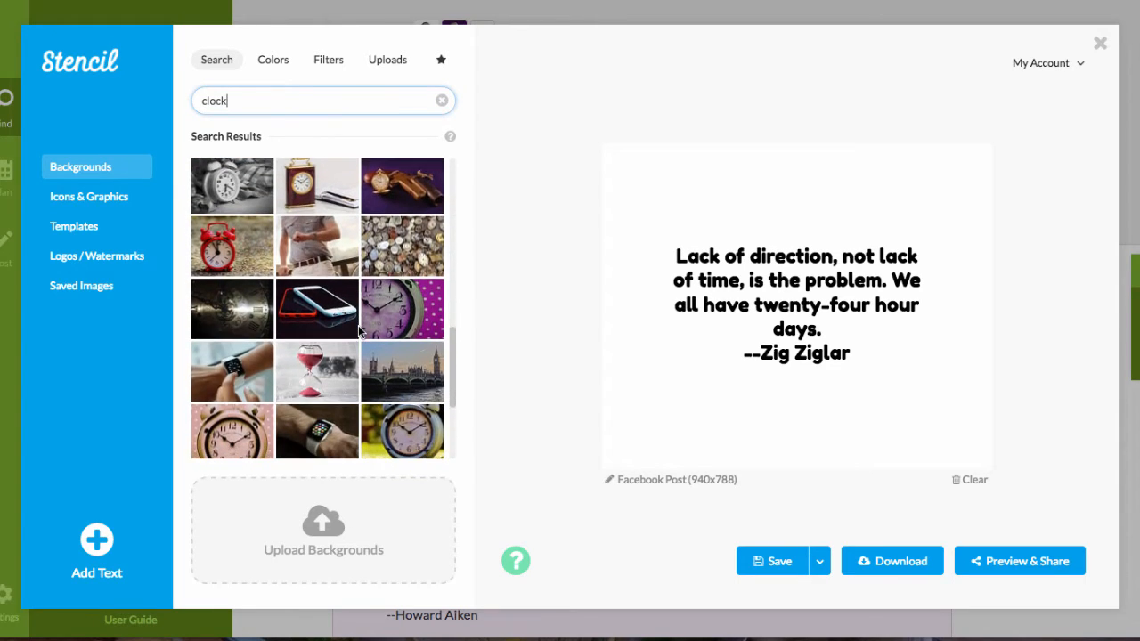
pyautogui.scroll(-3)
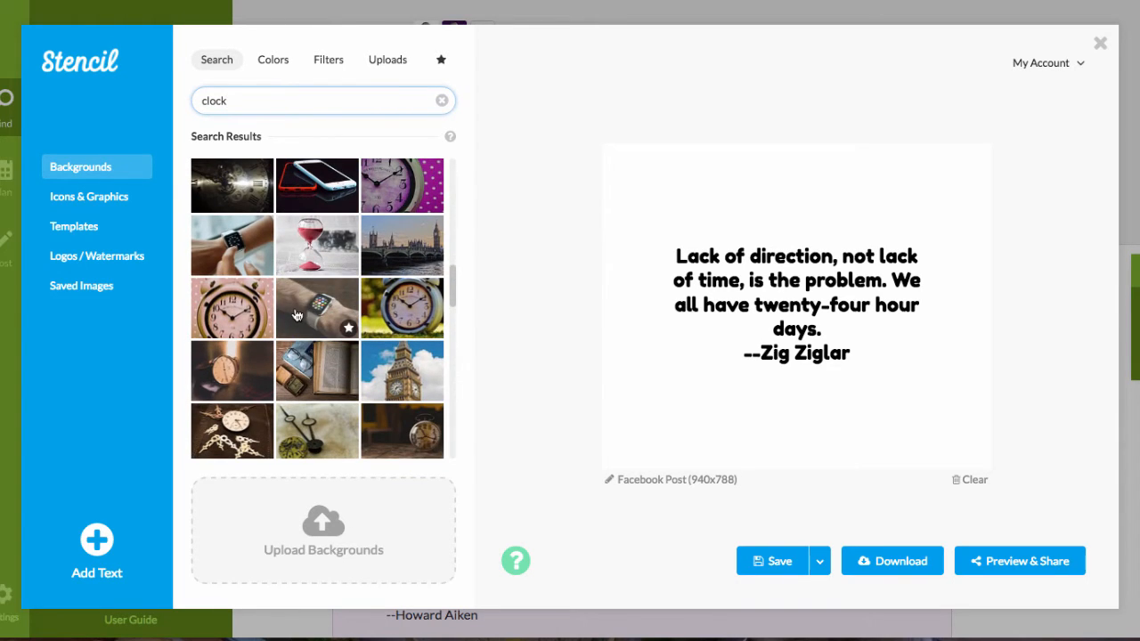
pyautogui.scroll(-3)
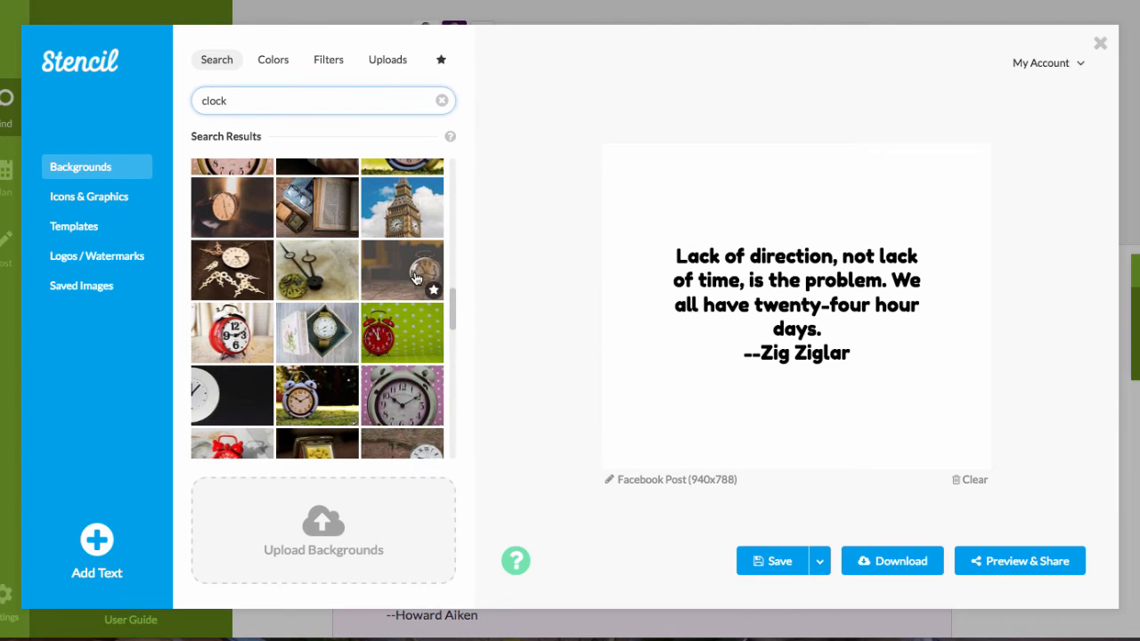
# Set the old alarm clock photo as background, shifted right, and select the quote text
pyautogui.click(402, 271)
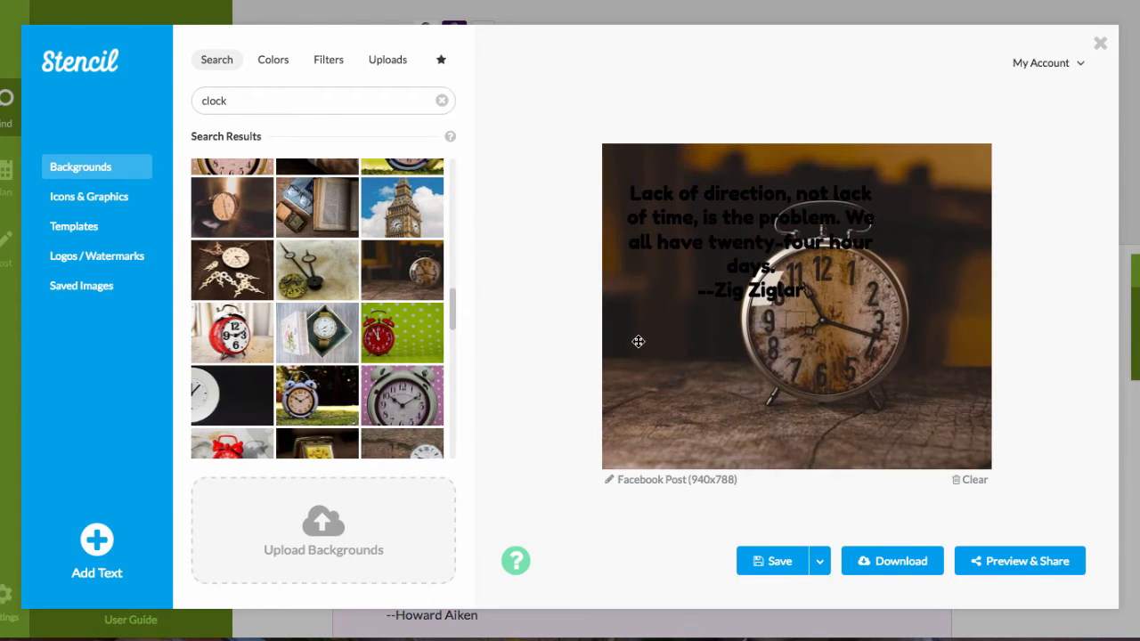
pyautogui.moveTo(637, 342); pyautogui.dragTo(812, 335)
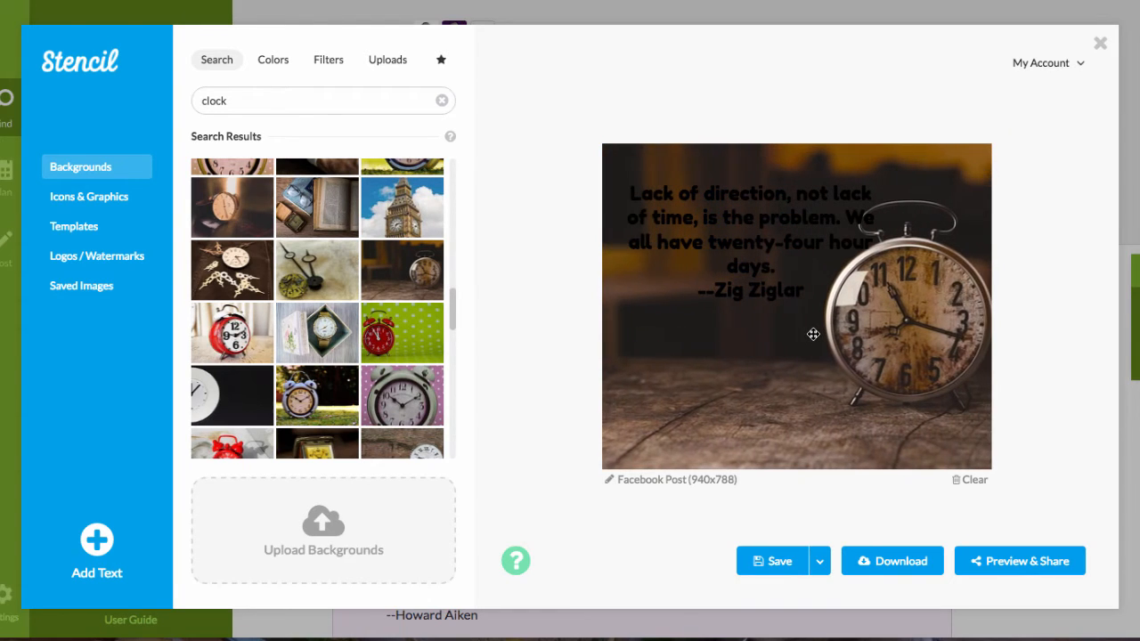
pyautogui.click(730, 222)
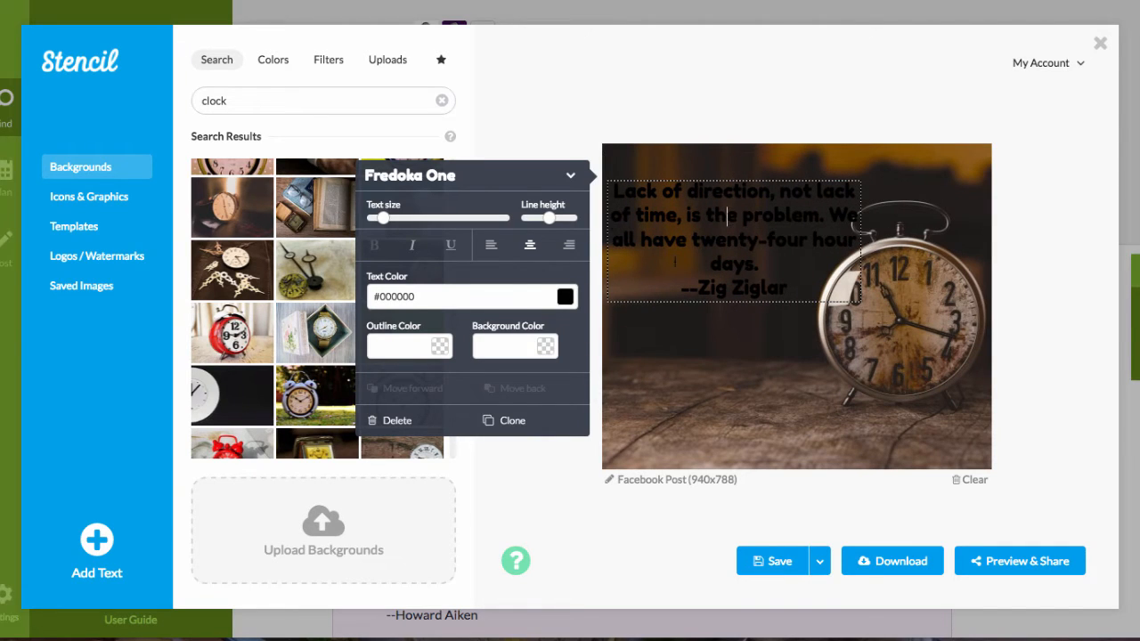
# Colour the quote light grey #c7c7c7 and set it in Merriweather Sans
pyautogui.click(563, 296)
pyautogui.write('#c7c7c7')
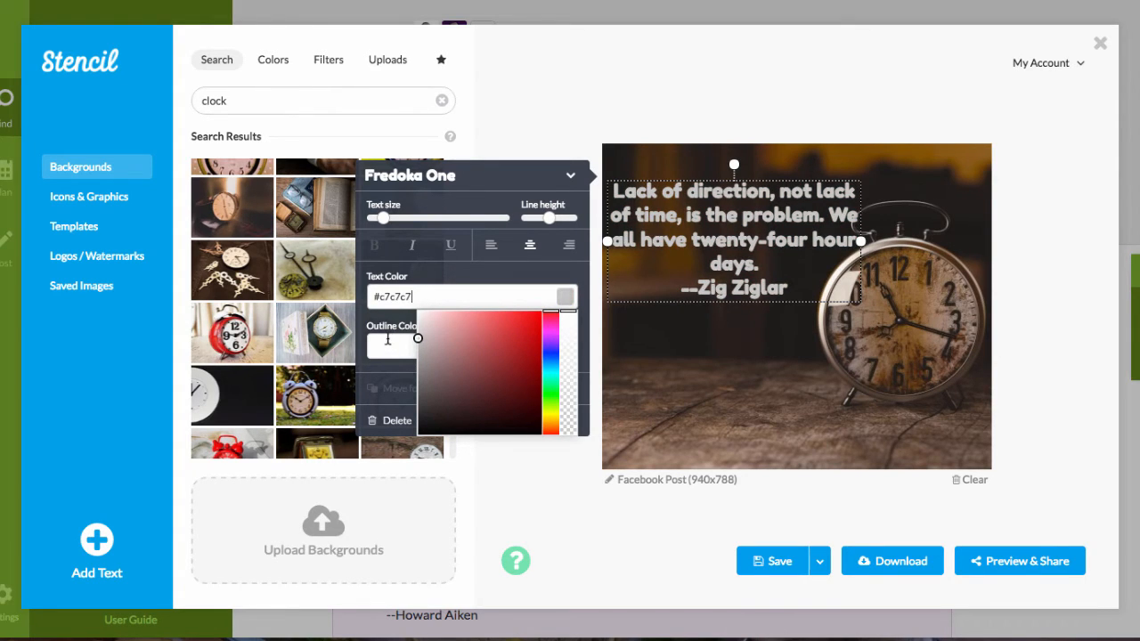
pyautogui.moveTo(542, 353)
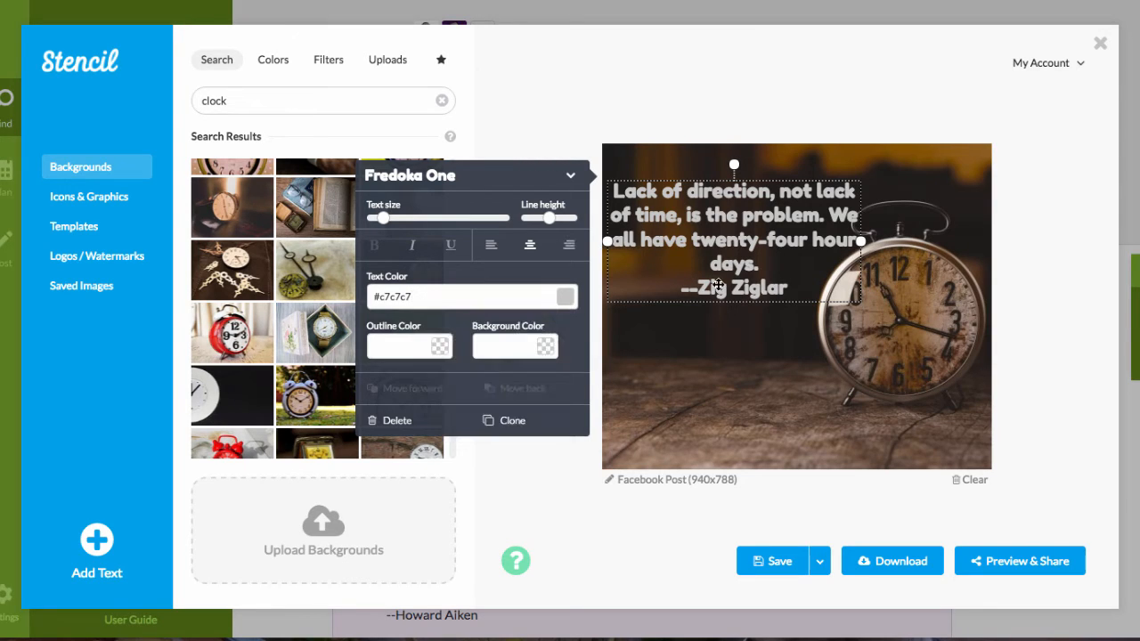
pyautogui.moveTo(414, 203)
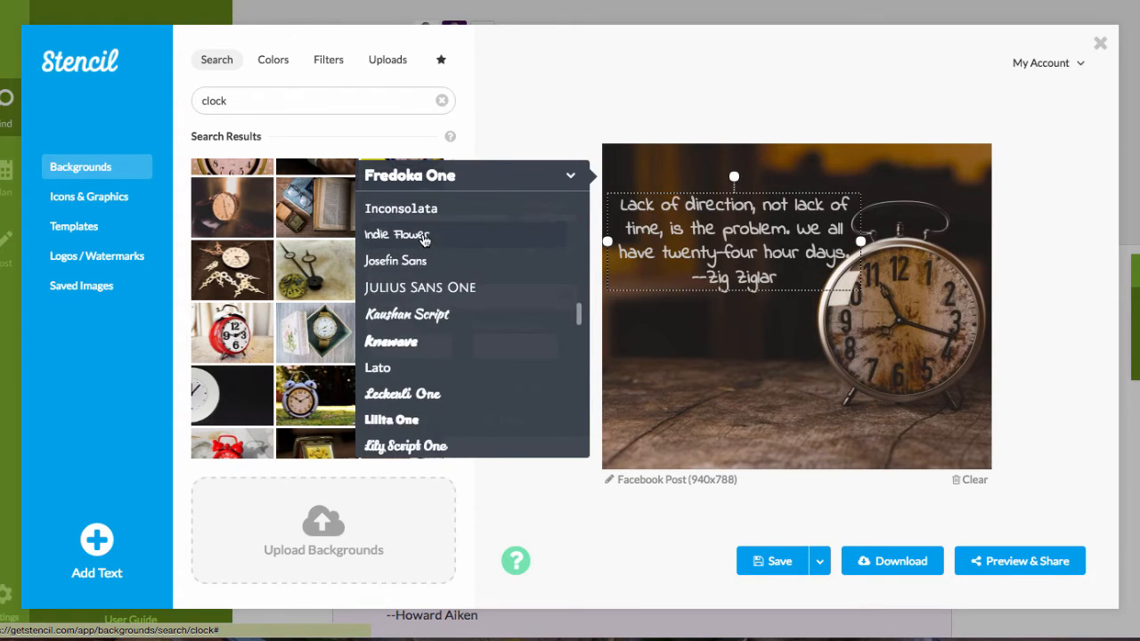
pyautogui.scroll(-3)
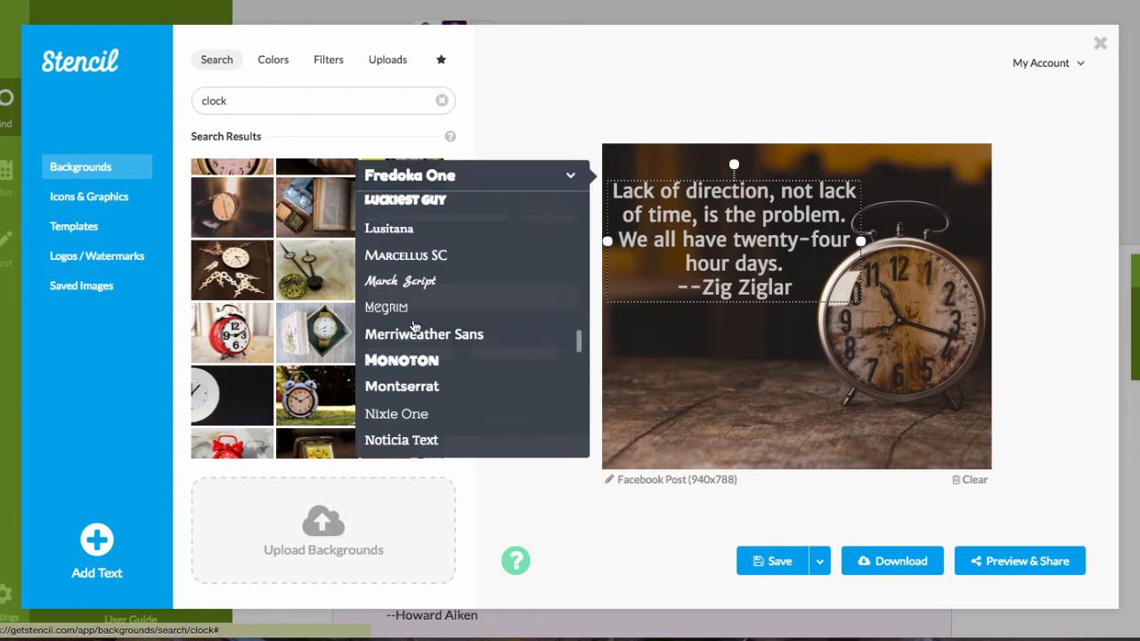
pyautogui.click(424, 335)
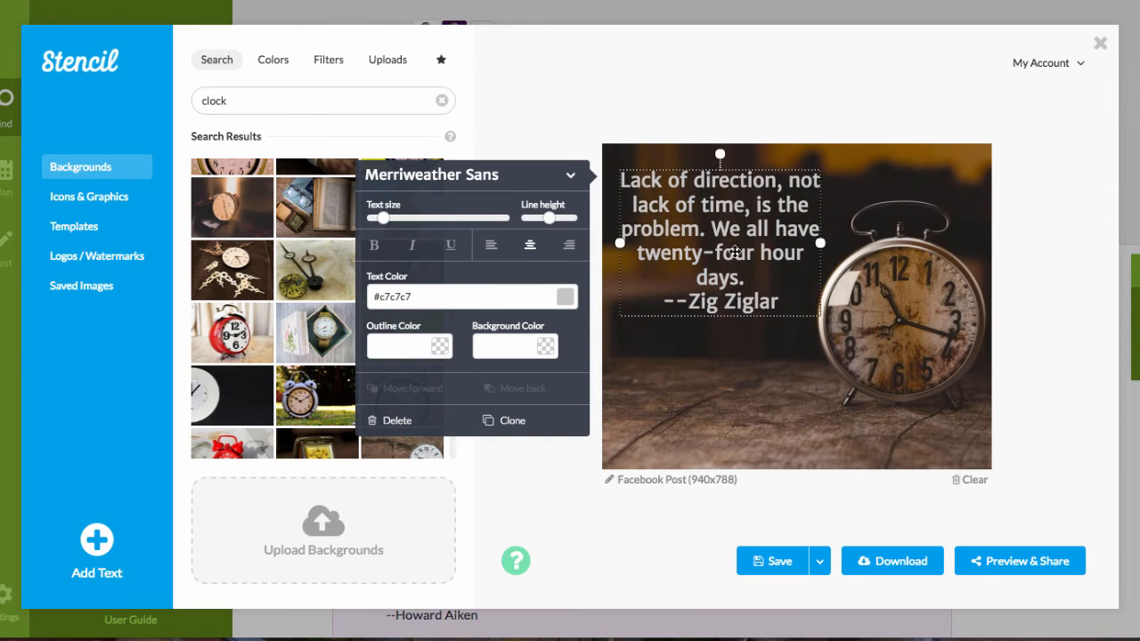
pyautogui.click(652, 100)
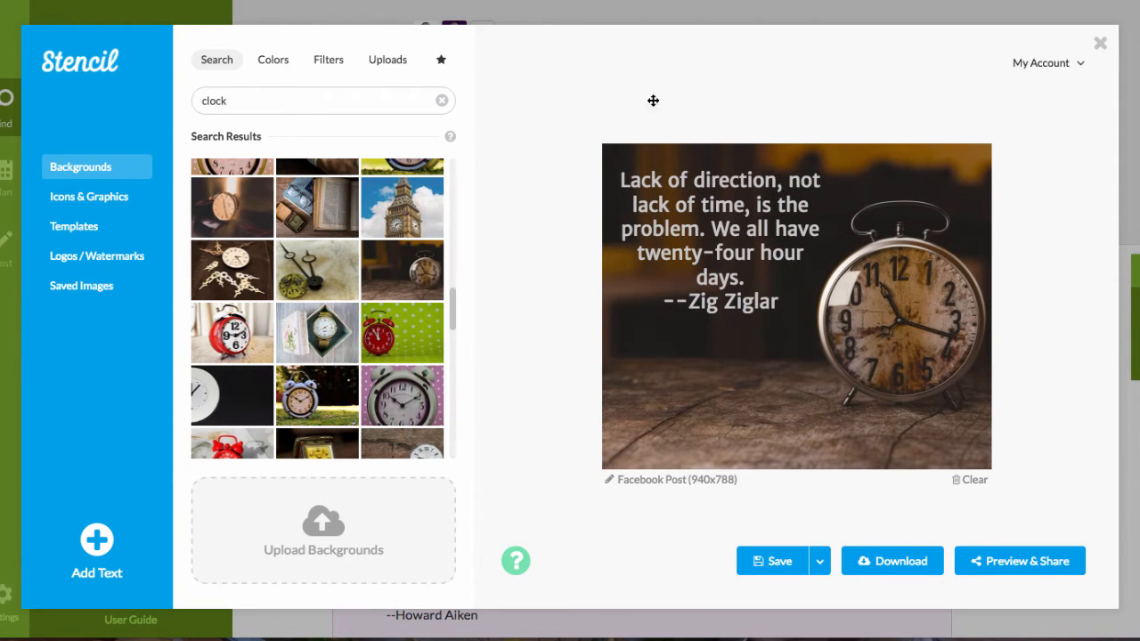
pyautogui.moveTo(721, 244)
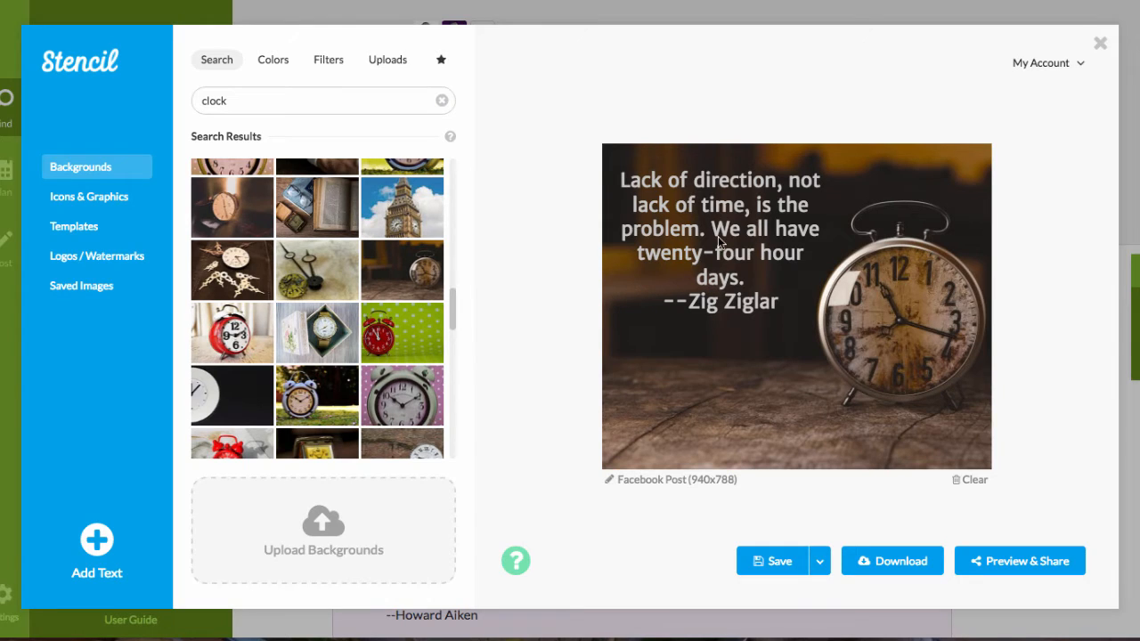
pyautogui.moveTo(62, 203)
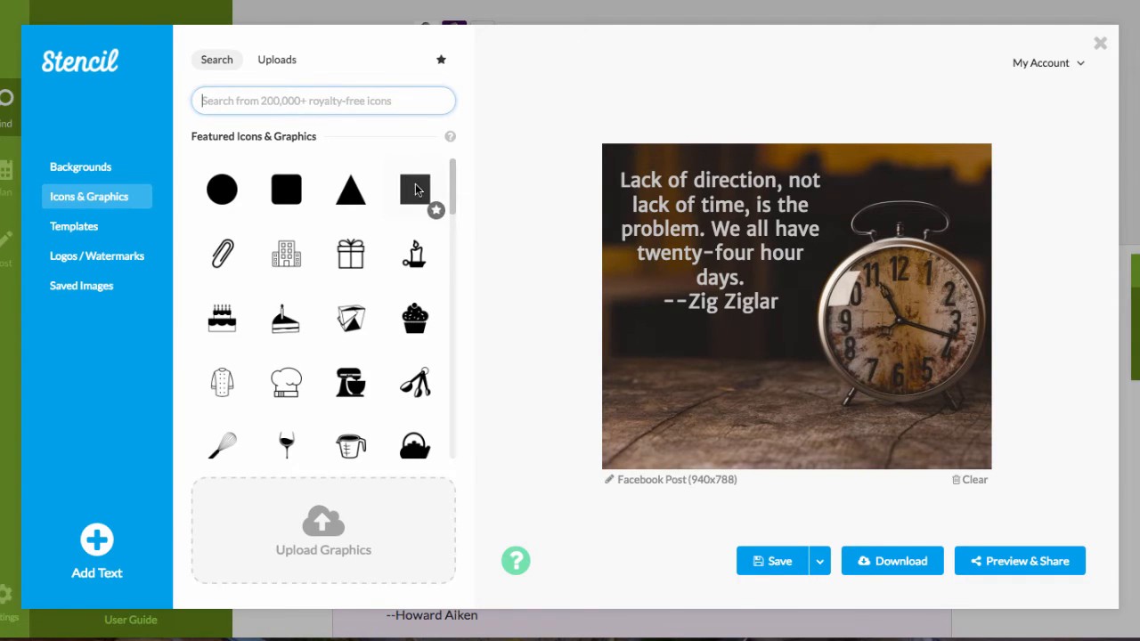
# Search Icons & Graphics for 'banner' and browse the ribbon, flag and badge results
pyautogui.scroll(-3)
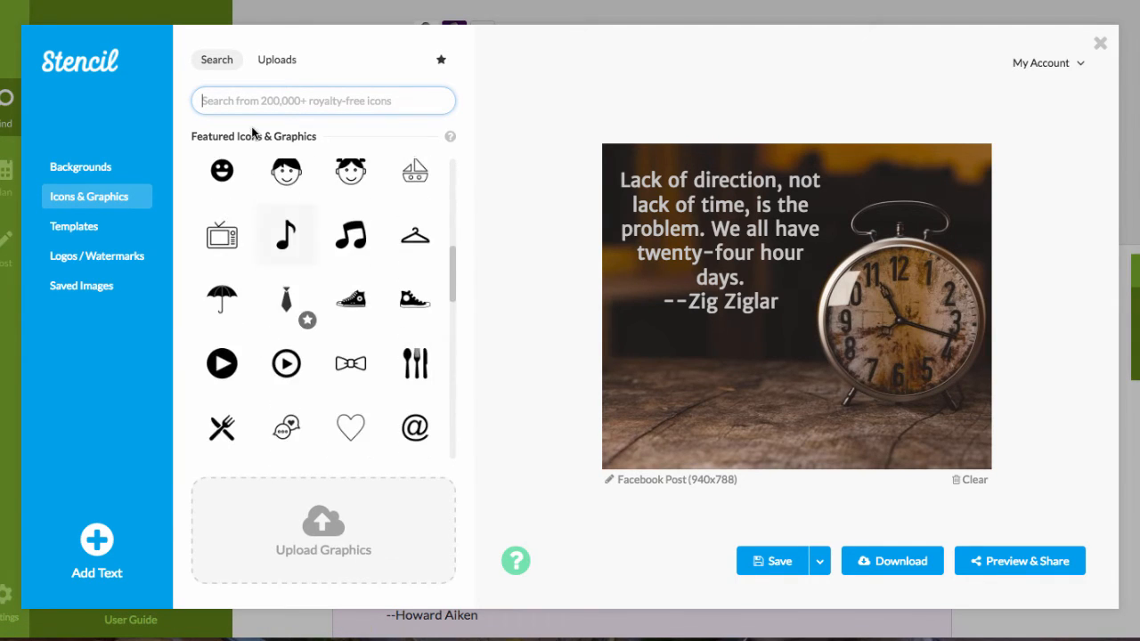
pyautogui.write('banner')
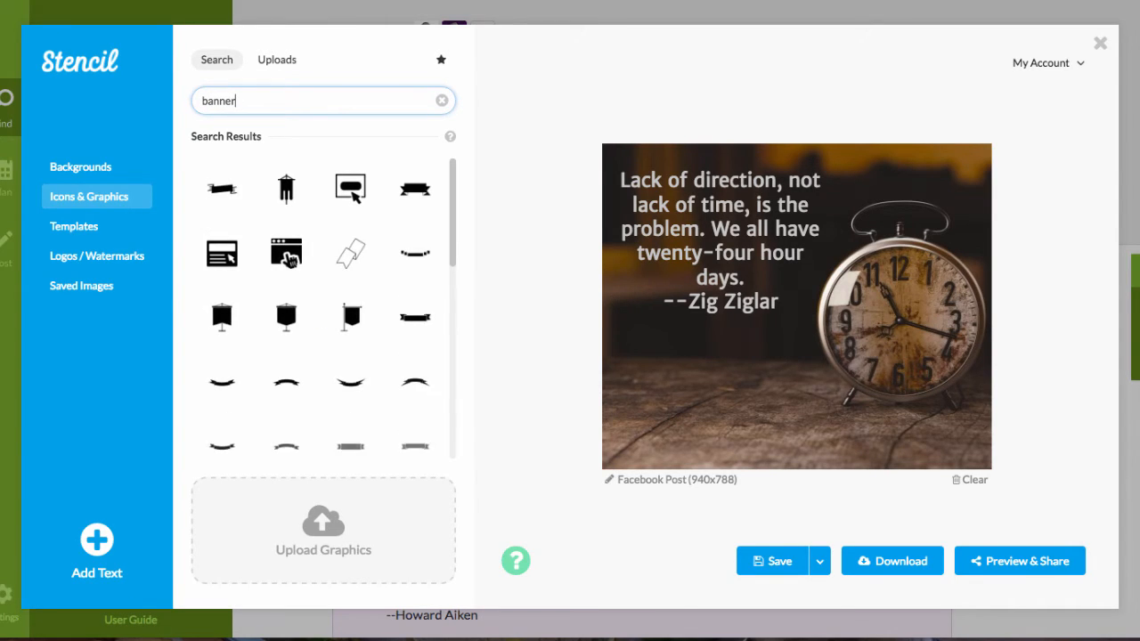
pyautogui.scroll(-3)
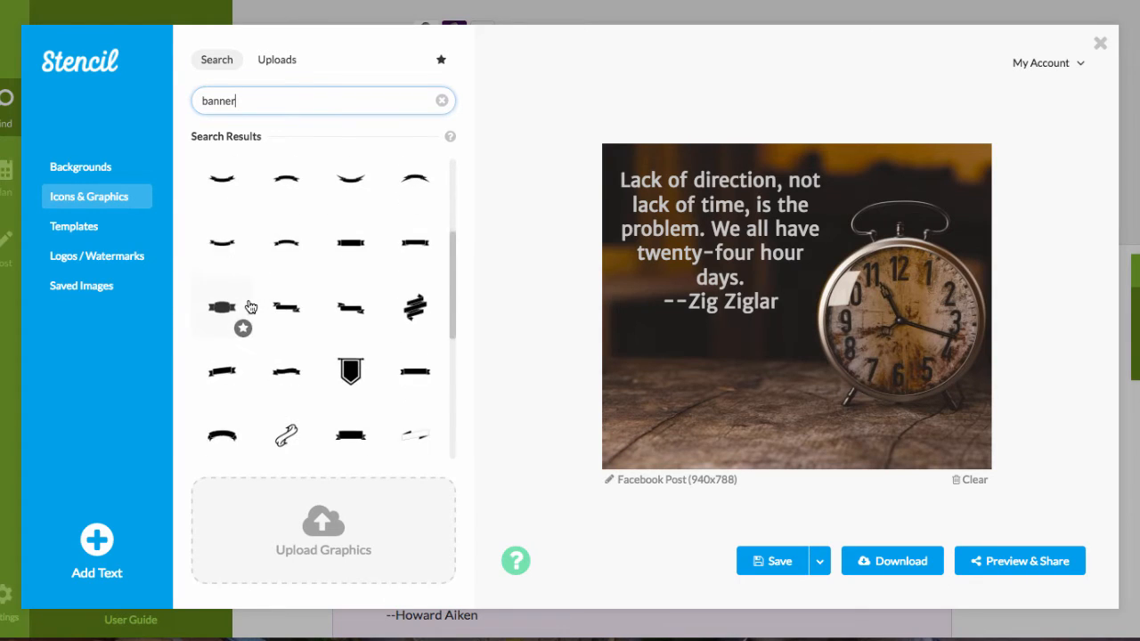
pyautogui.scroll(-3)
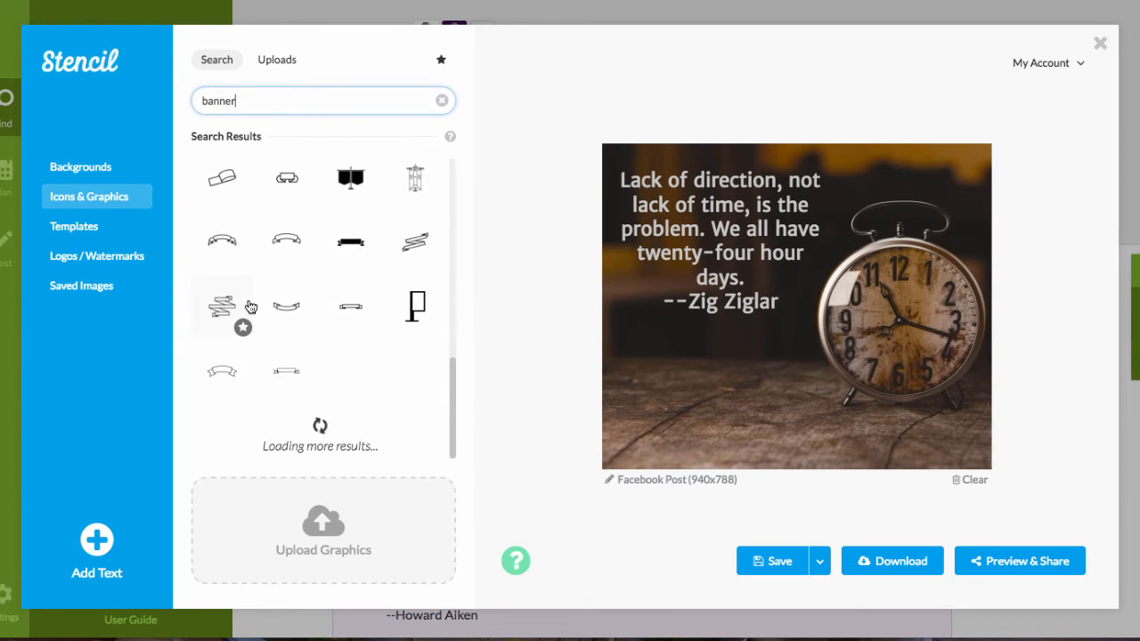
pyautogui.scroll(-3)
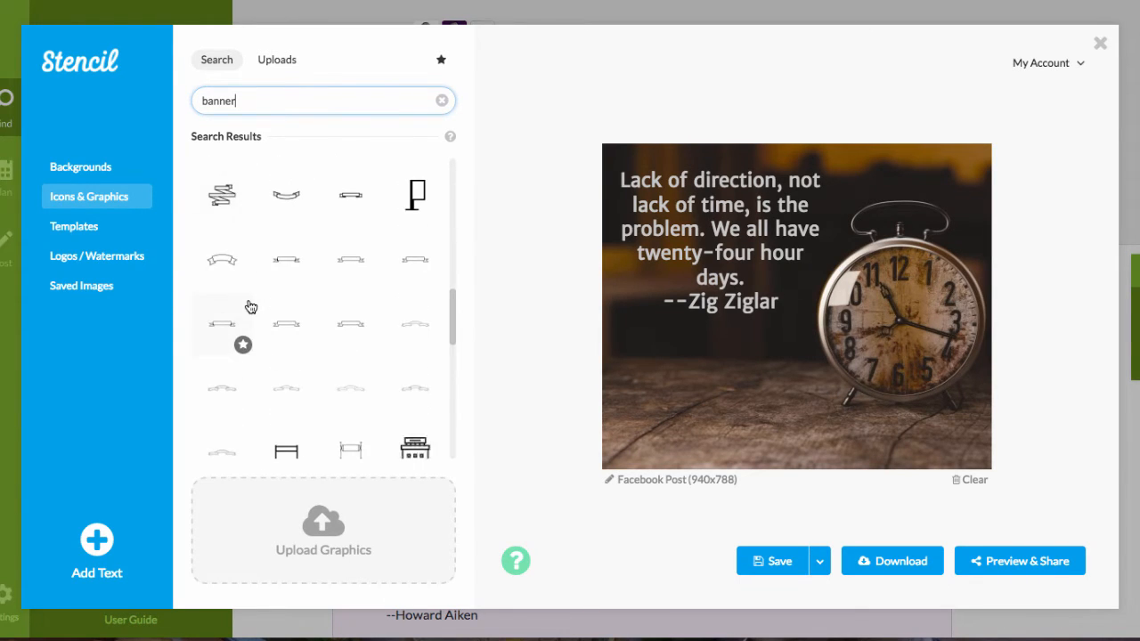
pyautogui.scroll(-3)
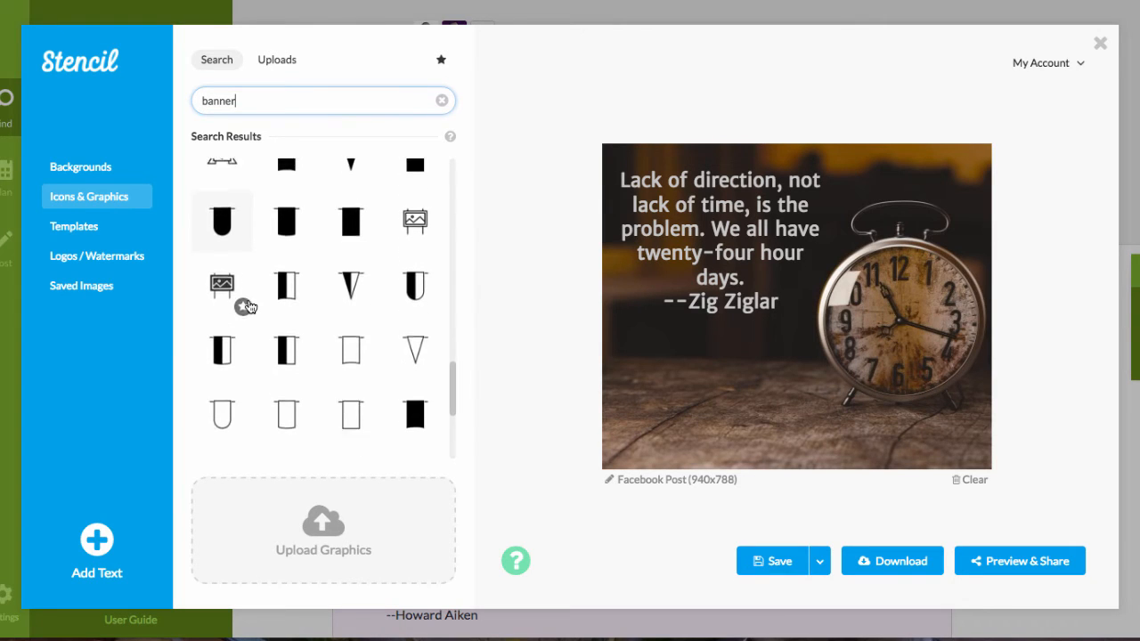
pyautogui.scroll(-3)
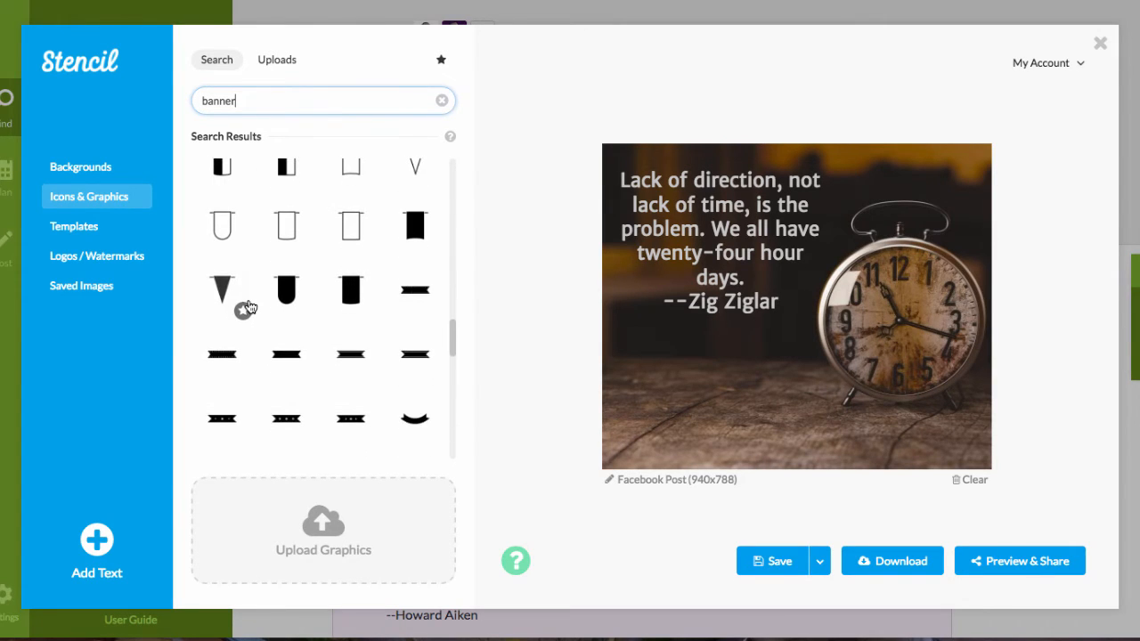
pyautogui.scroll(-3)
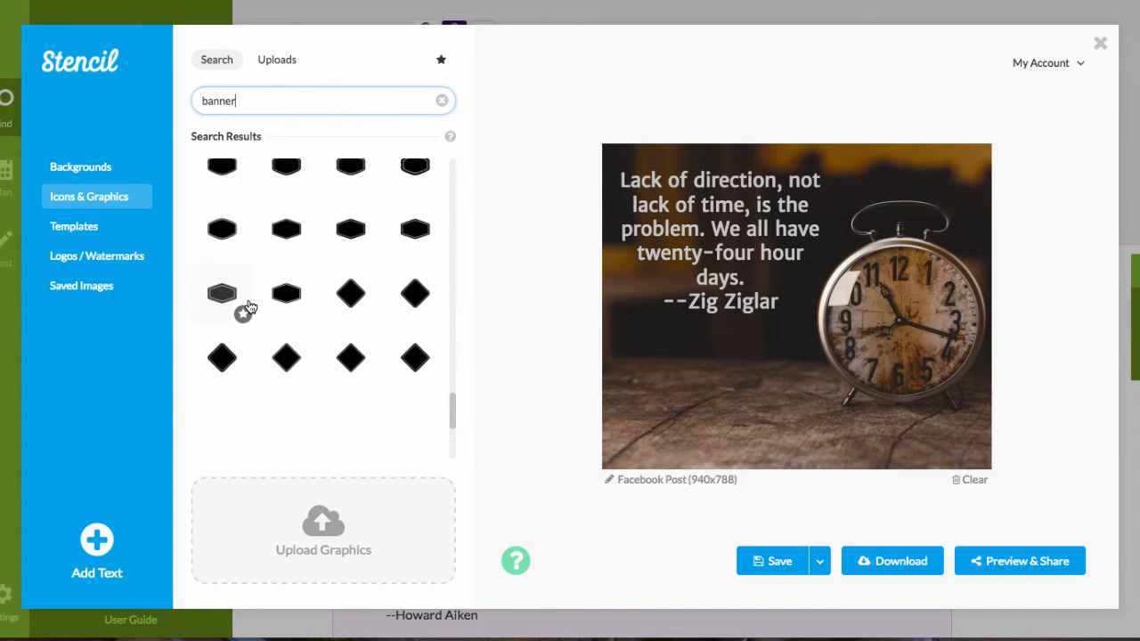
pyautogui.scroll(-3)
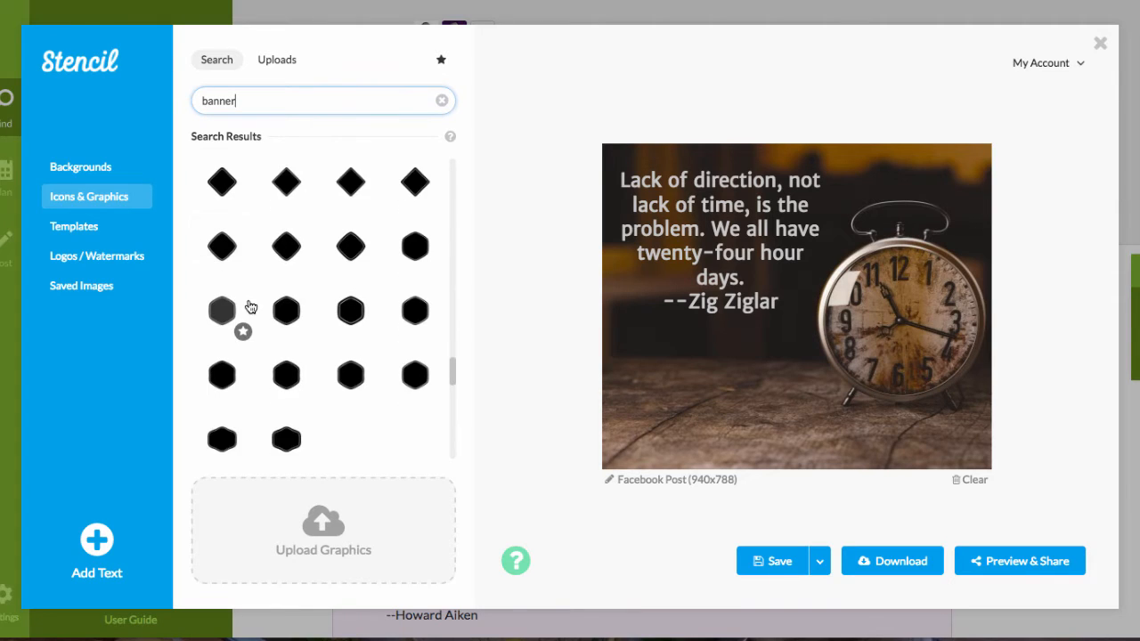
pyautogui.scroll(-3)
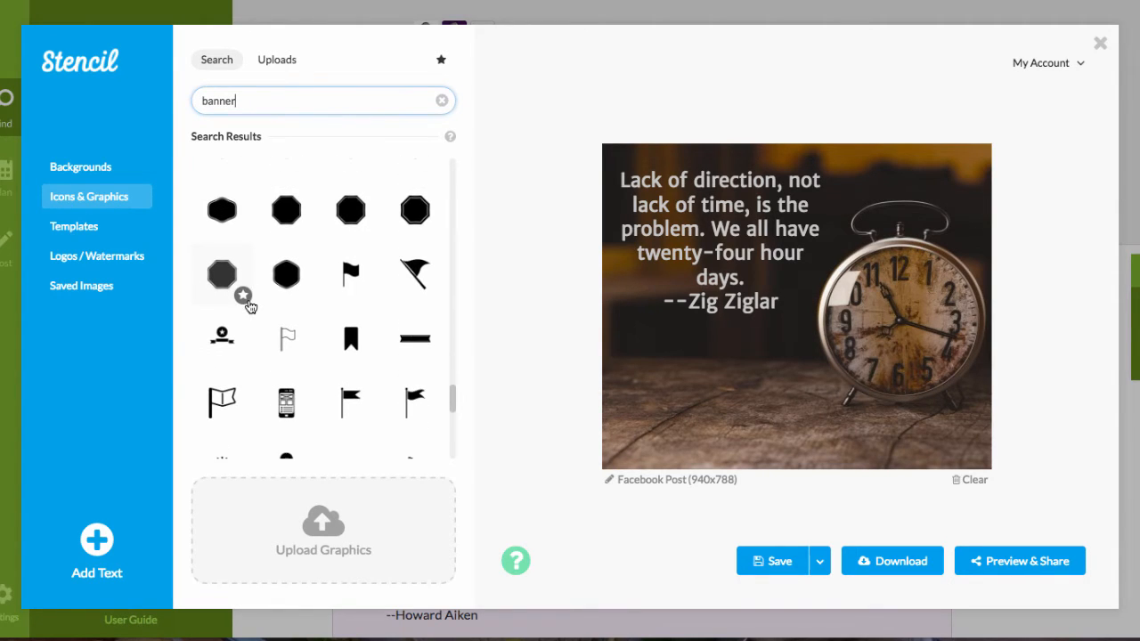
pyautogui.scroll(-3)
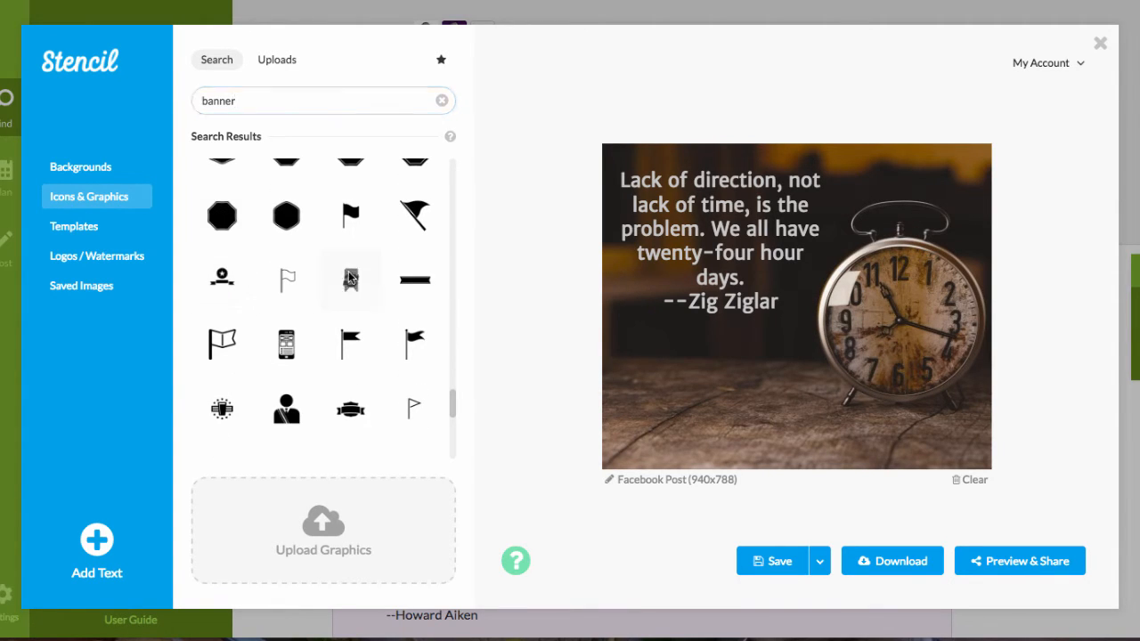
# Add the black ribbon graphic, enlarge it over the left side and move it behind the quote
pyautogui.click(351, 280)
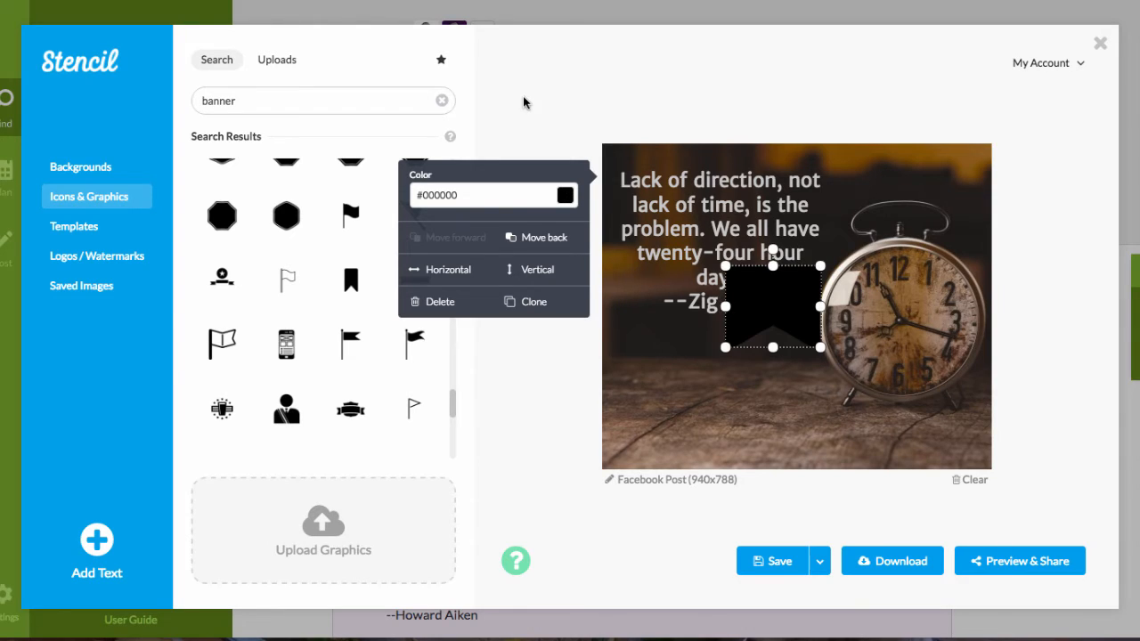
pyautogui.moveTo(684, 307)
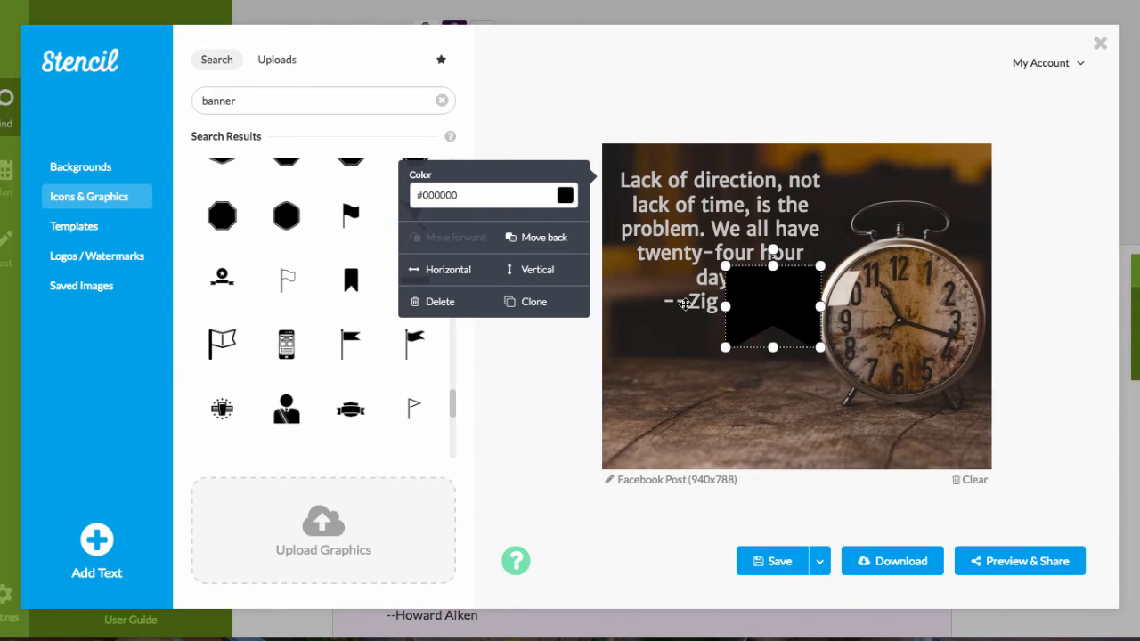
pyautogui.moveTo(773, 306); pyautogui.dragTo(720, 325)
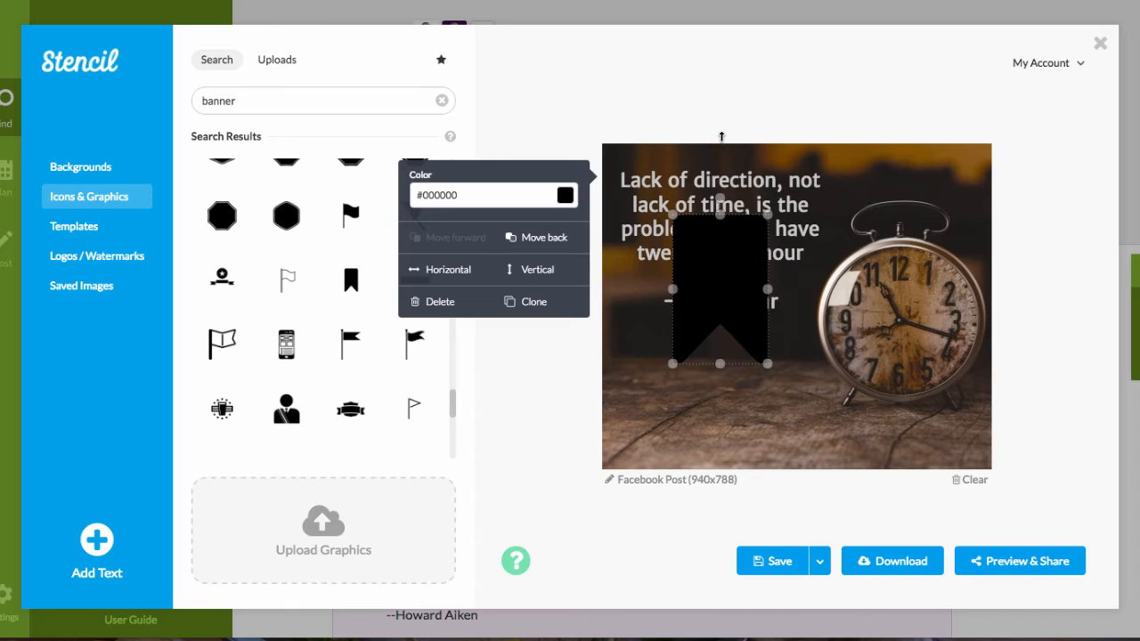
pyautogui.moveTo(723, 194)
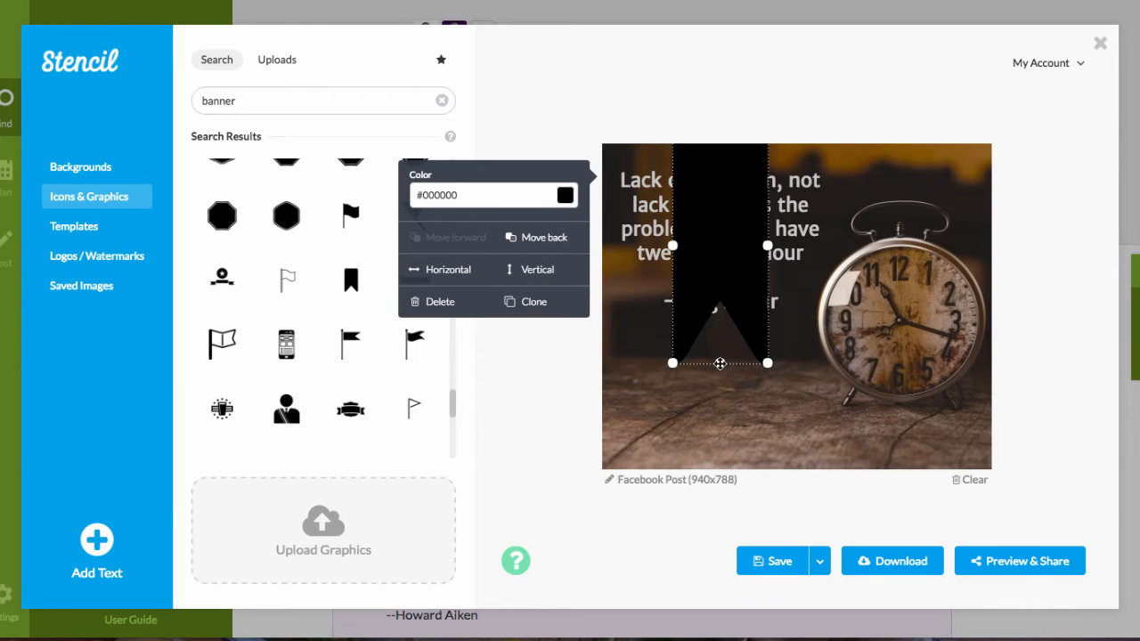
pyautogui.moveTo(768, 364); pyautogui.dragTo(905, 364)
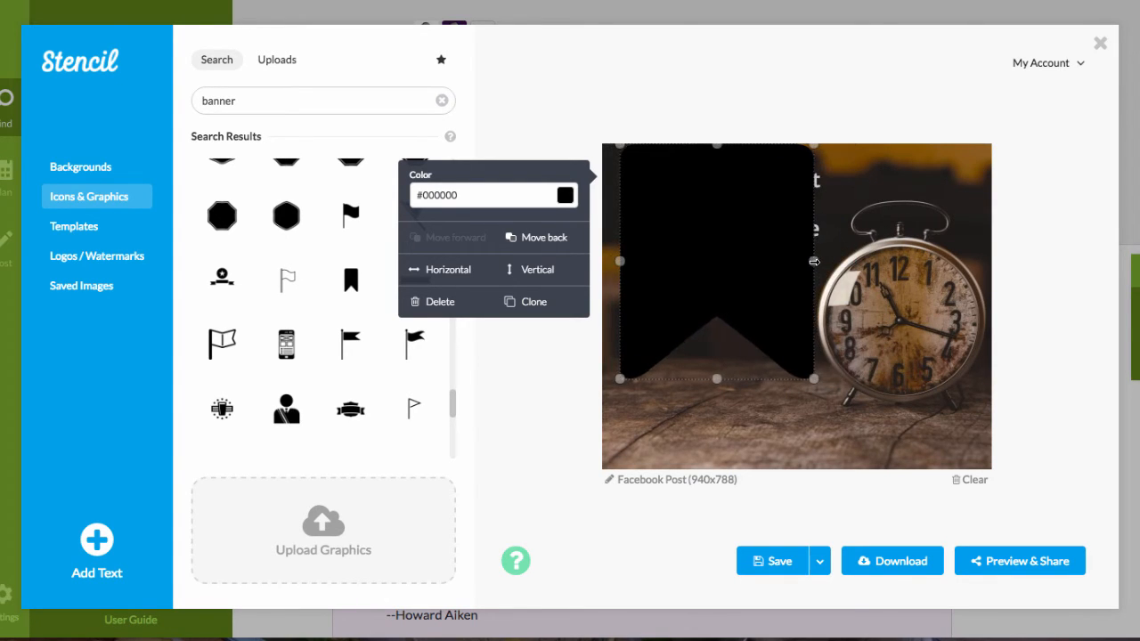
pyautogui.click(538, 269)
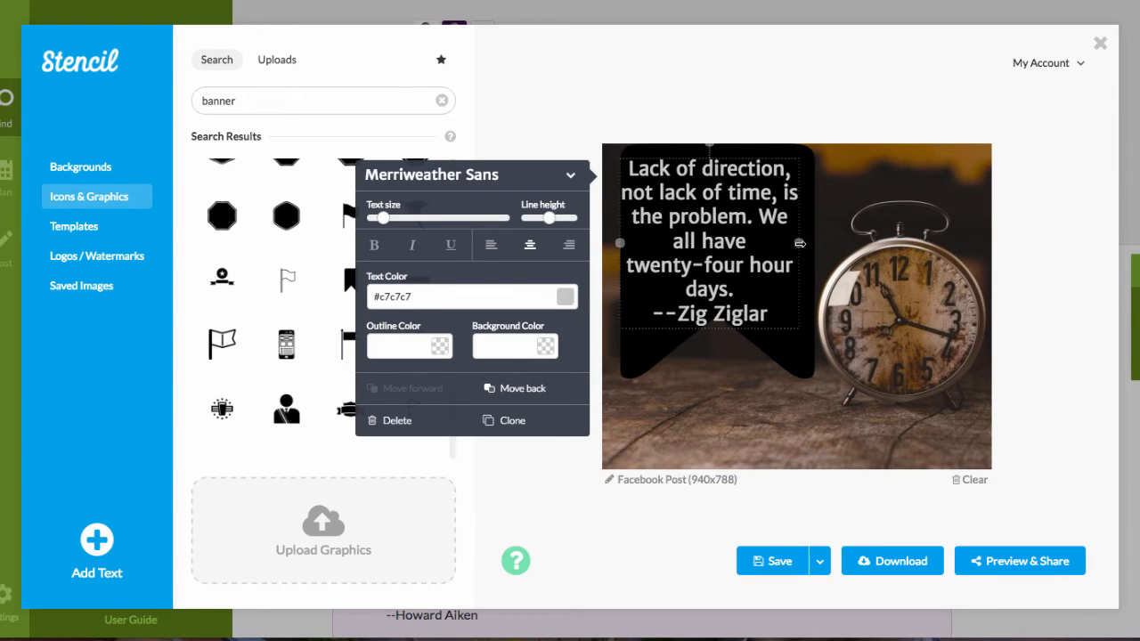
# Tighten line height, shrink text size, widen the text box and narrow the banner to fit
pyautogui.moveTo(548, 217); pyautogui.dragTo(548, 217)
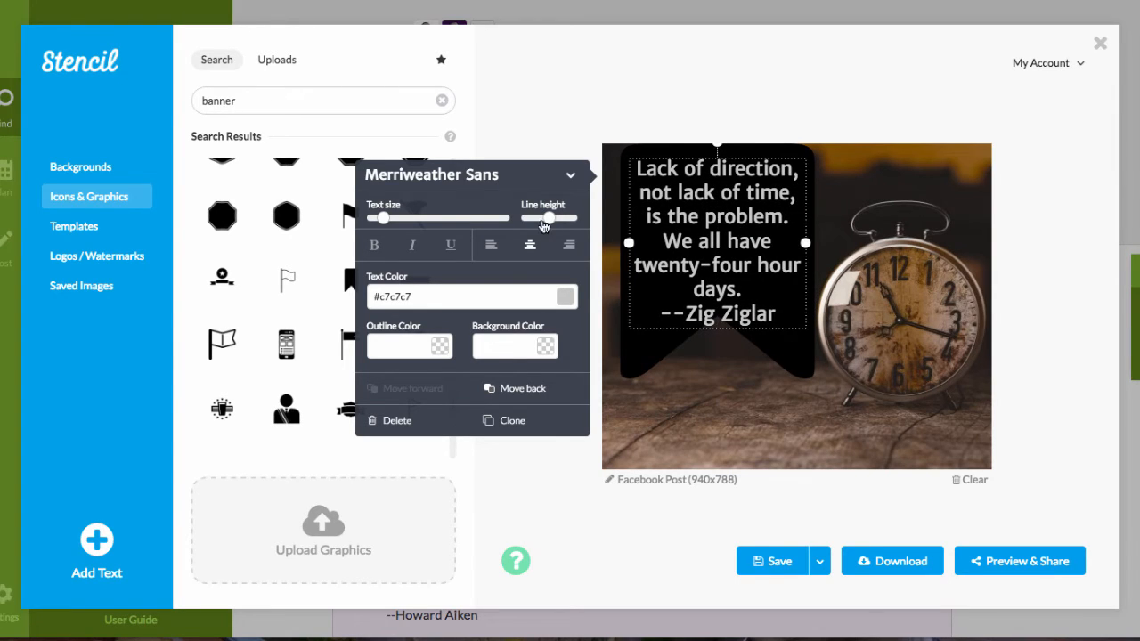
pyautogui.moveTo(381, 218); pyautogui.dragTo(378, 218)
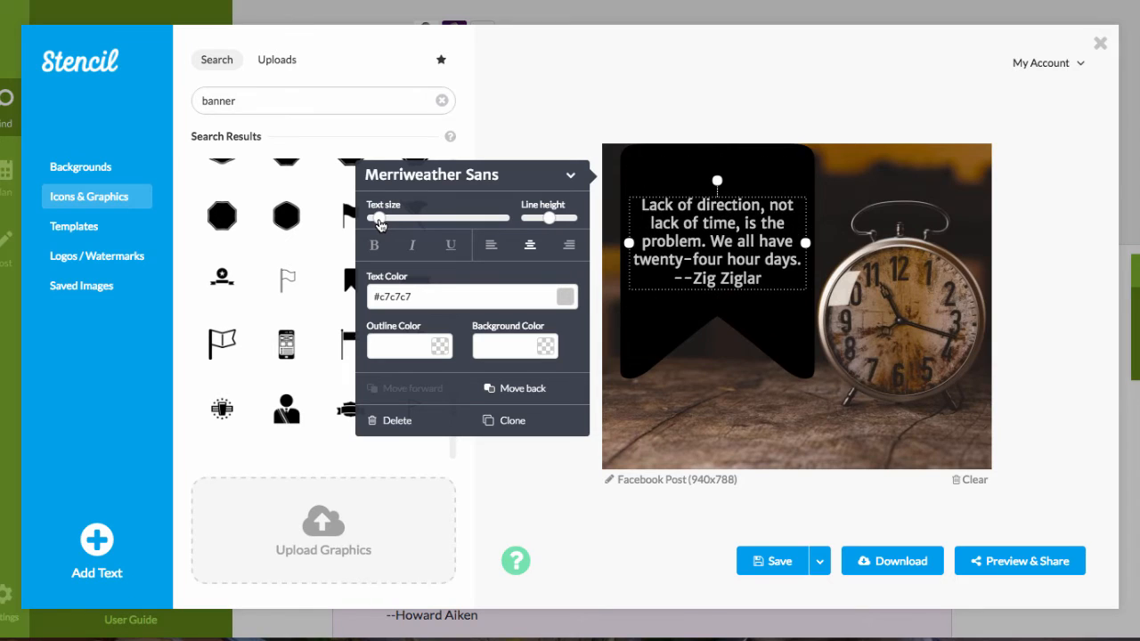
pyautogui.moveTo(382, 218); pyautogui.dragTo(378, 218)
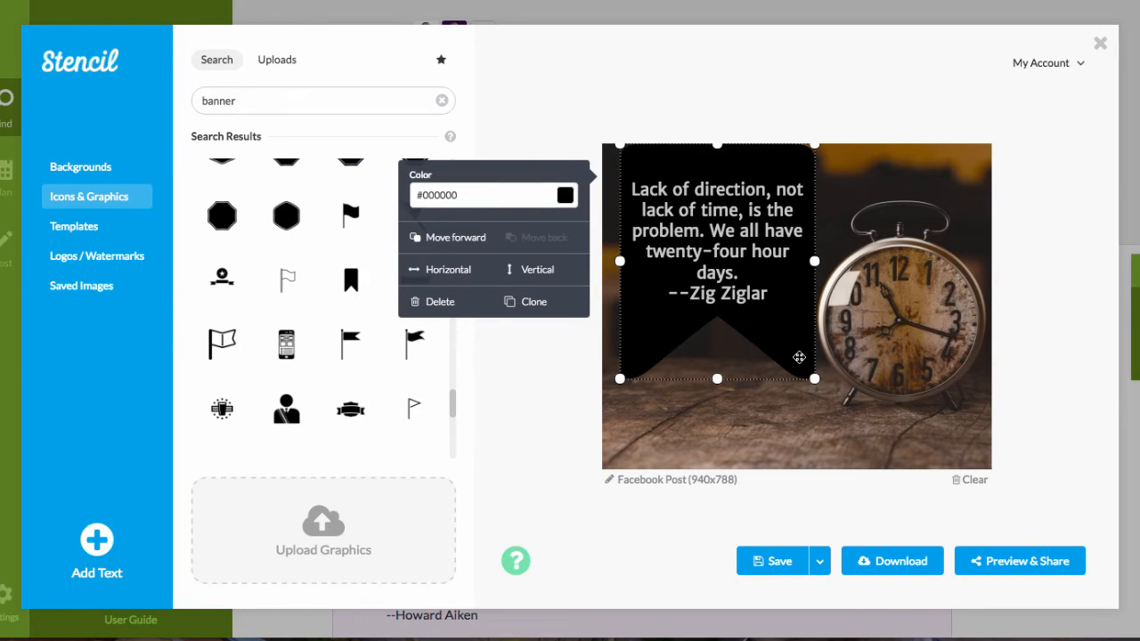
pyautogui.moveTo(798, 356); pyautogui.dragTo(752, 335)
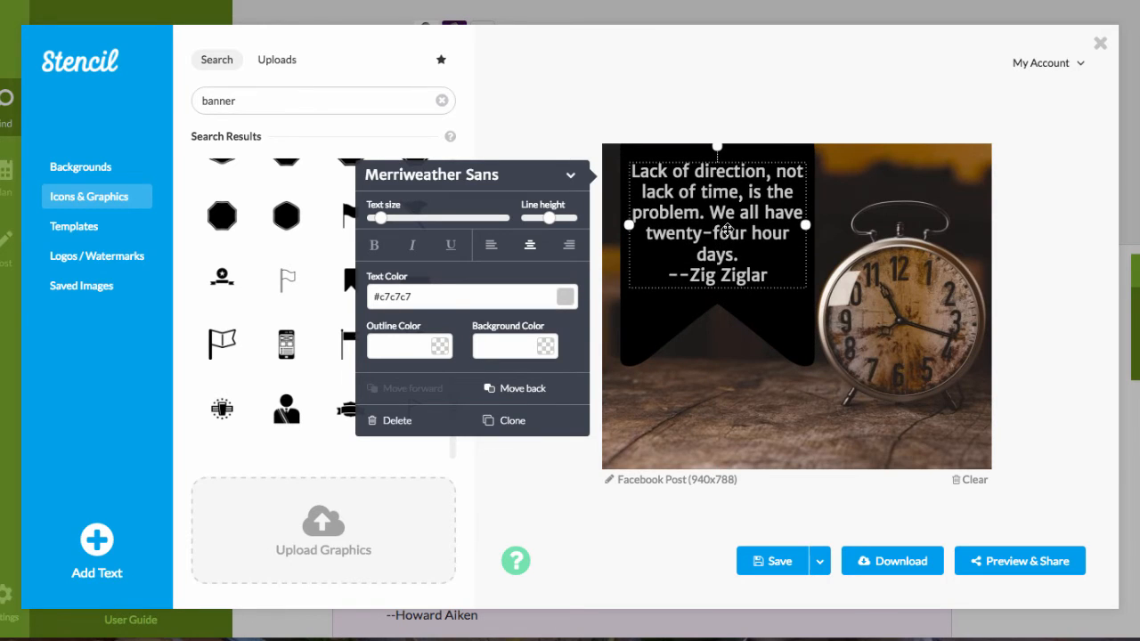
pyautogui.moveTo(638, 333)
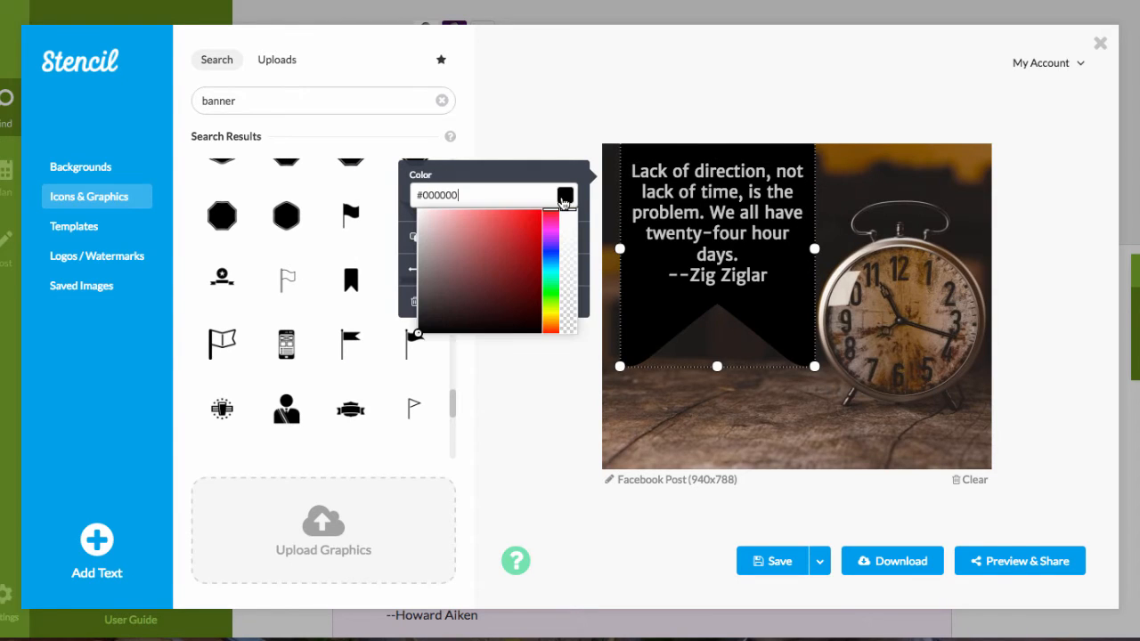
# Recolour the ribbon banner behind the quote from black to burnt orange
pyautogui.click(506, 246)
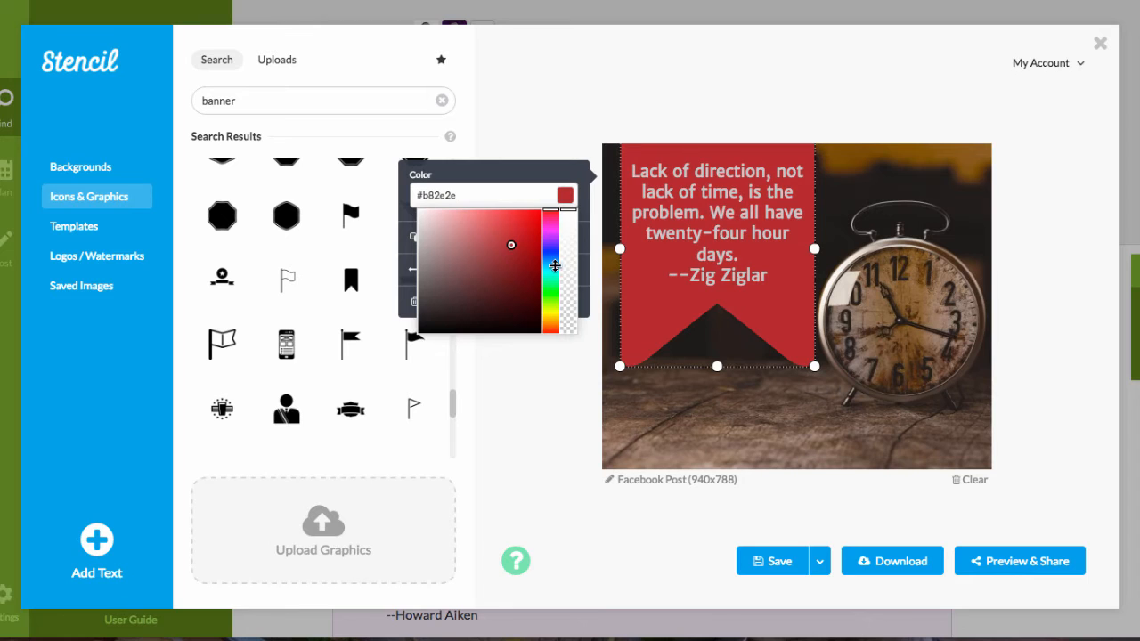
pyautogui.click(549, 317)
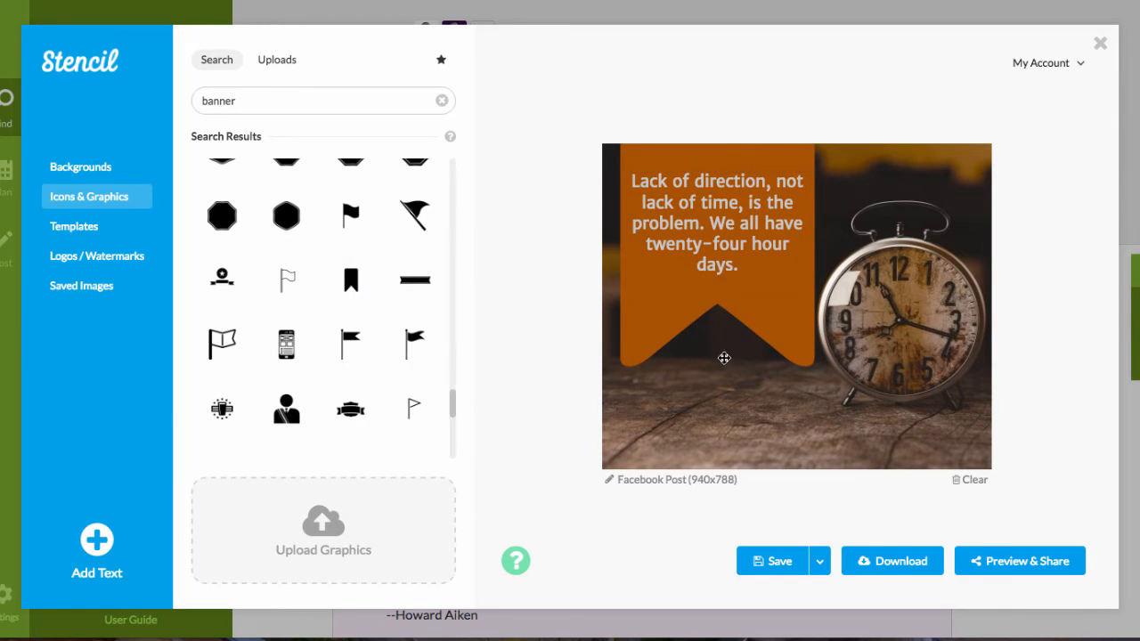
# Left-align the quote, replace 'twenty-four' with '24' and enlarge the text size
pyautogui.click(716, 217)
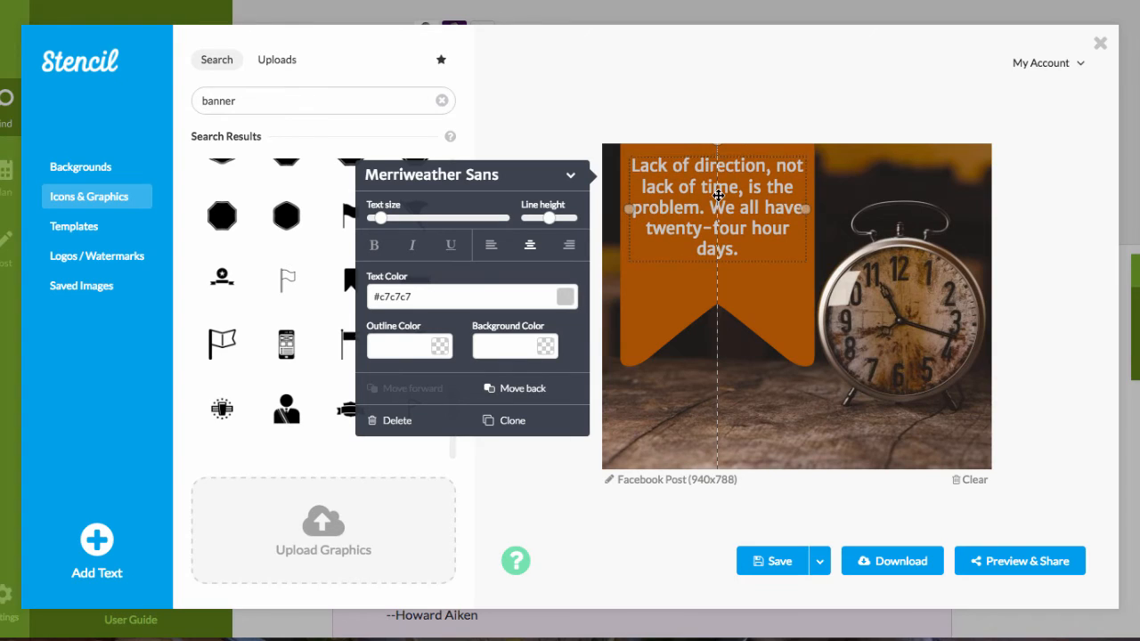
pyautogui.click(490, 246)
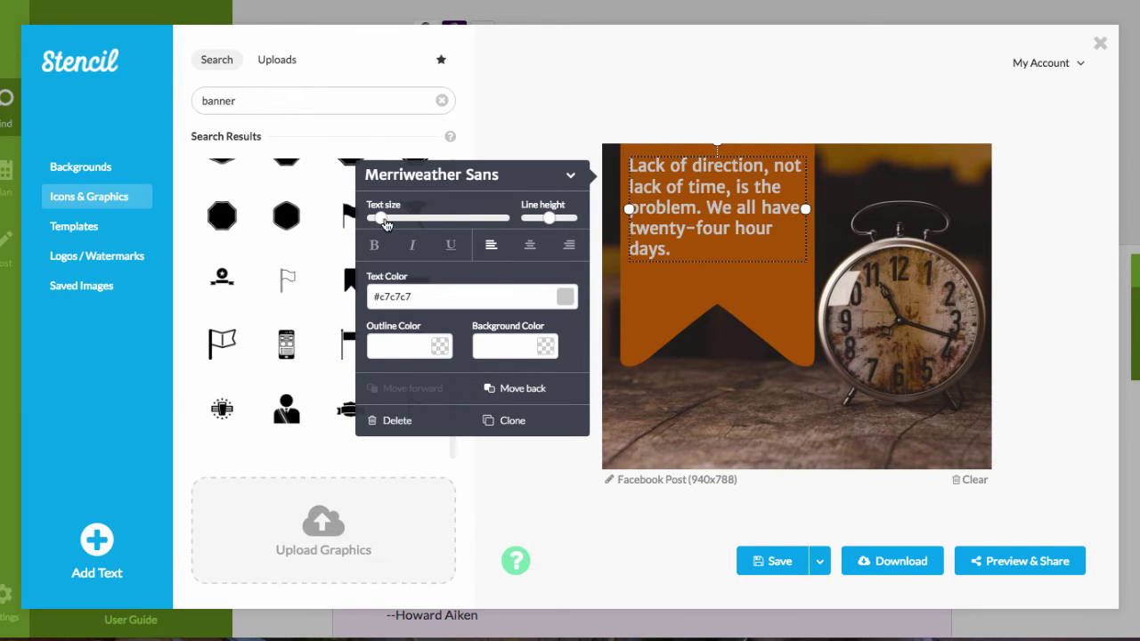
pyautogui.moveTo(381, 217); pyautogui.dragTo(385, 218)
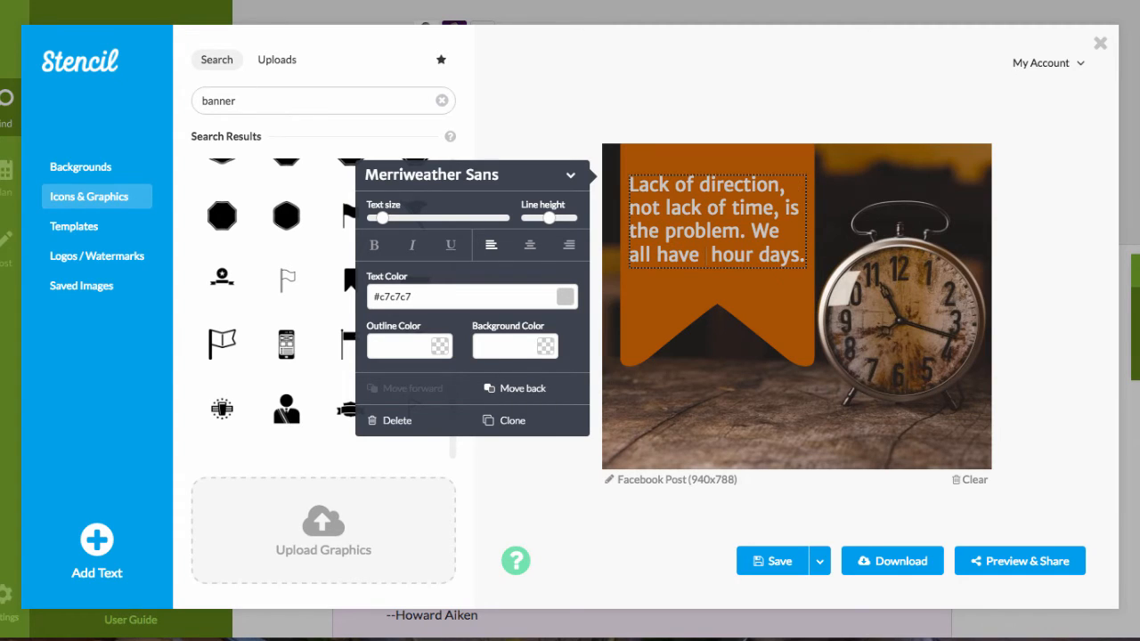
pyautogui.write('24')
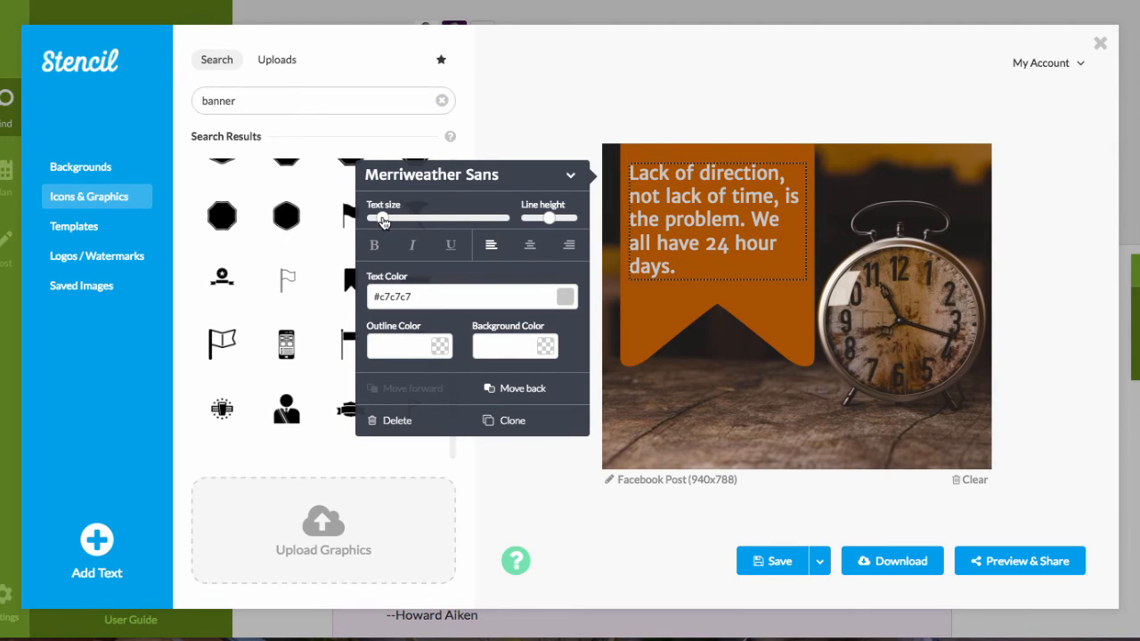
pyautogui.moveTo(383, 217); pyautogui.dragTo(383, 217)
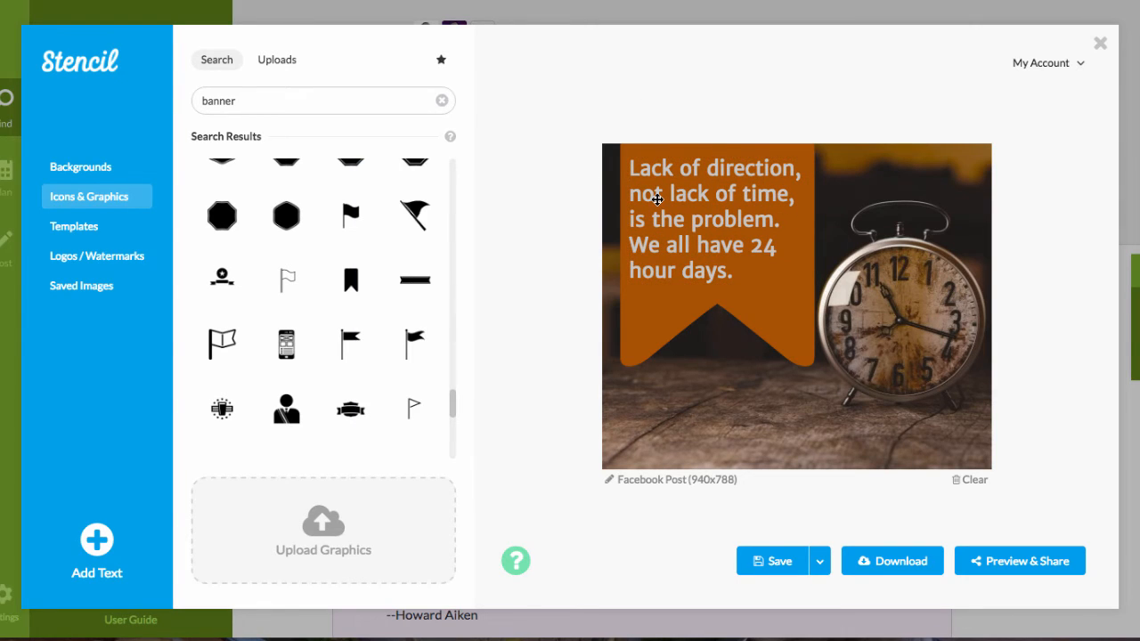
pyautogui.moveTo(96, 543)
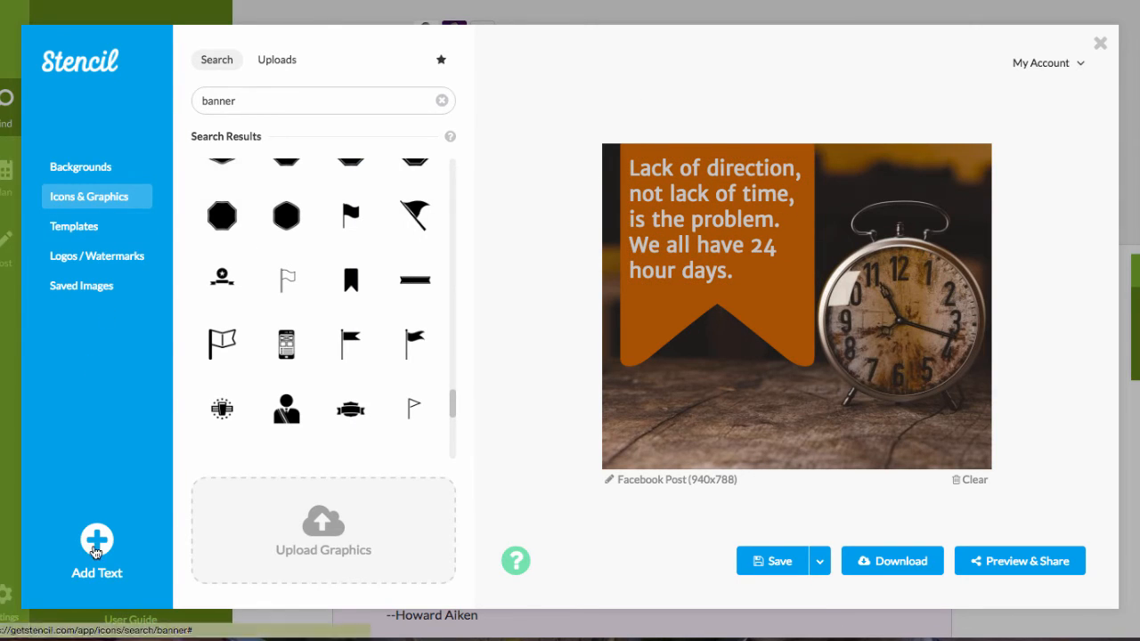
# Add a new text box reading 'Zig Ziglar' and shrink it below the quote
pyautogui.click(713, 217)
pyautogui.write('Zi')
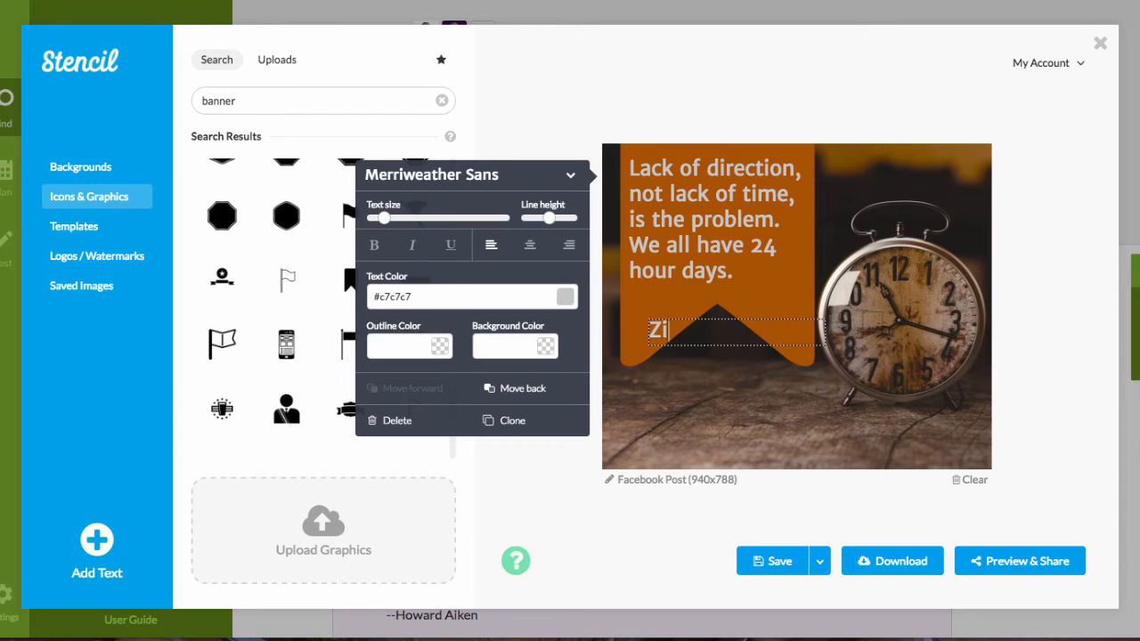
pyautogui.write('g')
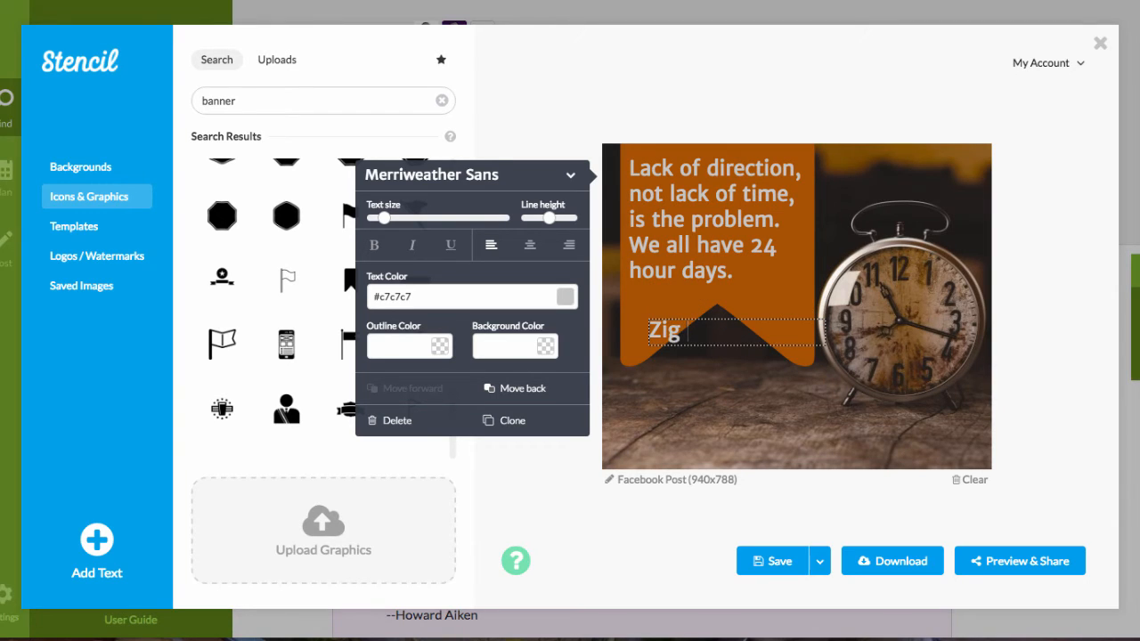
pyautogui.write('Ziglar')
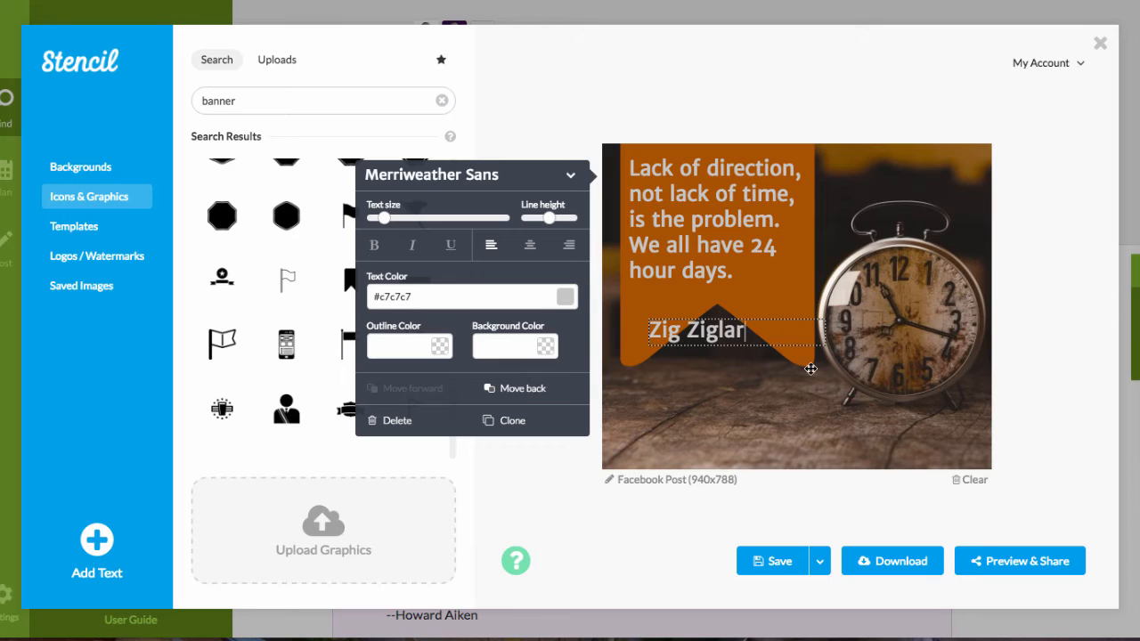
pyautogui.moveTo(699, 330); pyautogui.dragTo(762, 295)
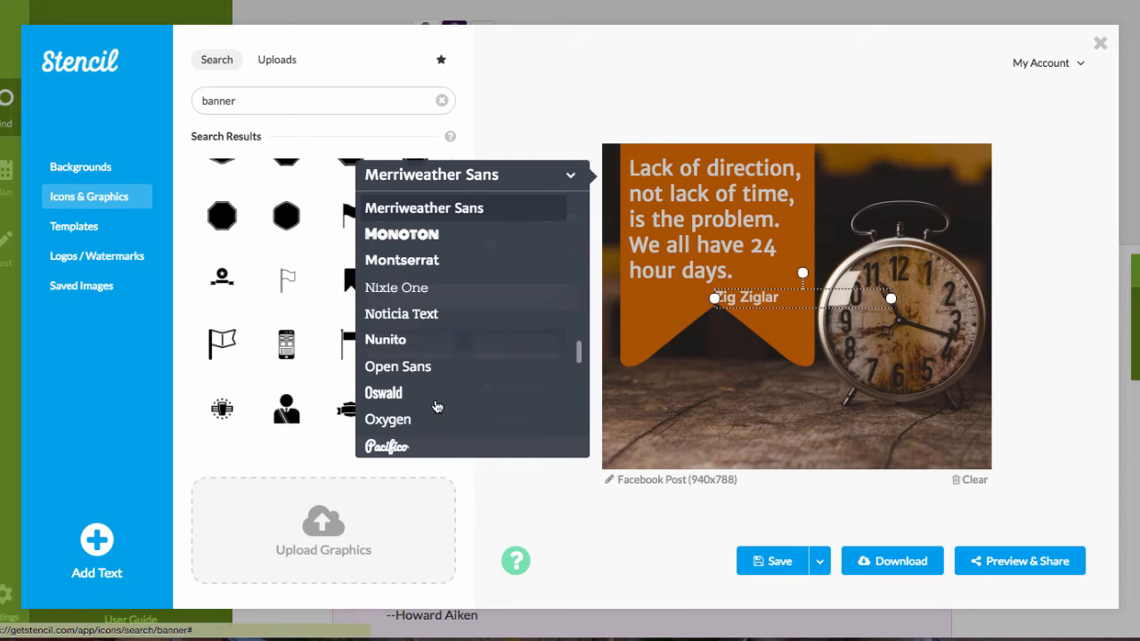
# Set the author name in a cursive script font and finish editing it
pyautogui.scroll(-3)
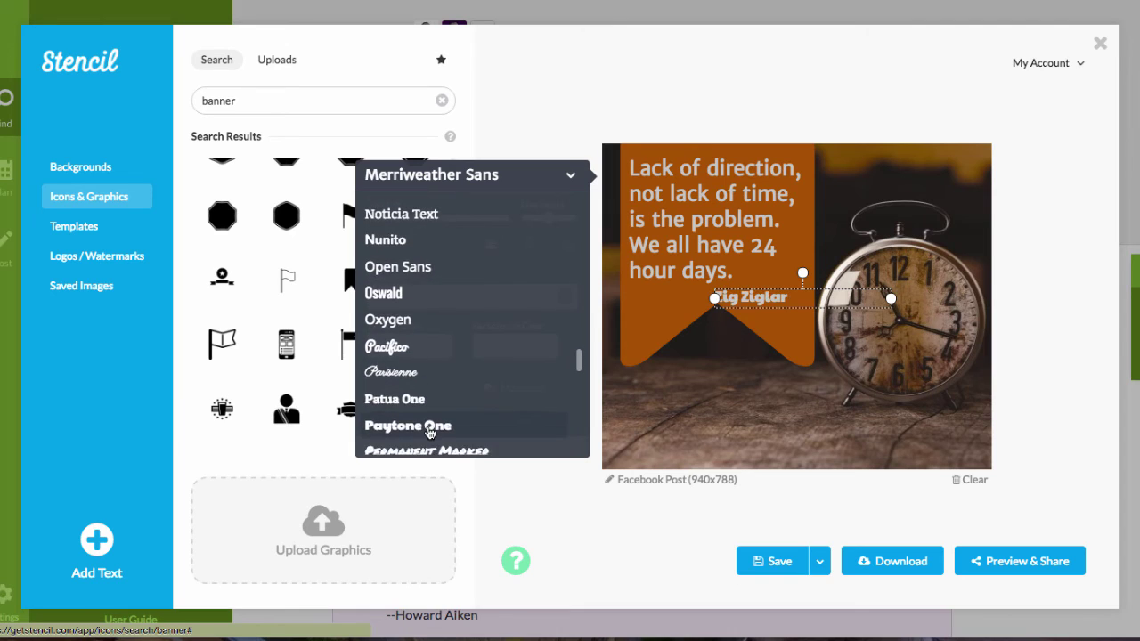
pyautogui.scroll(-3)
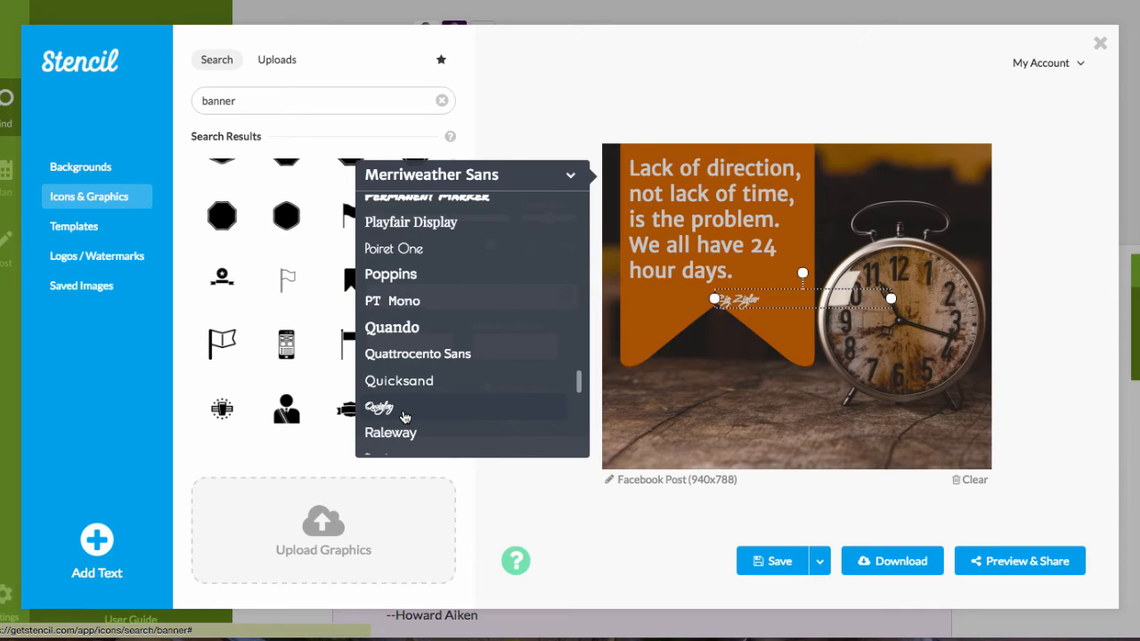
pyautogui.click(381, 406)
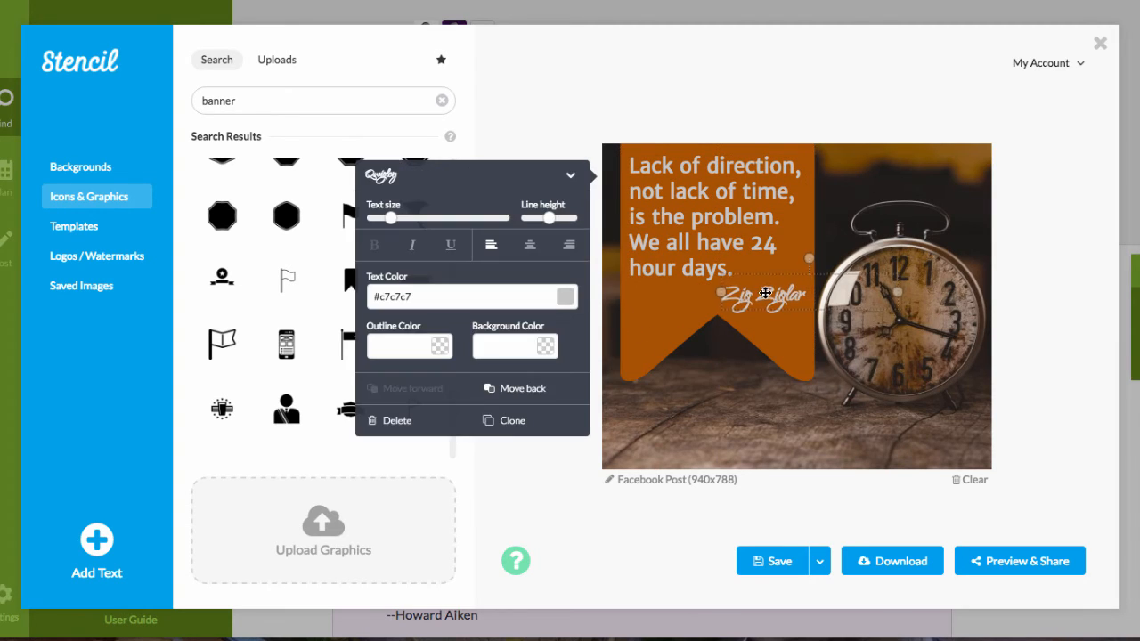
pyautogui.click(757, 121)
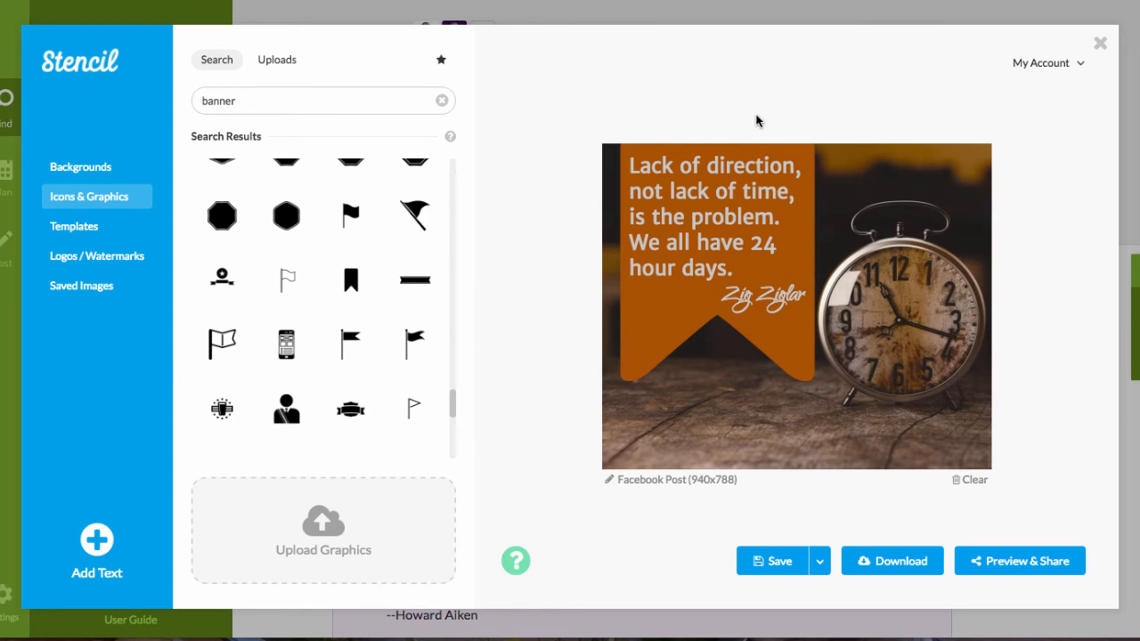
pyautogui.moveTo(925, 292)
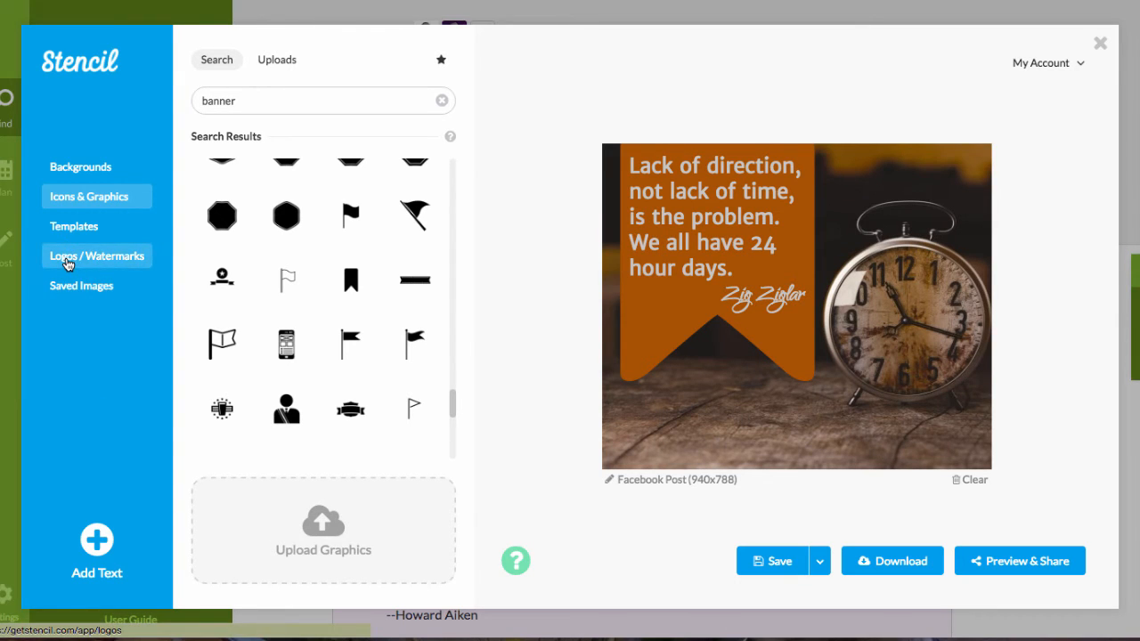
# Add the DavidBaer.me watermark from saved logos and size it near the bottom
pyautogui.click(96, 256)
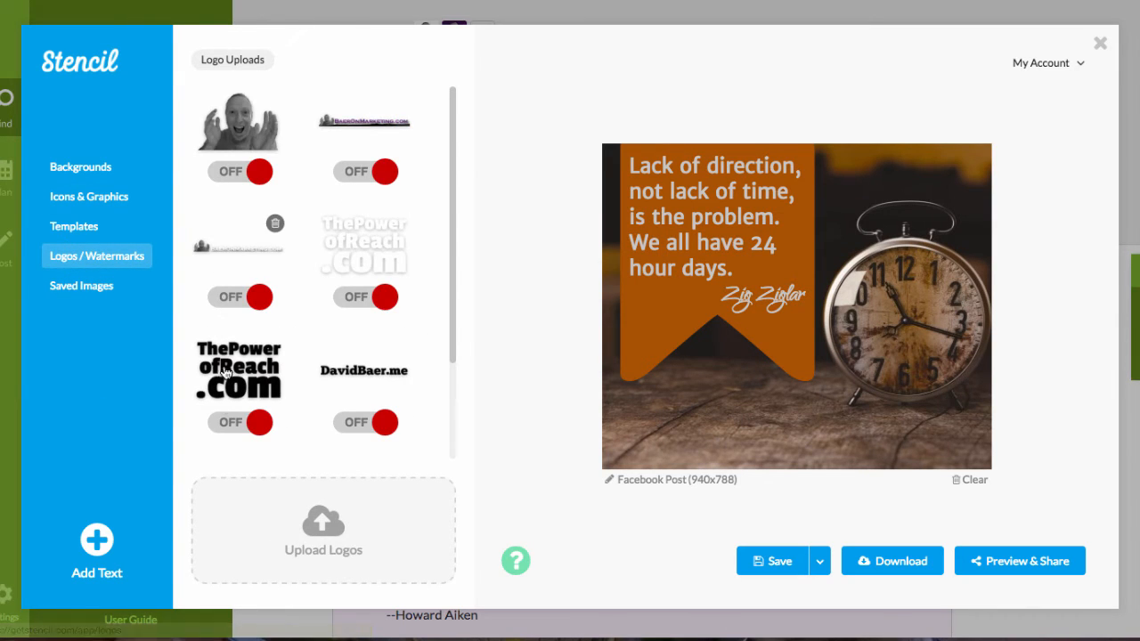
pyautogui.moveTo(349, 292)
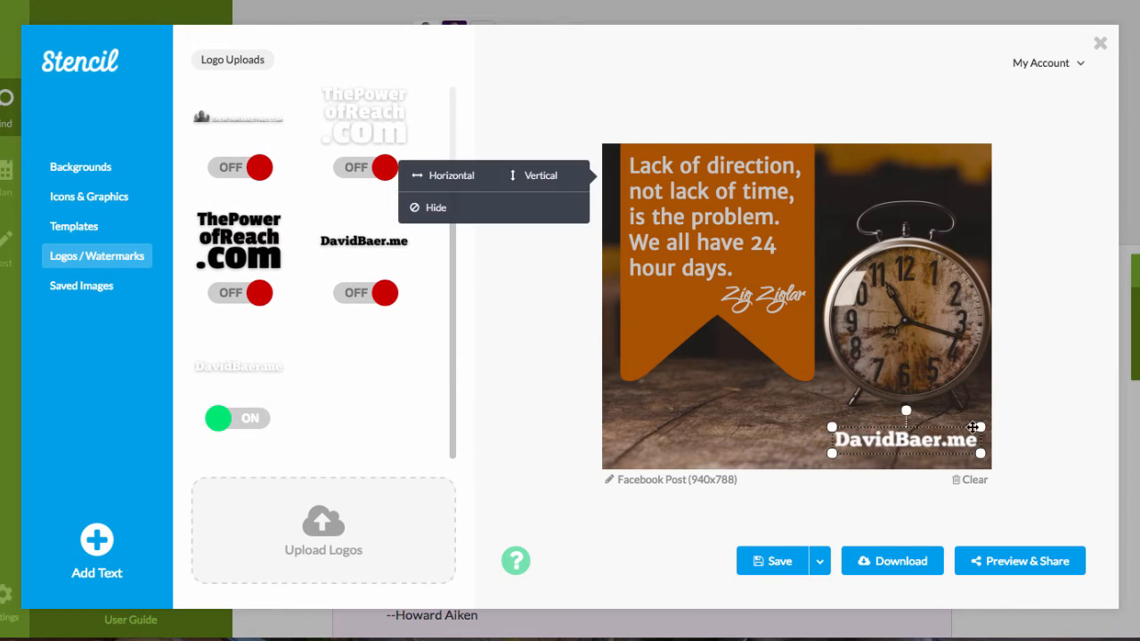
pyautogui.moveTo(905, 435); pyautogui.dragTo(716, 449)
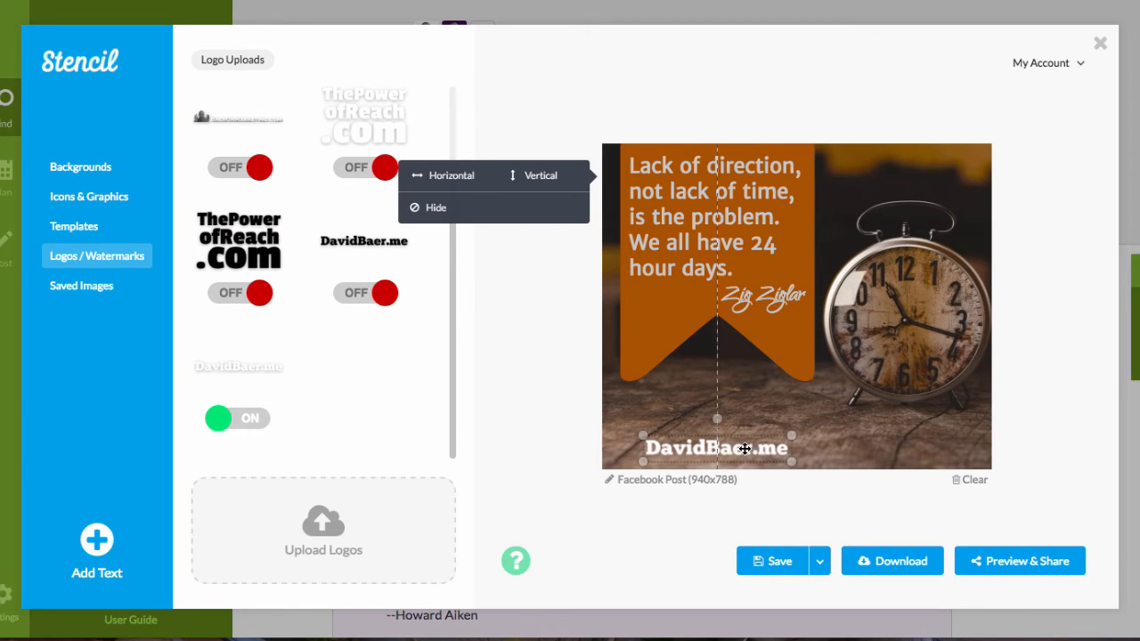
pyautogui.moveTo(716, 449); pyautogui.dragTo(717, 454)
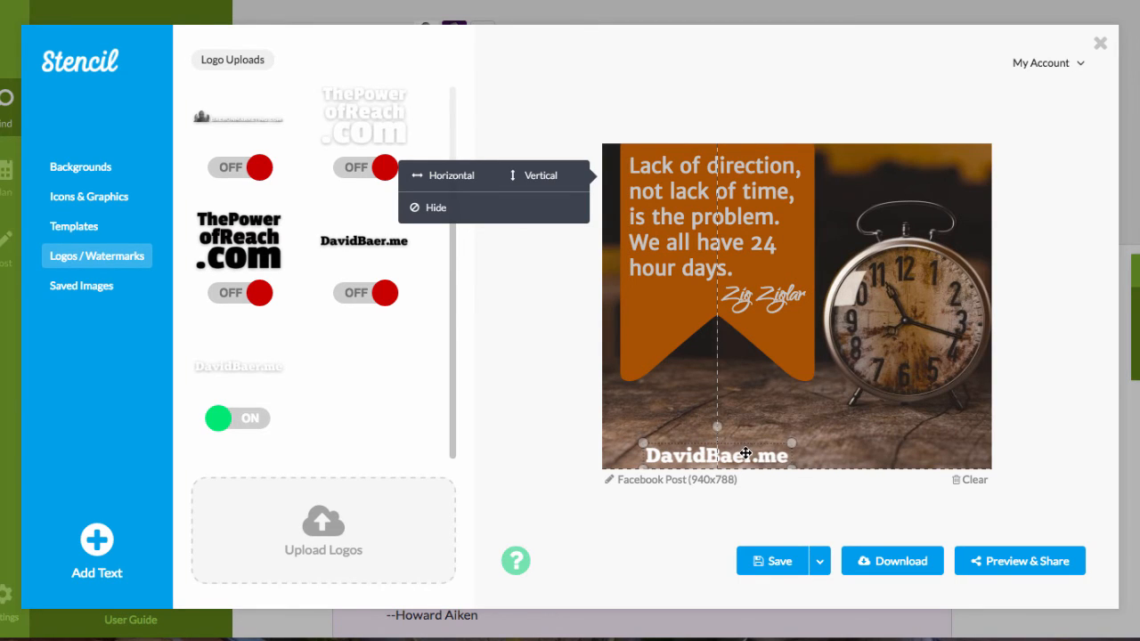
pyautogui.click(698, 520)
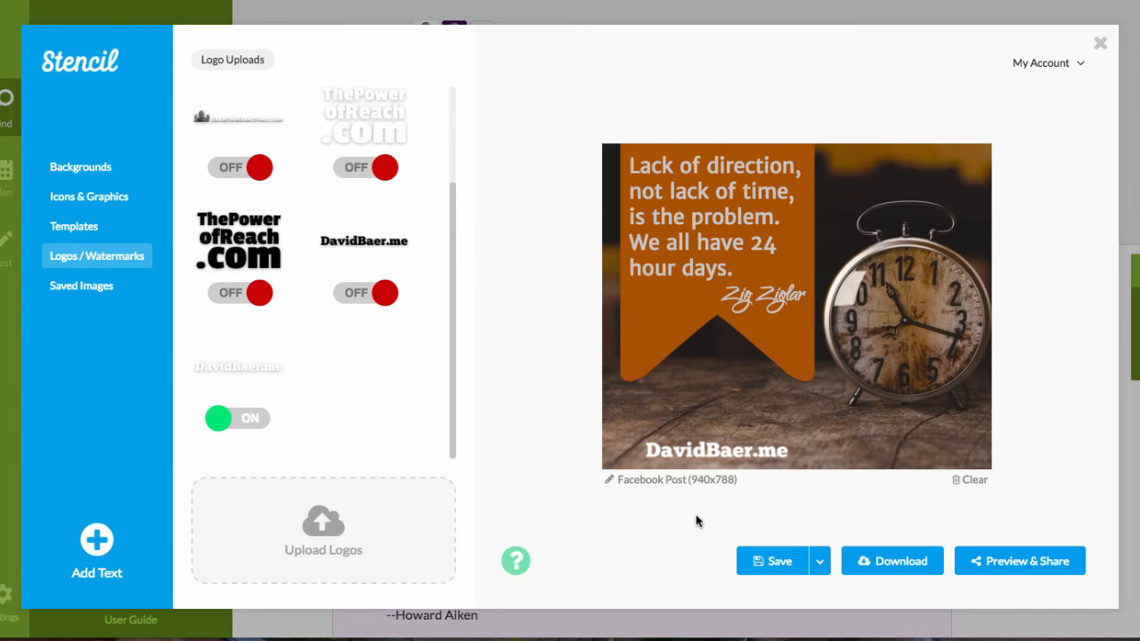
pyautogui.moveTo(545, 408)
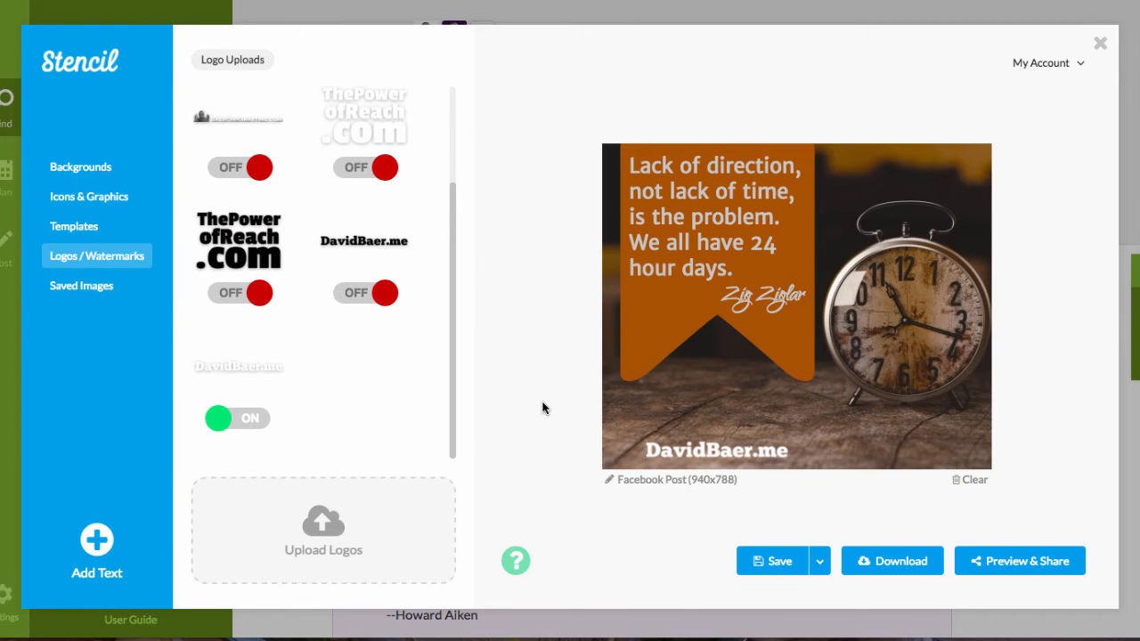
pyautogui.moveTo(720, 429)
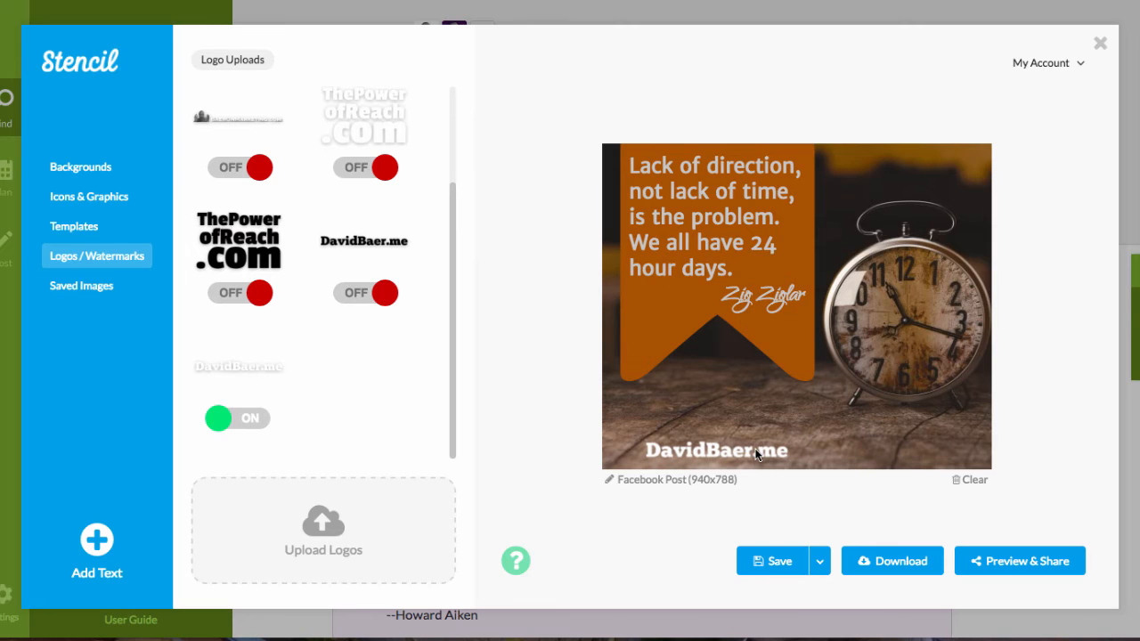
# Move the DavidBaer.me watermark into the image's lower-right corner
pyautogui.click(716, 449)
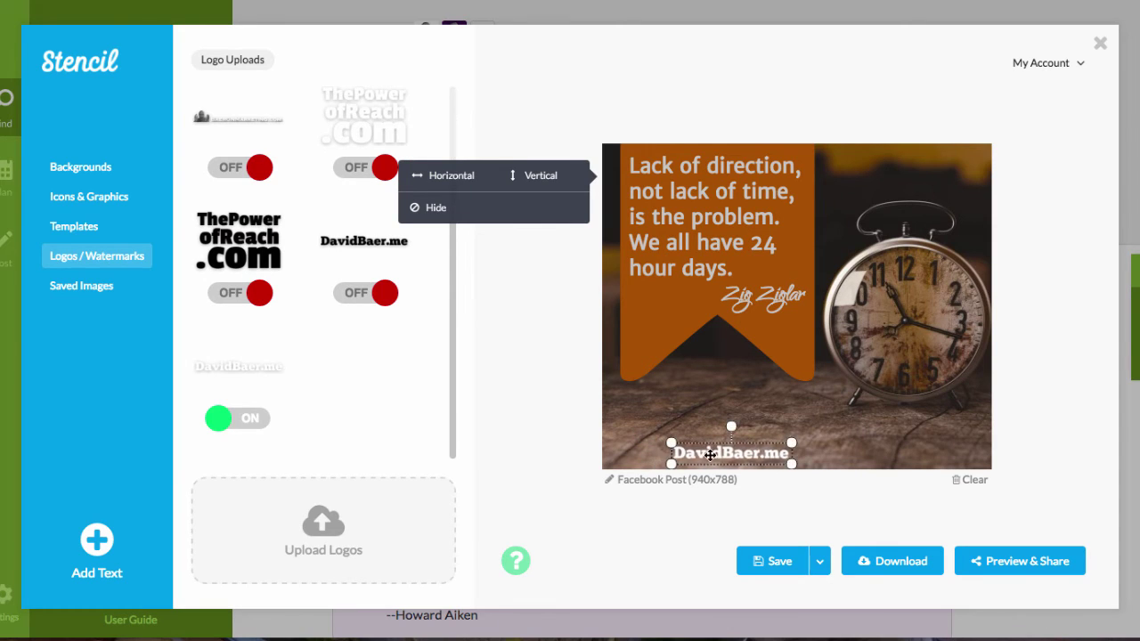
pyautogui.moveTo(730, 453); pyautogui.dragTo(907, 453)
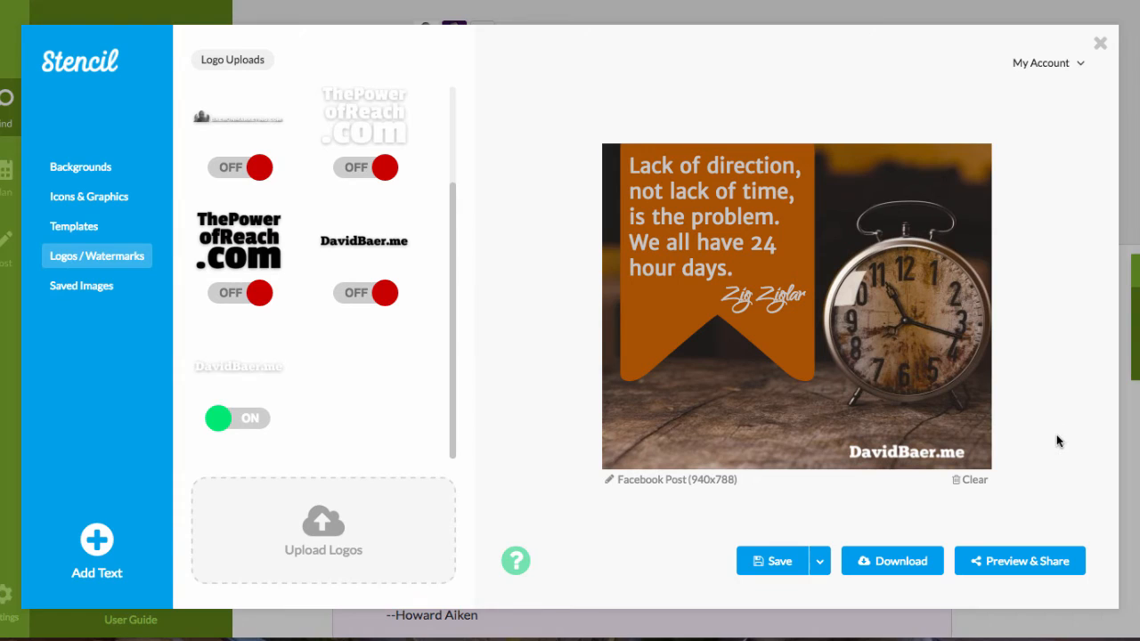
pyautogui.moveTo(725, 317)
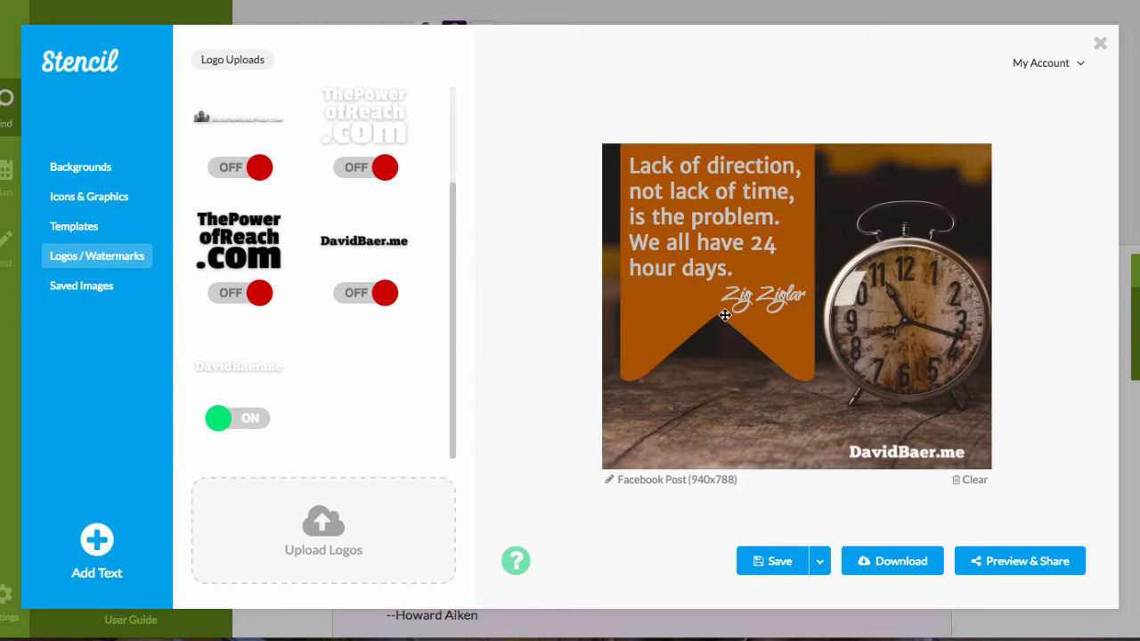
pyautogui.moveTo(905, 556)
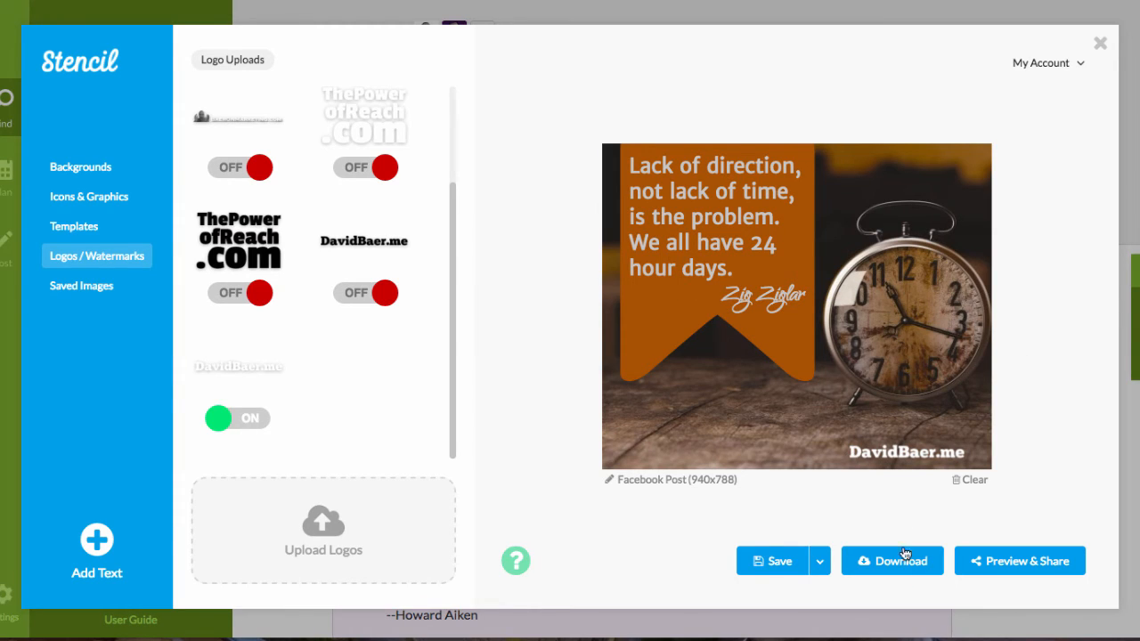
pyautogui.moveTo(1037, 561)
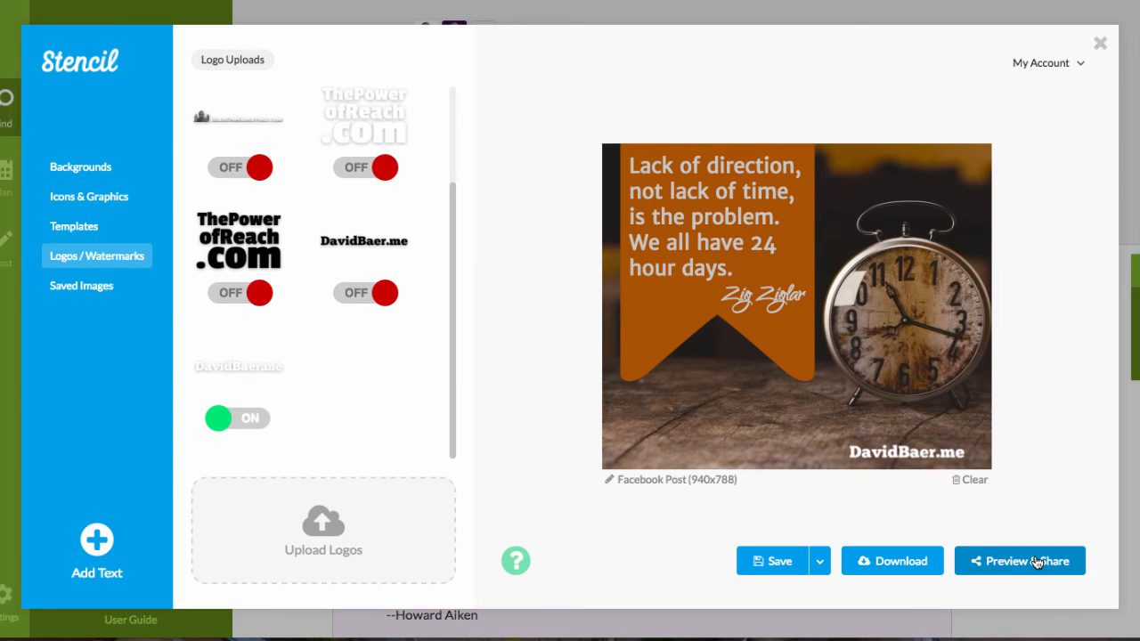
# Preview the finished image for sharing with the personal profile as destination
pyautogui.click(1019, 562)
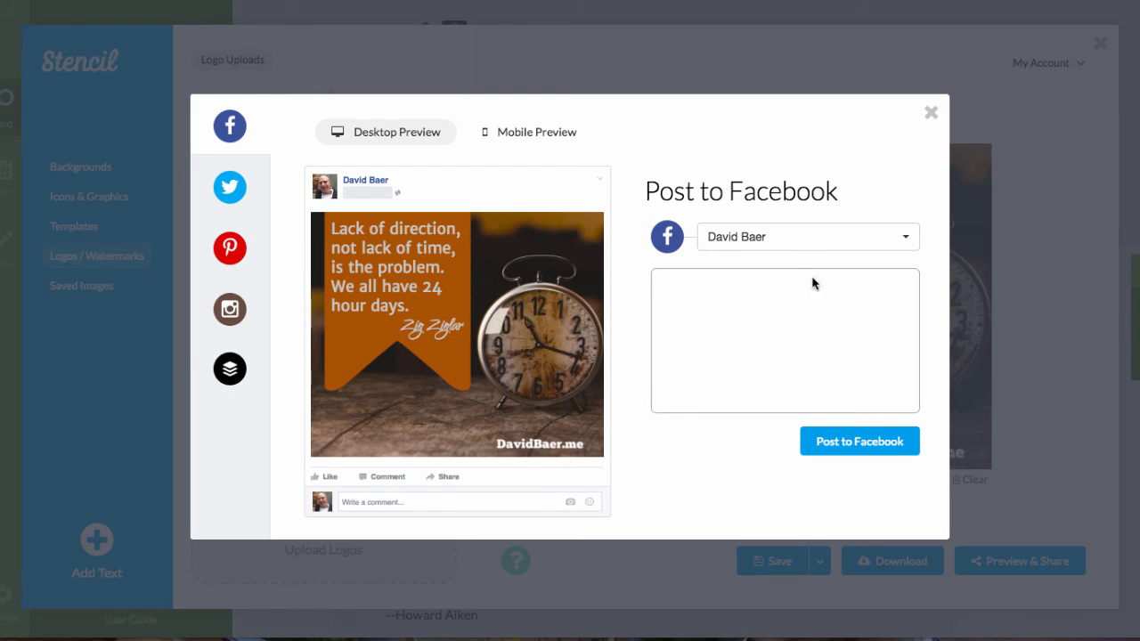
pyautogui.click(805, 236)
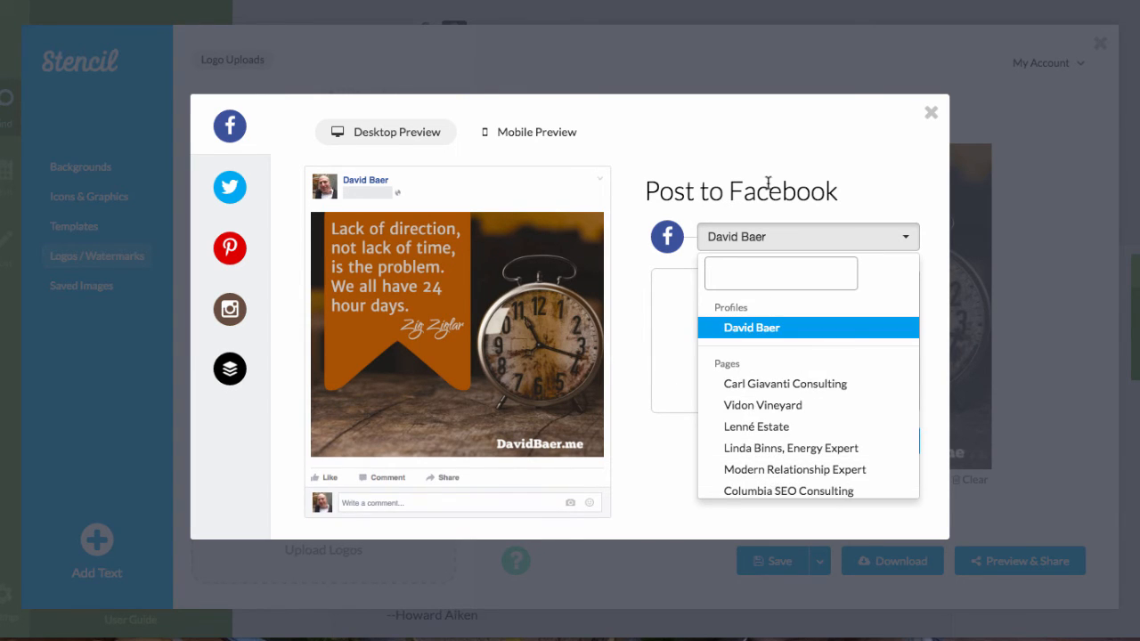
pyautogui.click(752, 327)
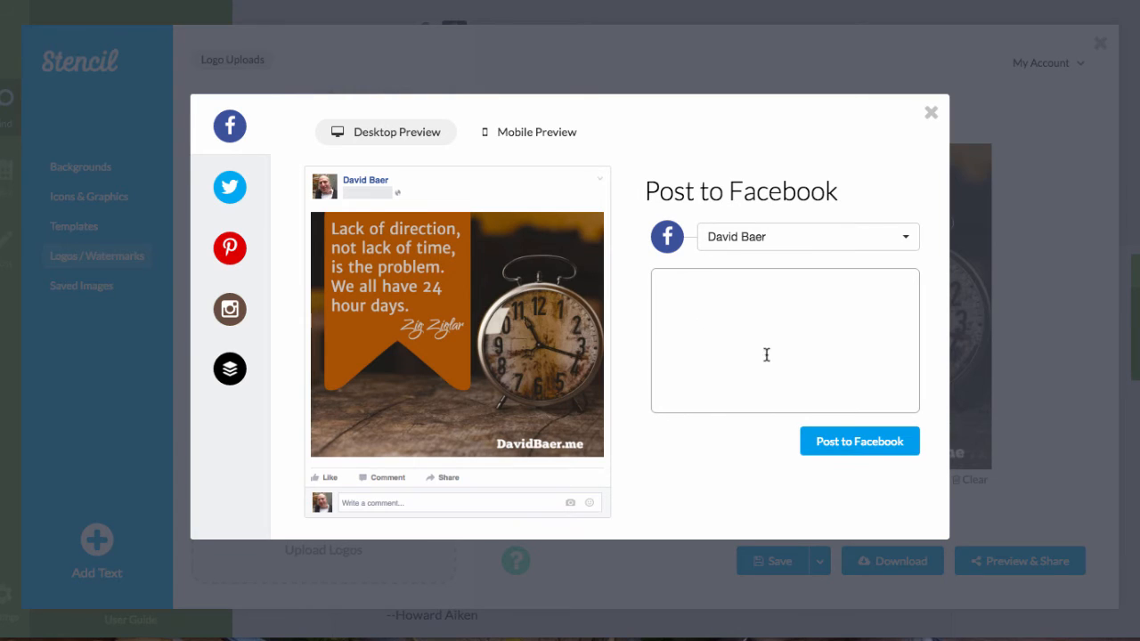
pyautogui.moveTo(859, 449)
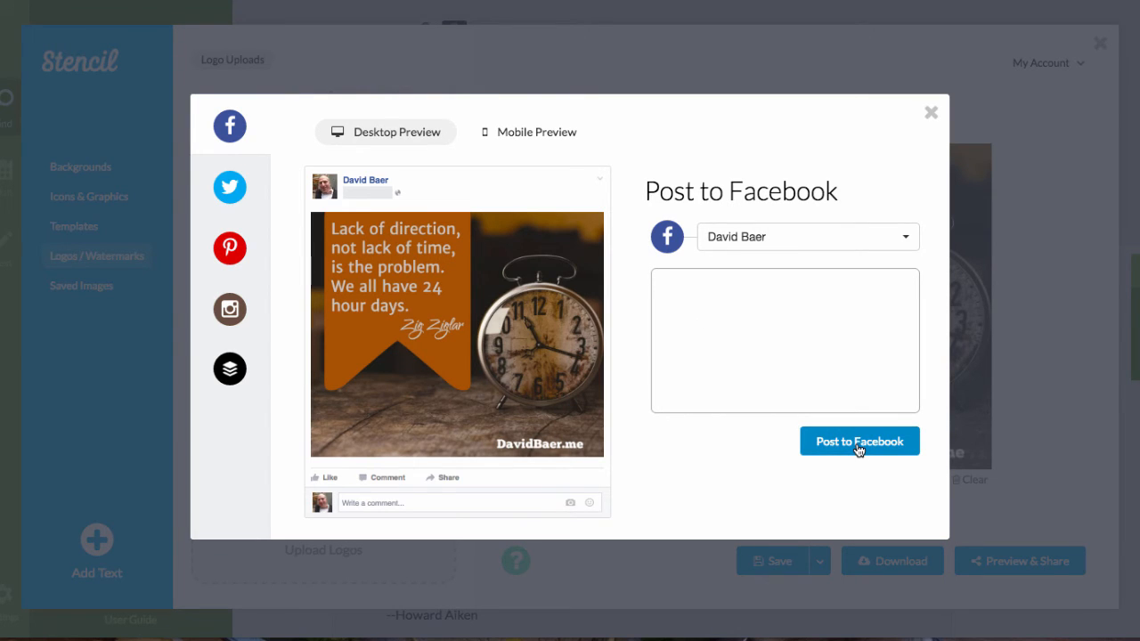
# Post the quote image to Facebook and view the shared post
pyautogui.click(858, 442)
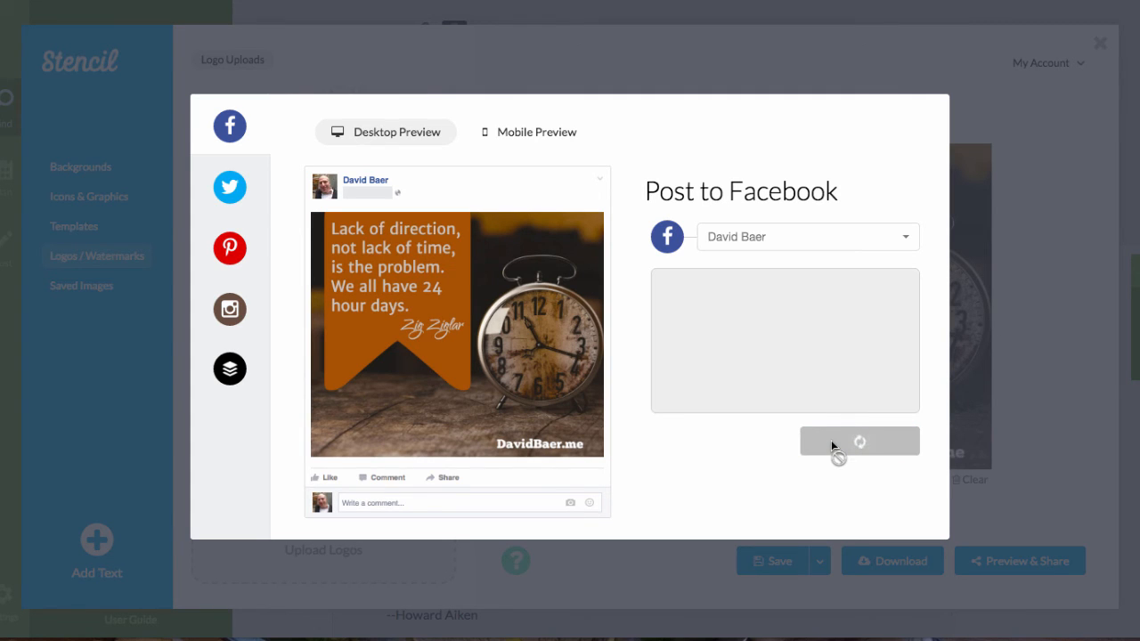
pyautogui.click(858, 441)
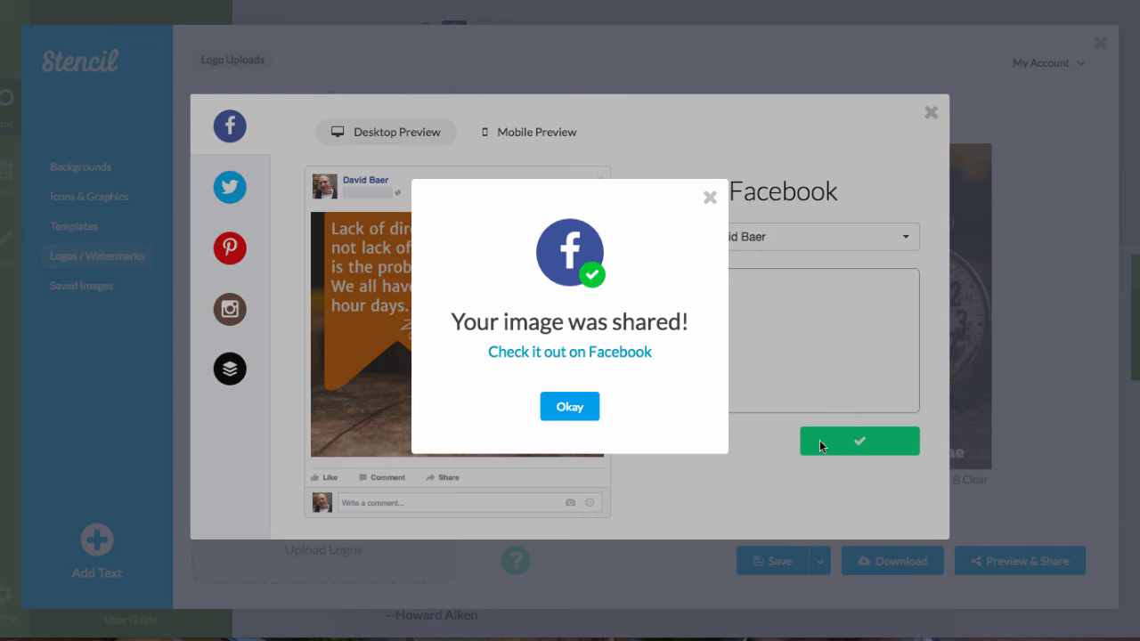
pyautogui.click(570, 353)
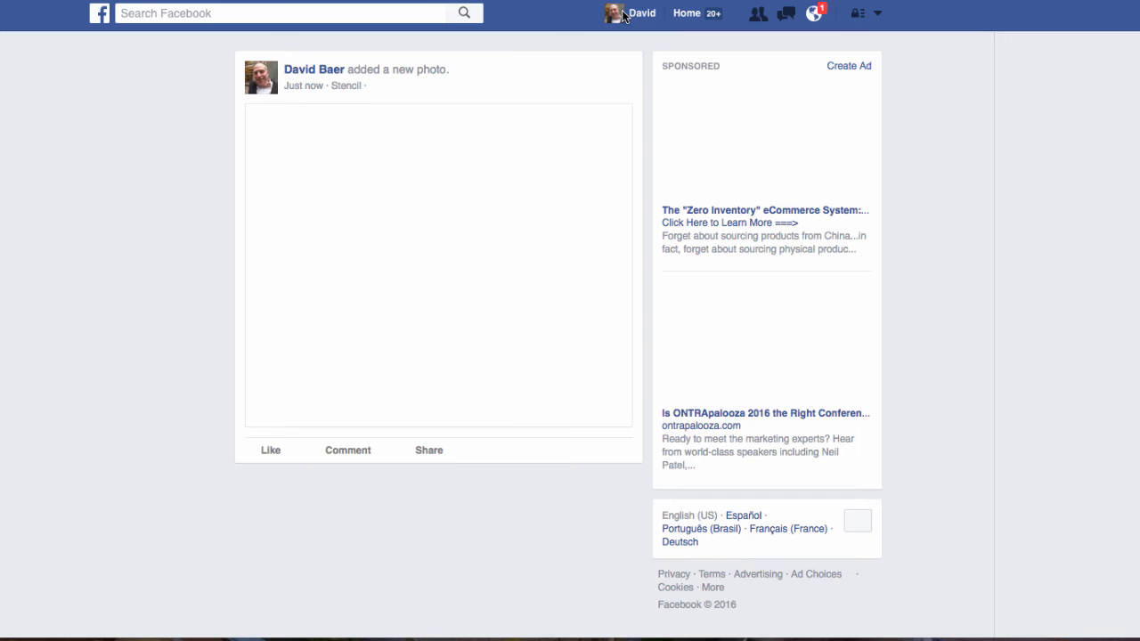
pyautogui.moveTo(641, 22)
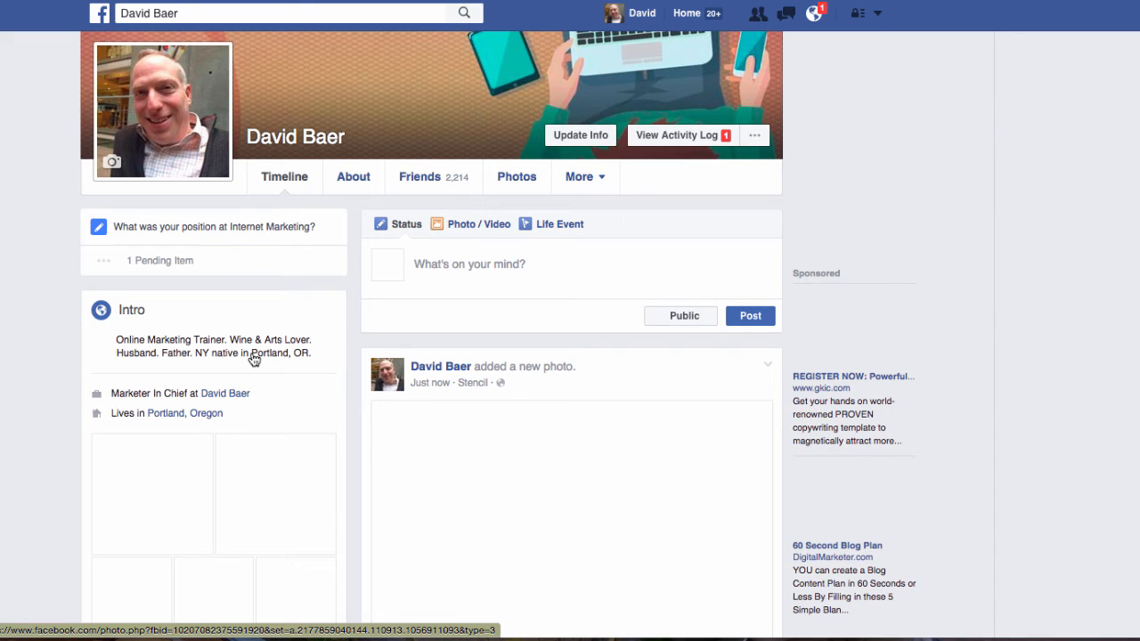
# Scroll the Facebook timeline past the new quote photo, then start a new web search
pyautogui.scroll(-3)
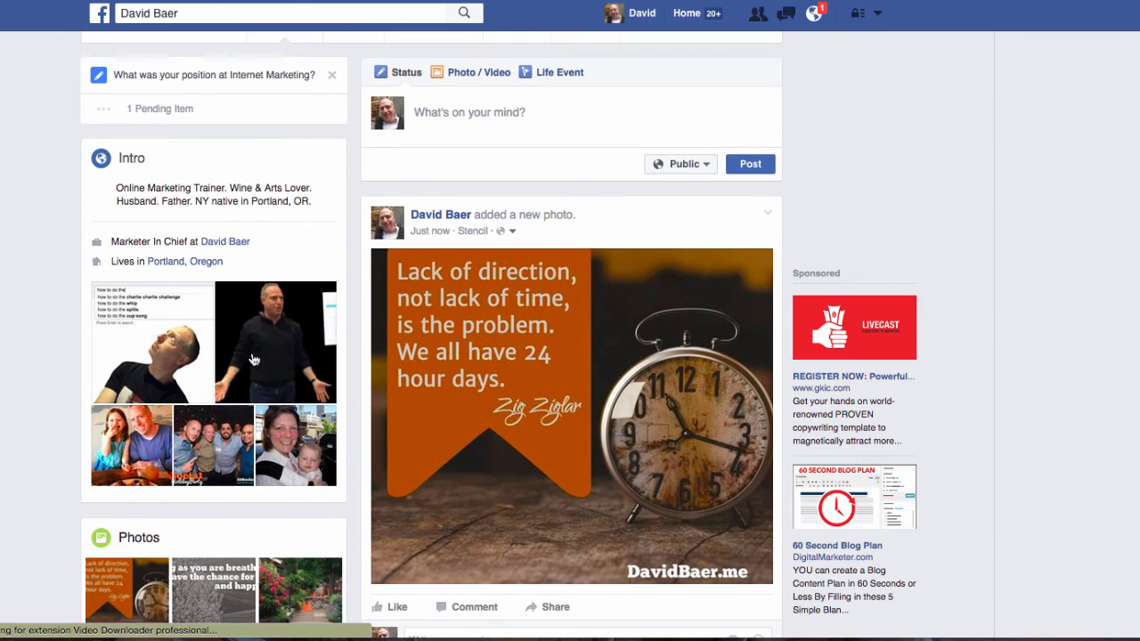
pyautogui.scroll(-3)
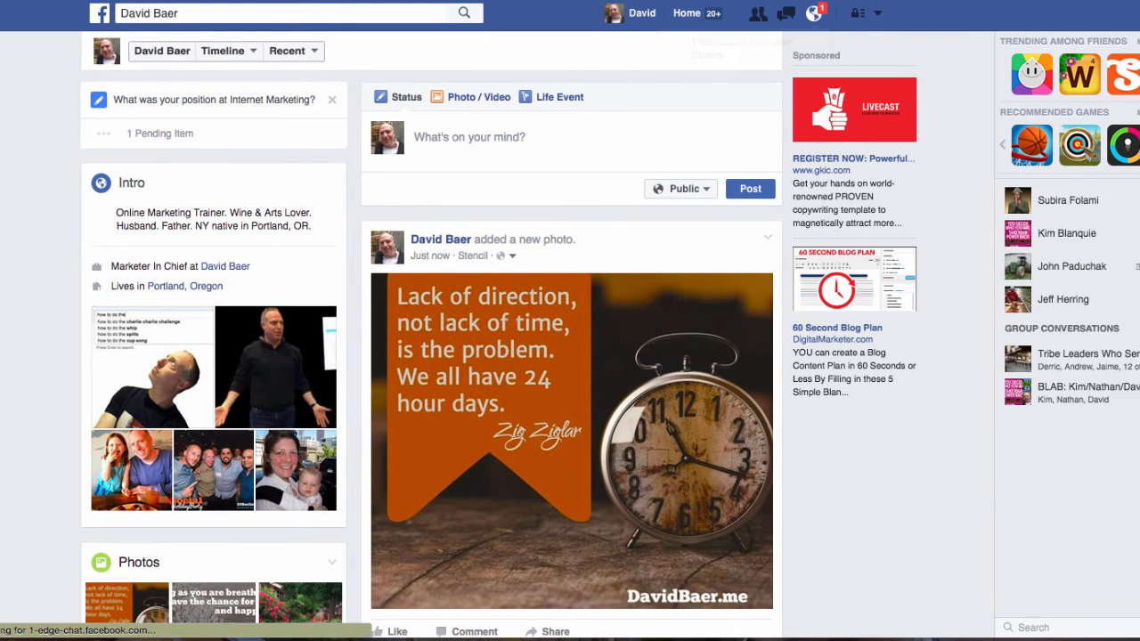
pyautogui.click(811, 14)
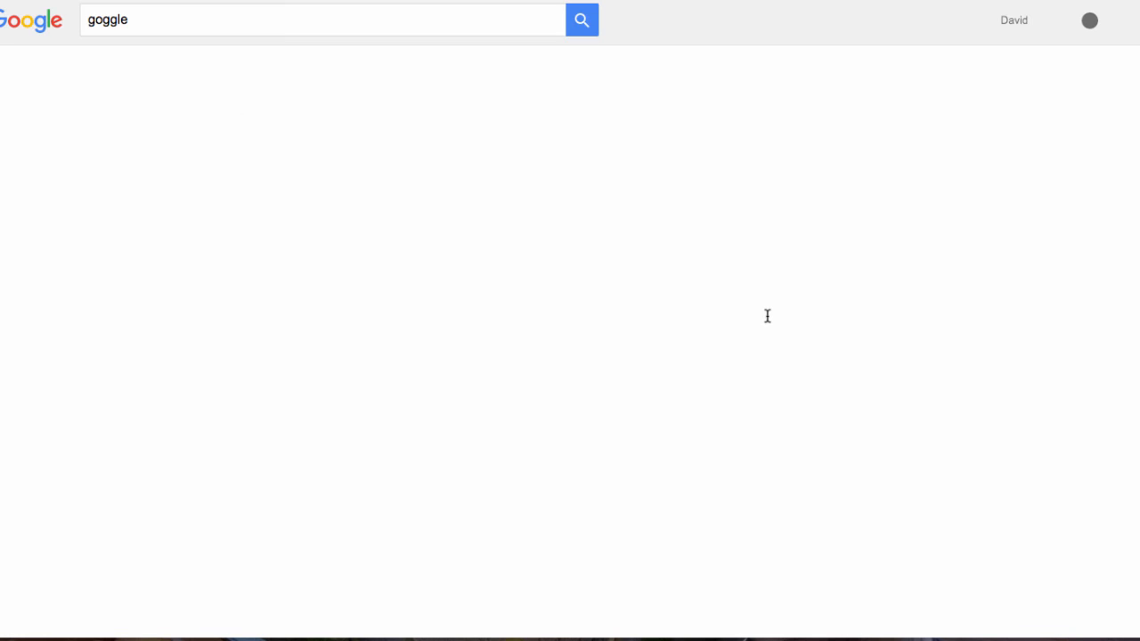
# Search Google for 'forest' and switch to the image results
pyautogui.click(581, 20)
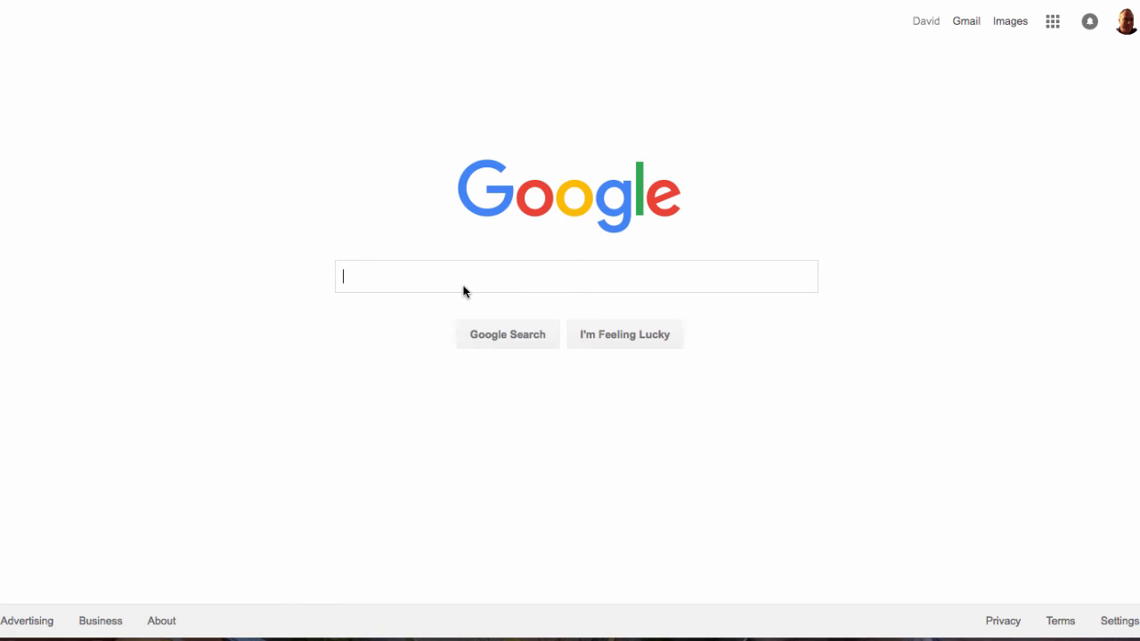
pyautogui.write('forest')
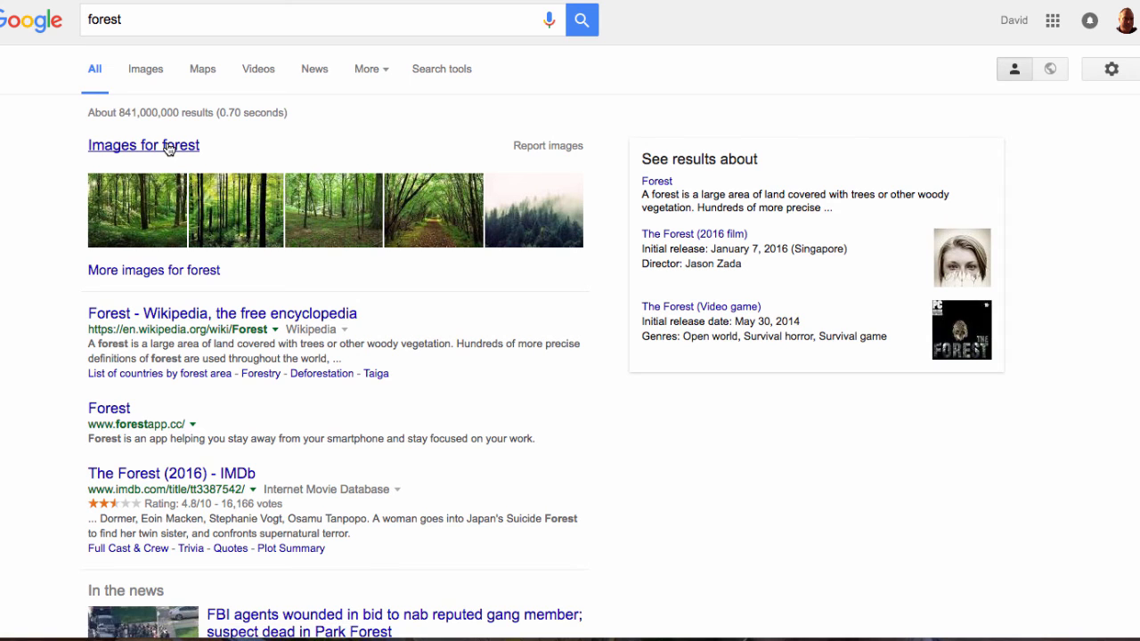
pyautogui.click(144, 144)
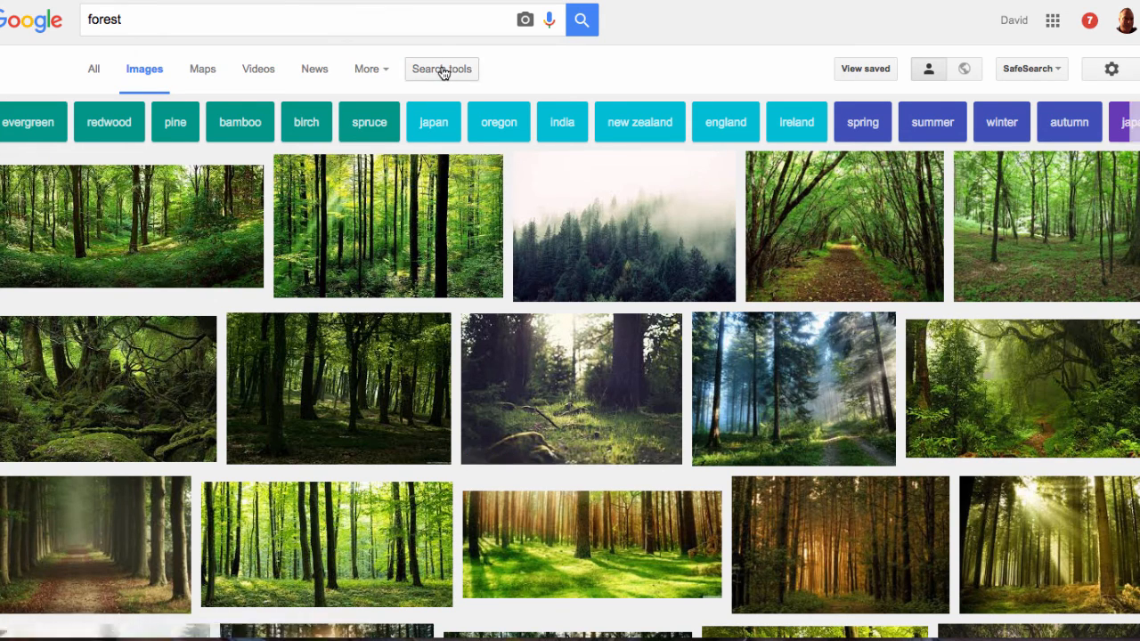
# Filter forest images by usage rights 'Labeled for reuse with modification' and browse results
pyautogui.click(442, 68)
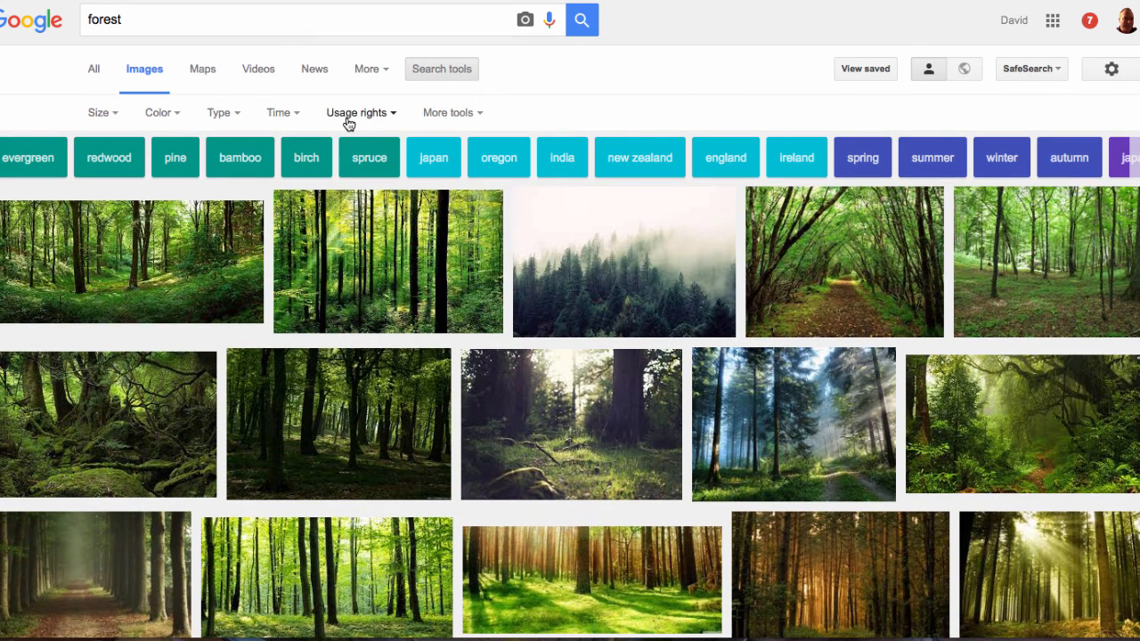
pyautogui.click(358, 112)
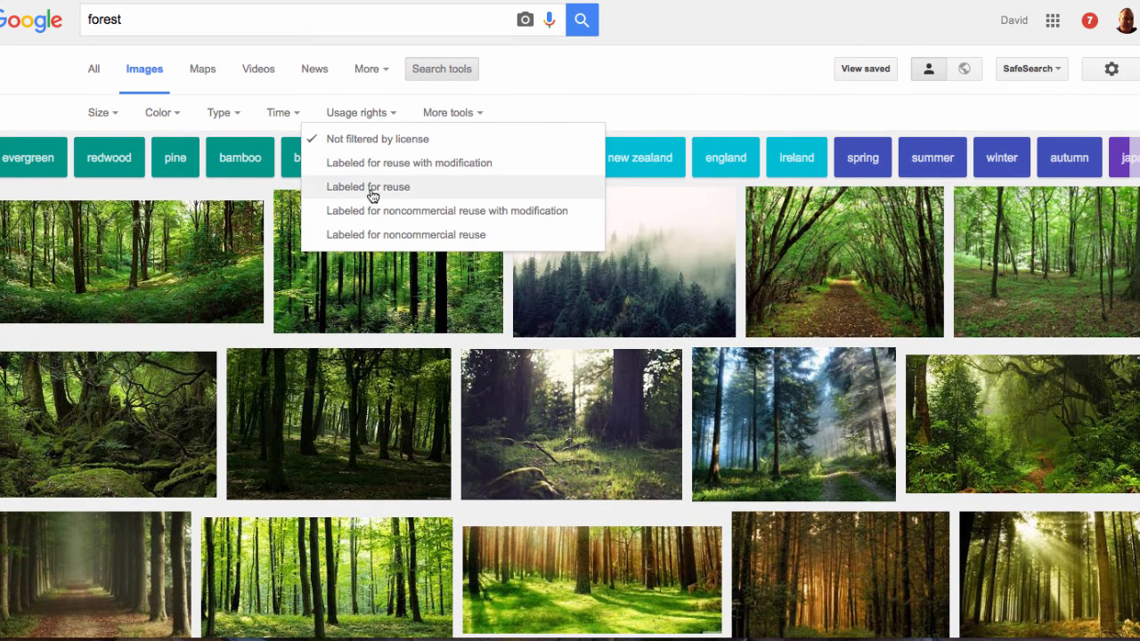
pyautogui.moveTo(412, 164)
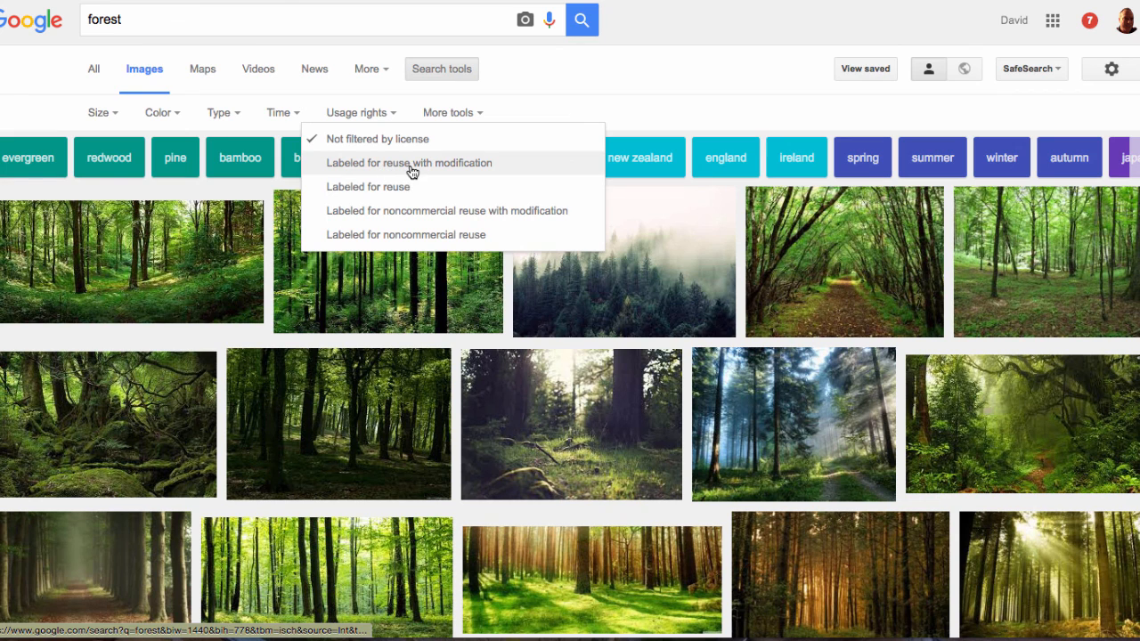
pyautogui.moveTo(394, 187)
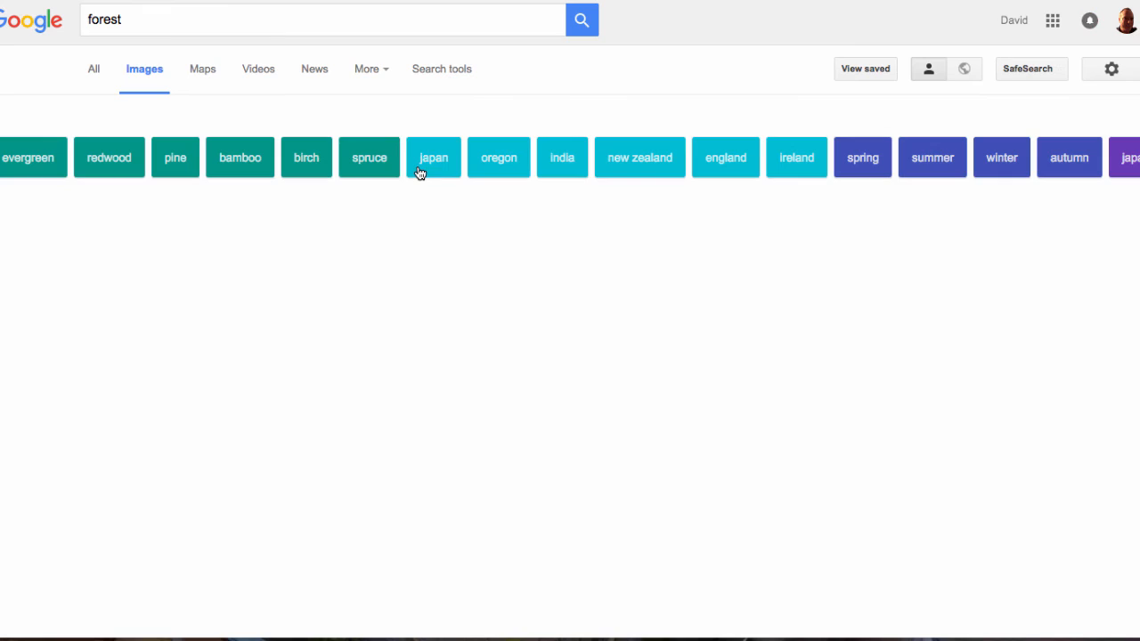
pyautogui.scroll(-3)
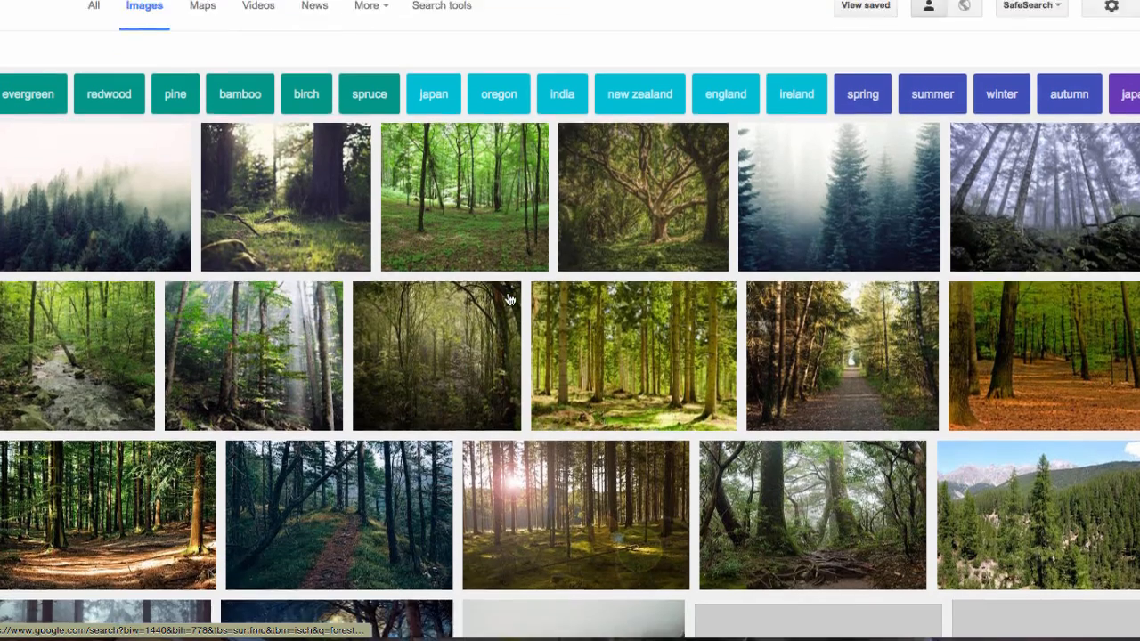
pyautogui.scroll(-3)
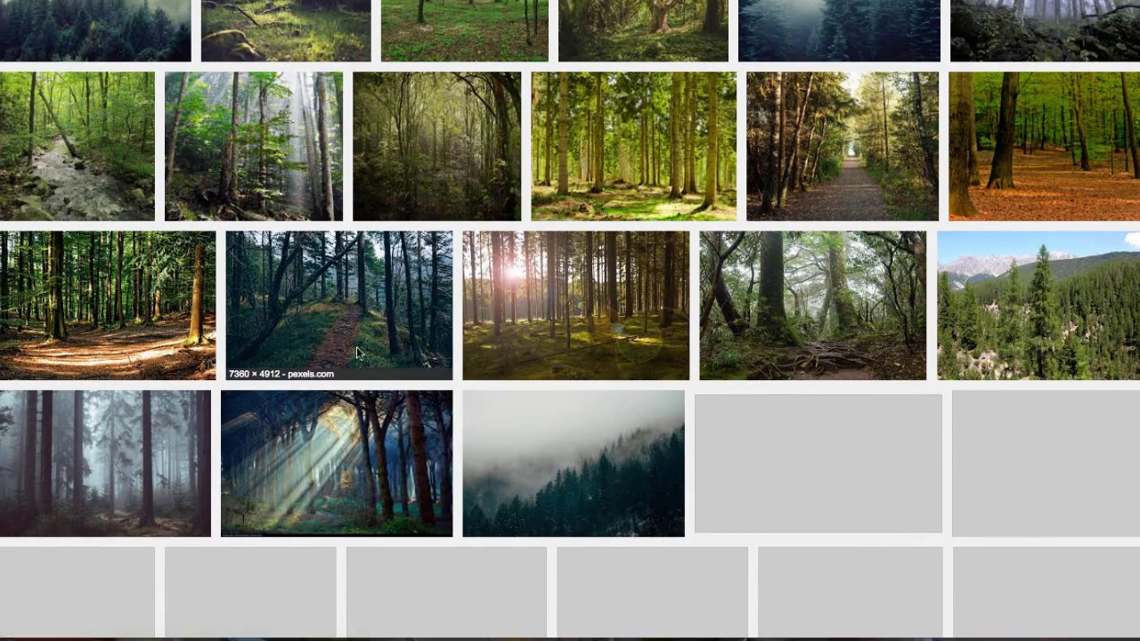
pyautogui.scroll(-3)
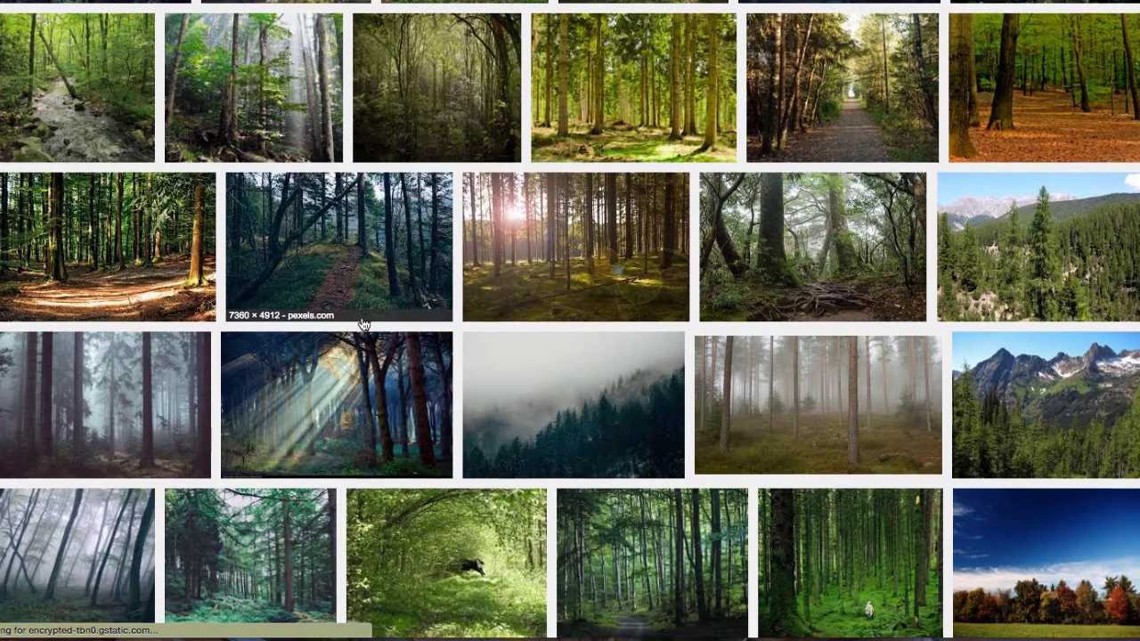
# Preview the Pixabay forest path photo and send it to Stencil via the context menu
pyautogui.click(840, 85)
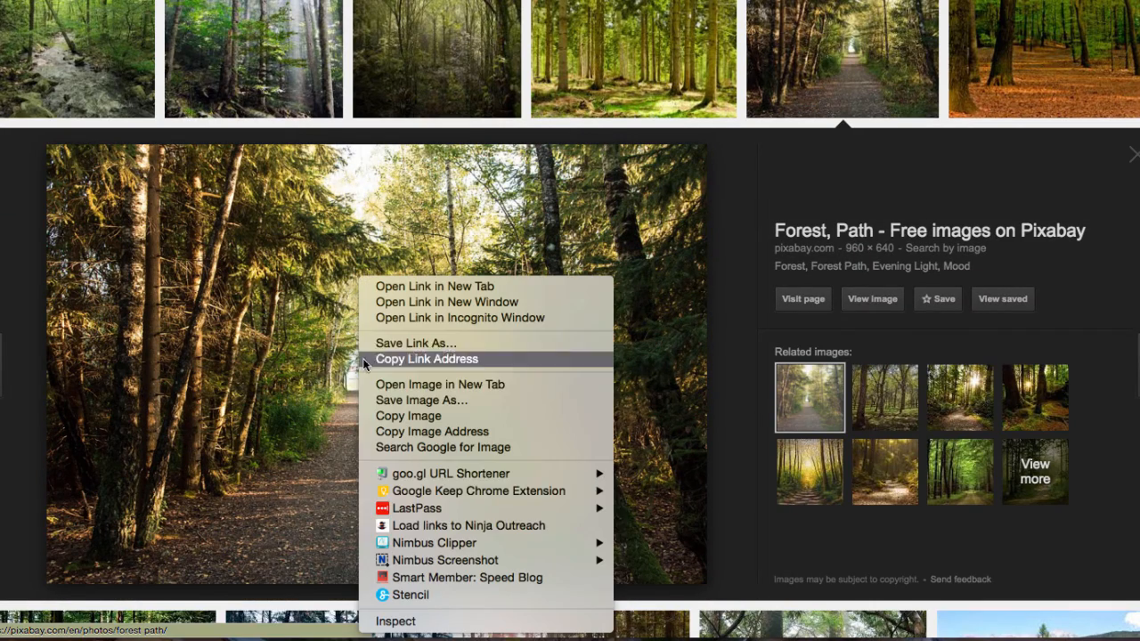
pyautogui.moveTo(424, 602)
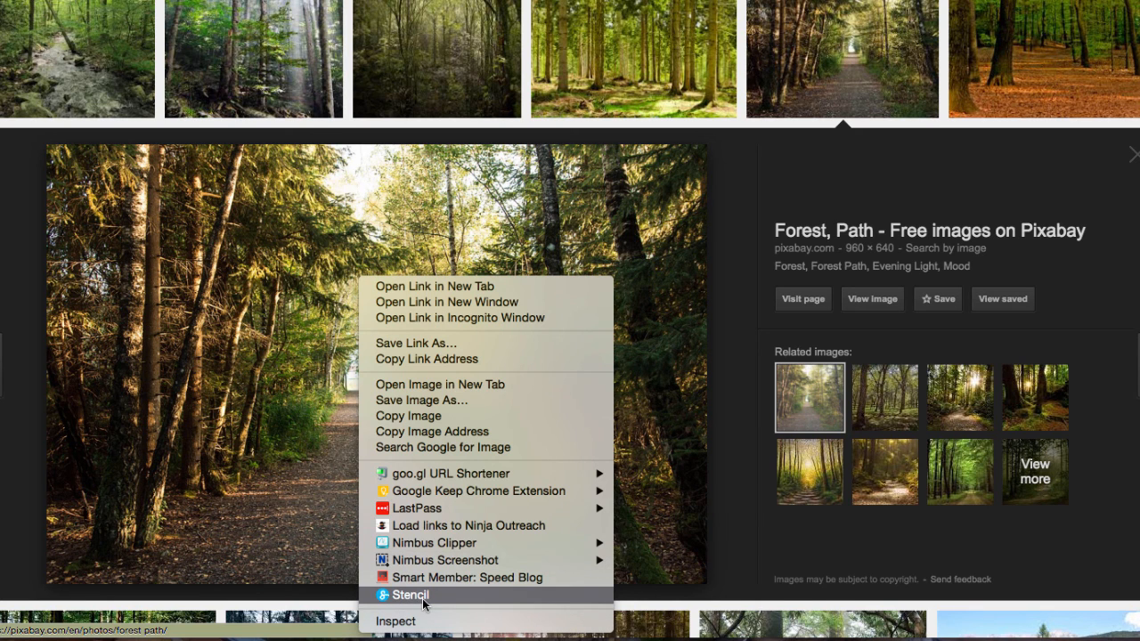
pyautogui.click(410, 595)
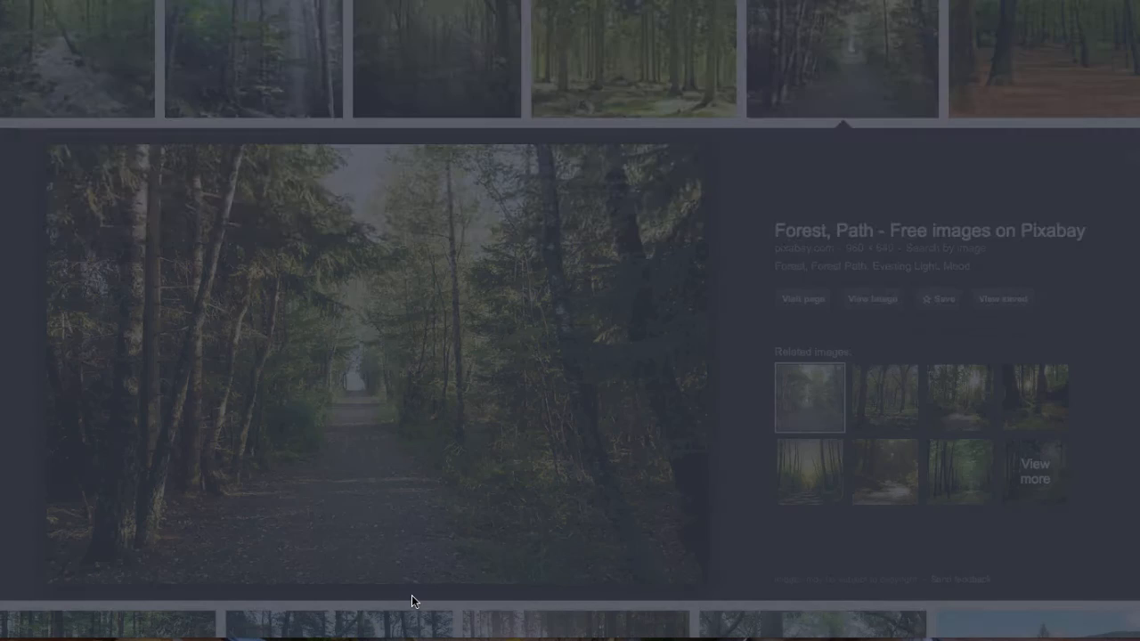